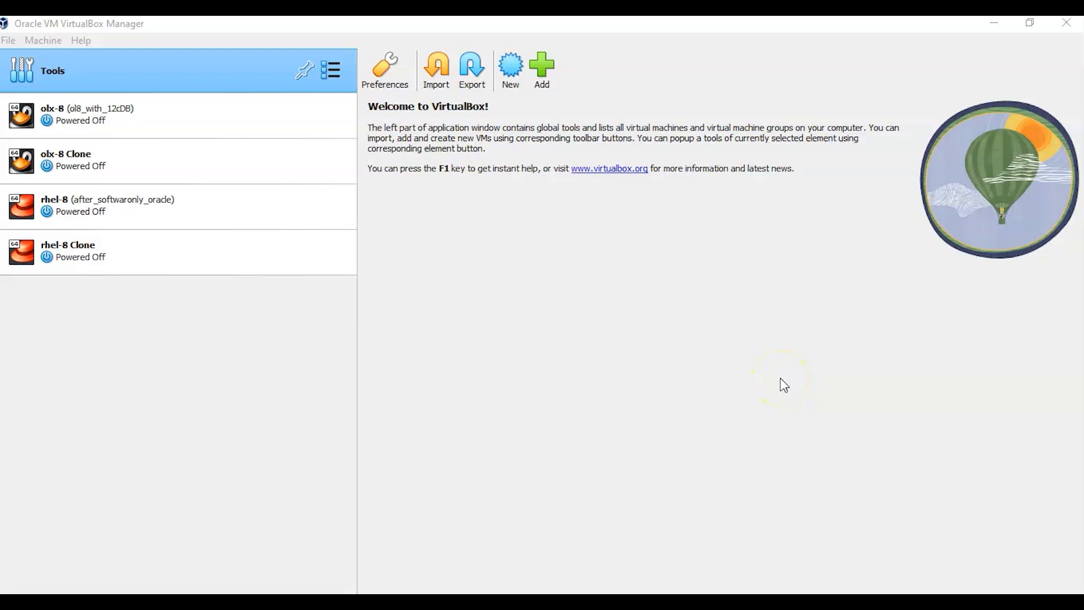
mouse_move(624, 405)
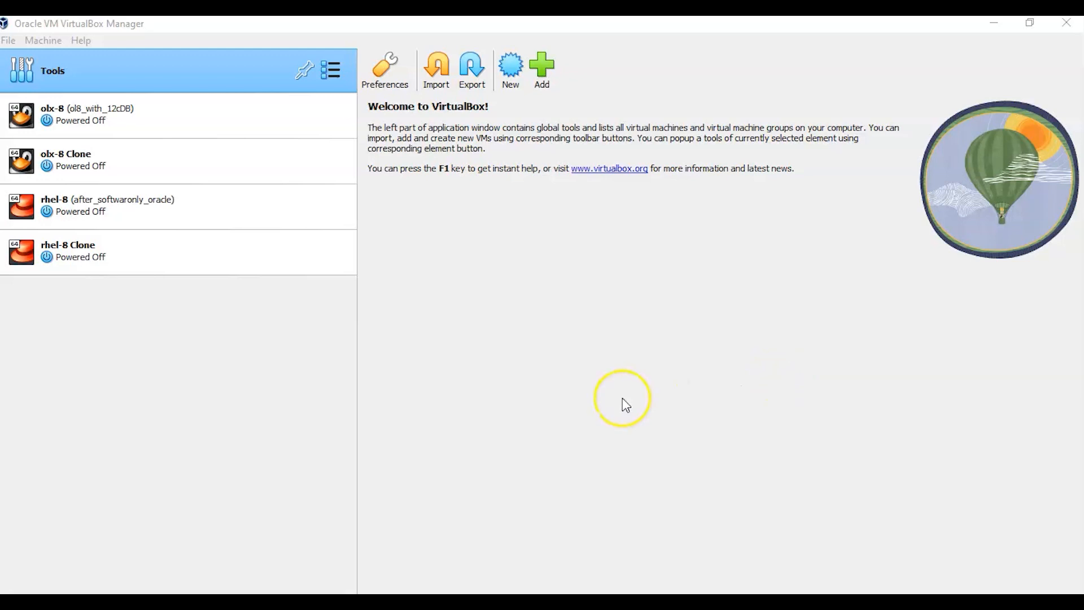
mouse_move(624, 405)
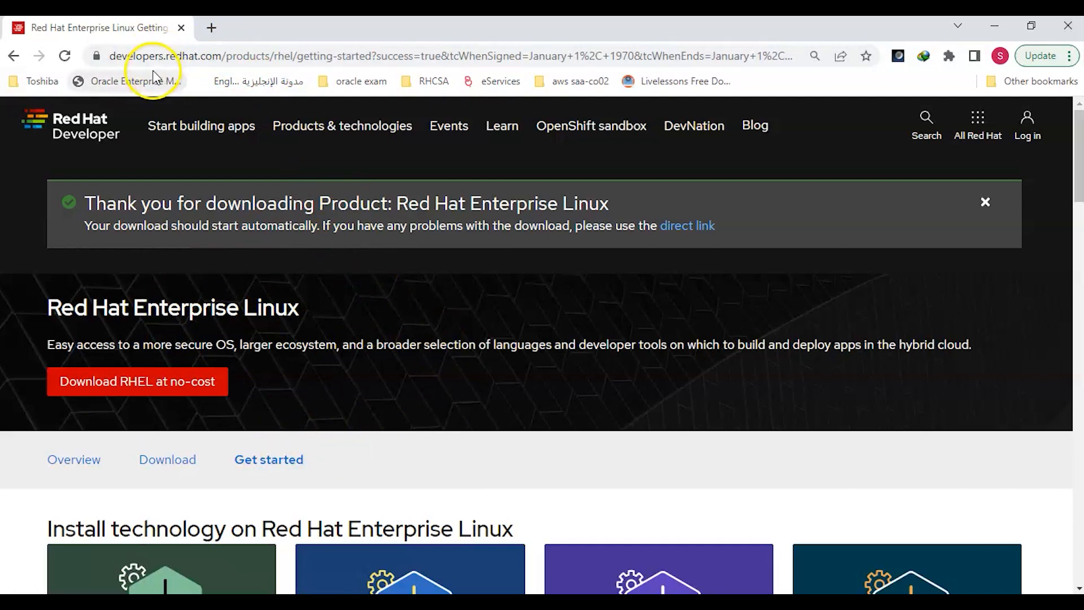
mouse_move(225, 72)
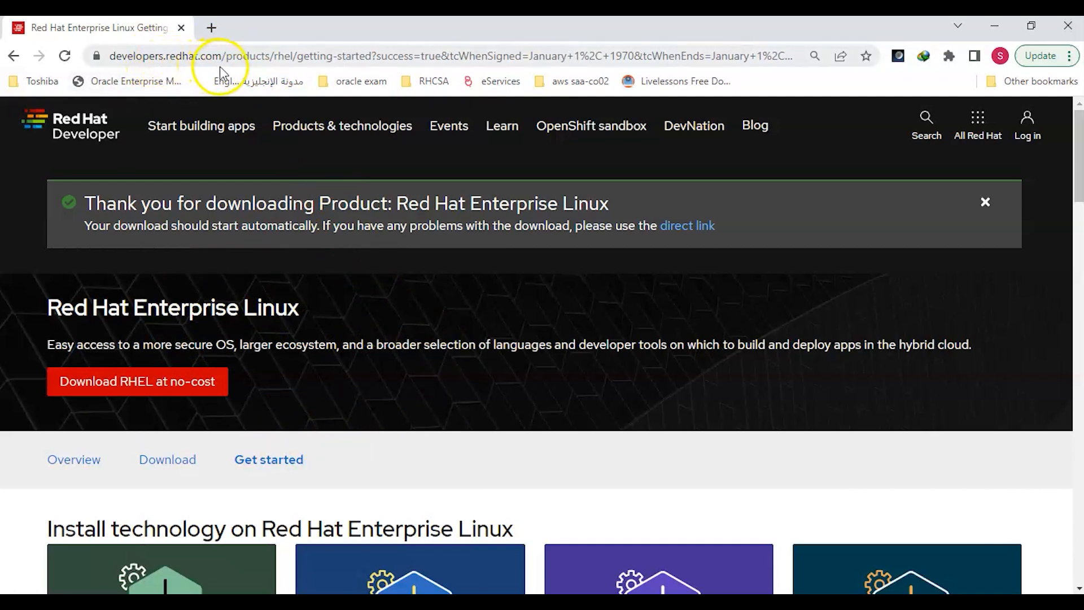
mouse_move(561, 431)
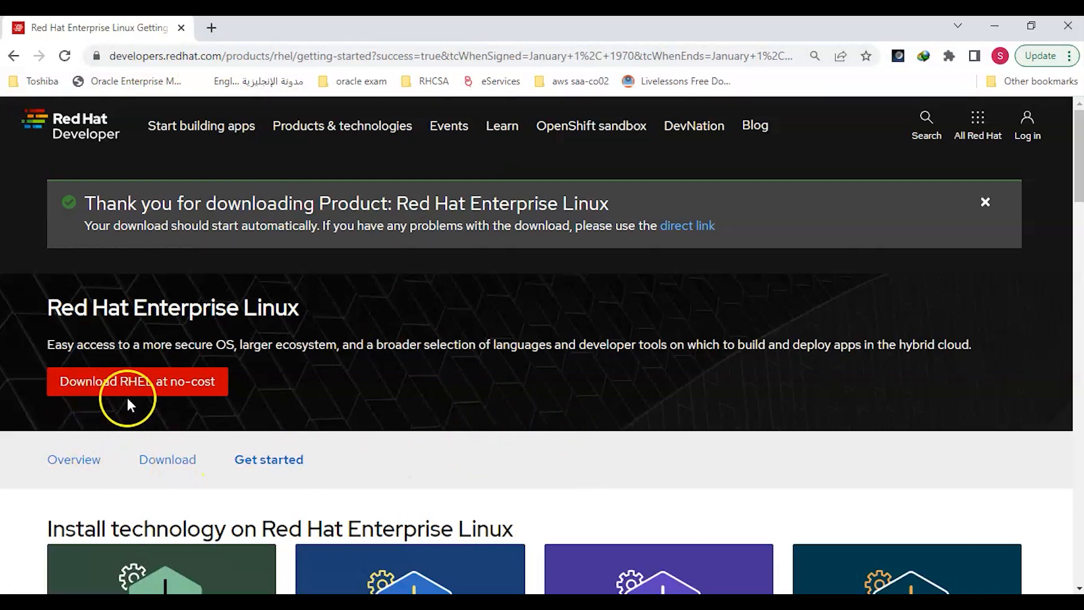
mouse_move(217, 447)
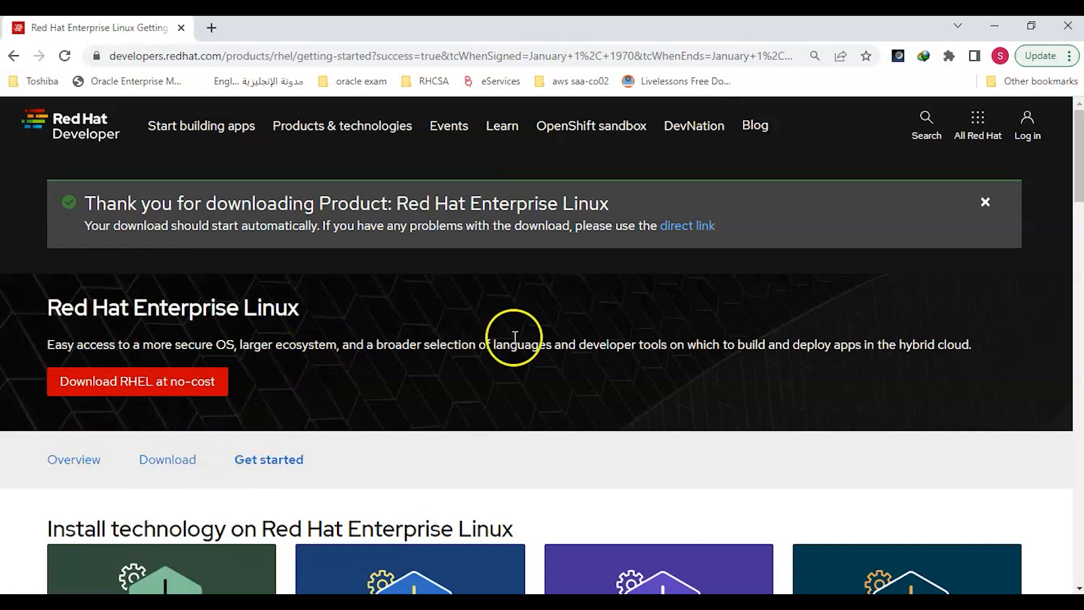
mouse_move(818, 298)
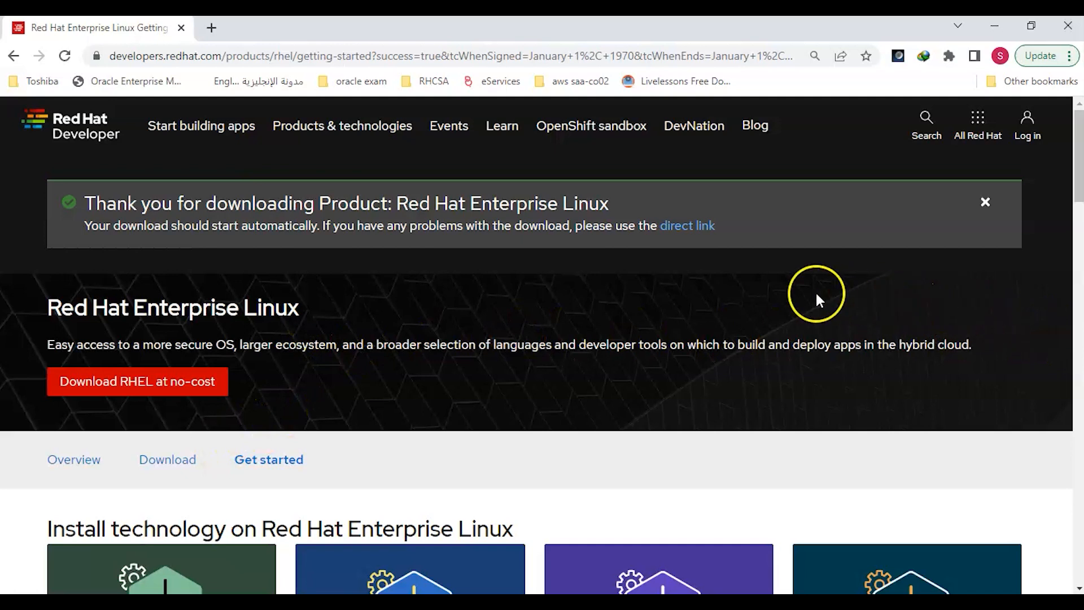
mouse_move(592, 298)
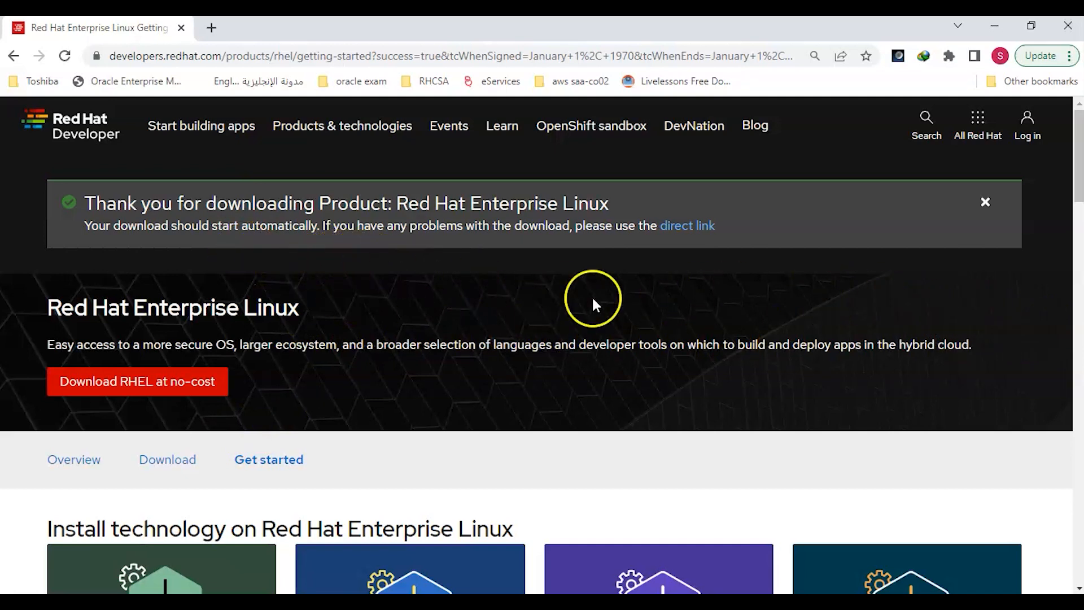
mouse_move(995, 27)
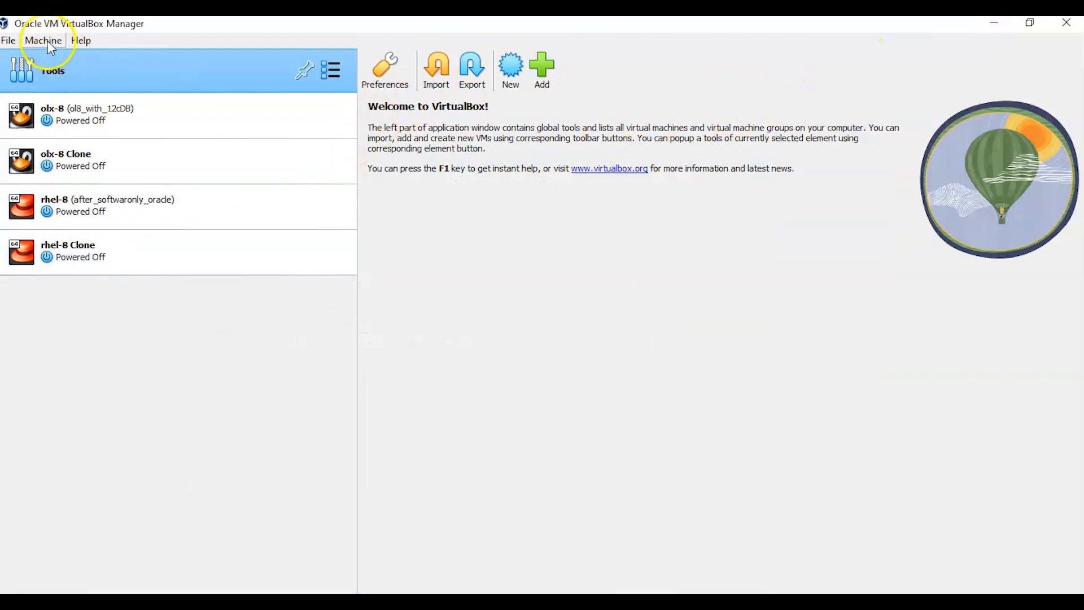
mouse_move(120, 36)
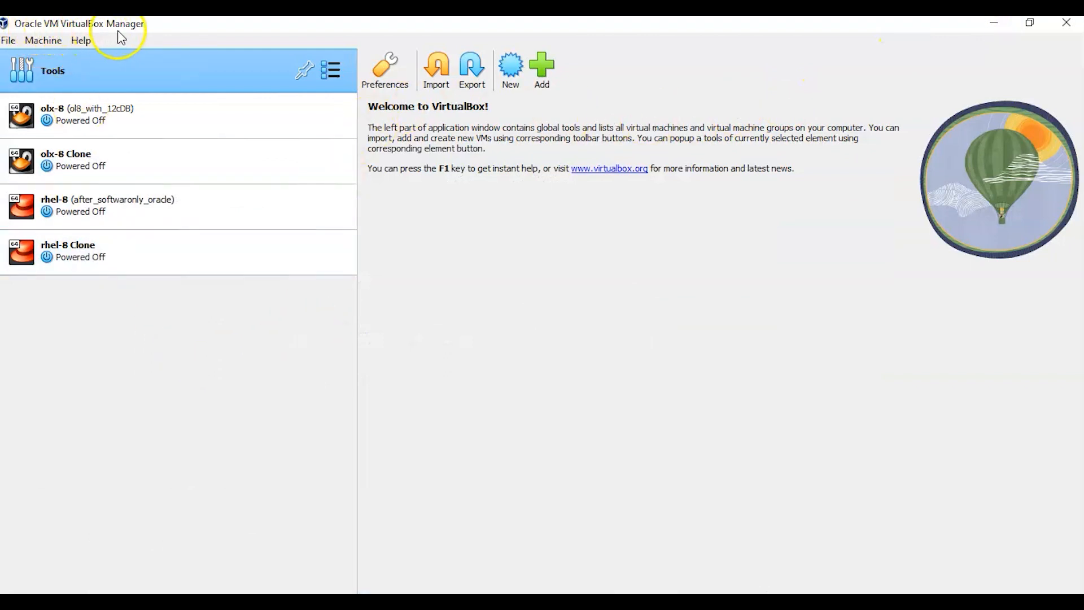
Step: Create a new VM named rhel9 under D:\Vbox files with the RHEL 9.1 ISO attached
click(510, 69)
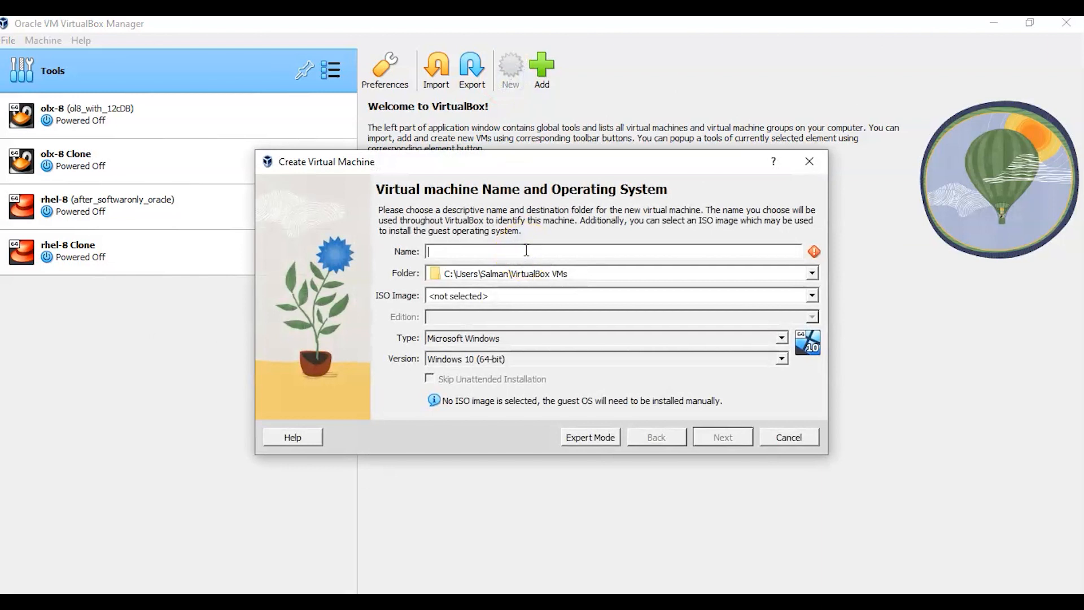
text(rhel9)
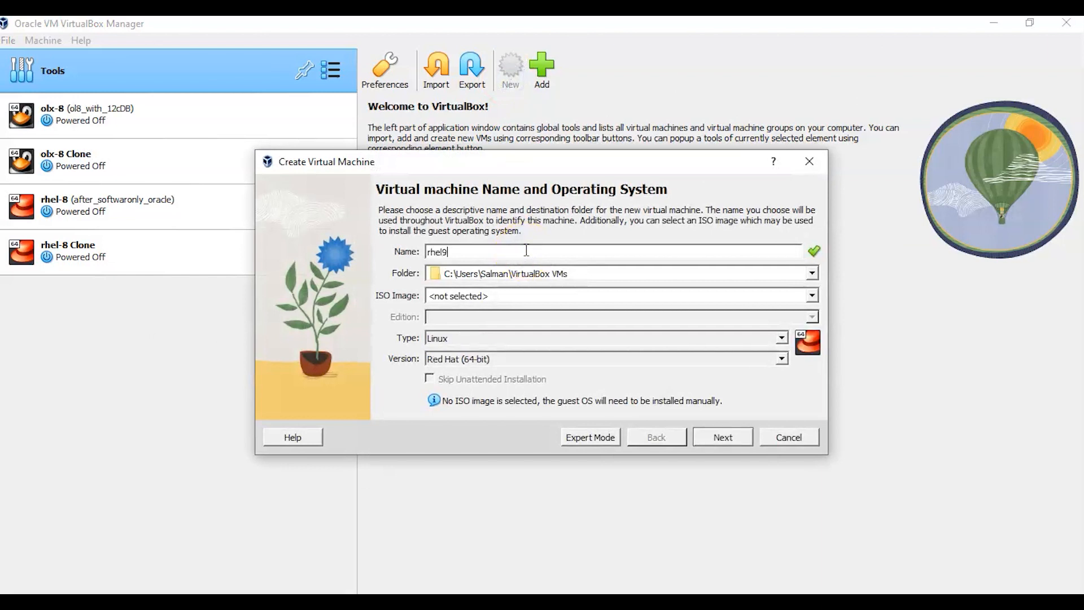
mouse_move(631, 287)
text(D:\Vbox files\rhel9)
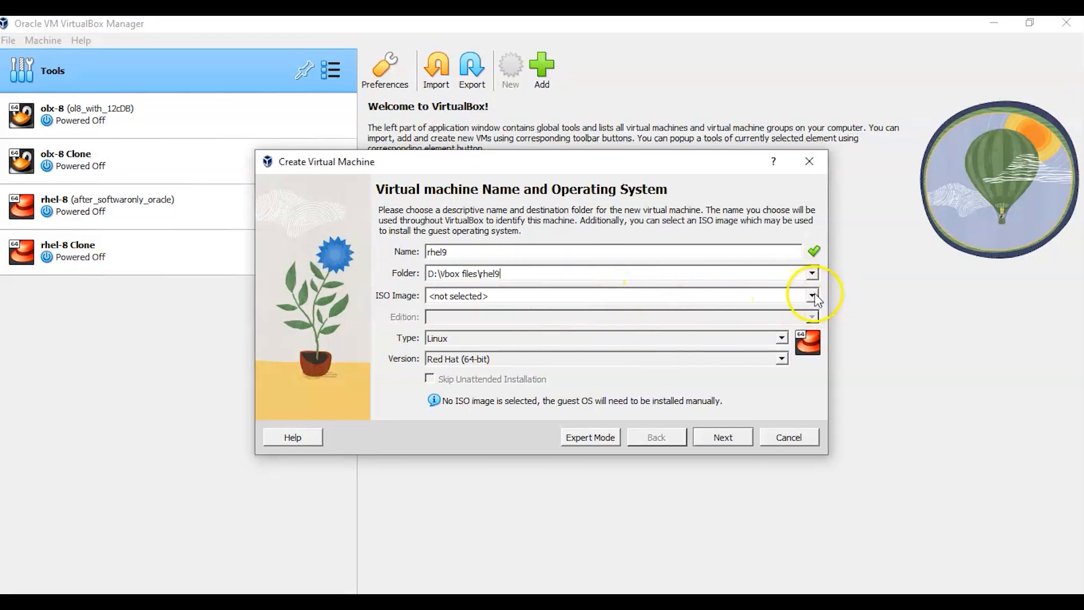
click(811, 295)
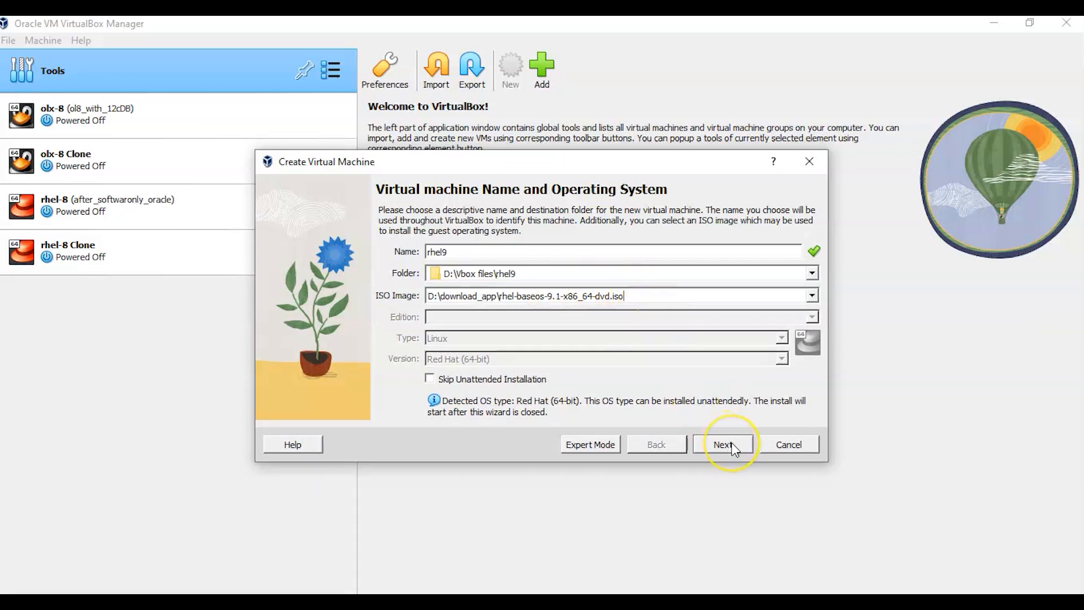
click(723, 444)
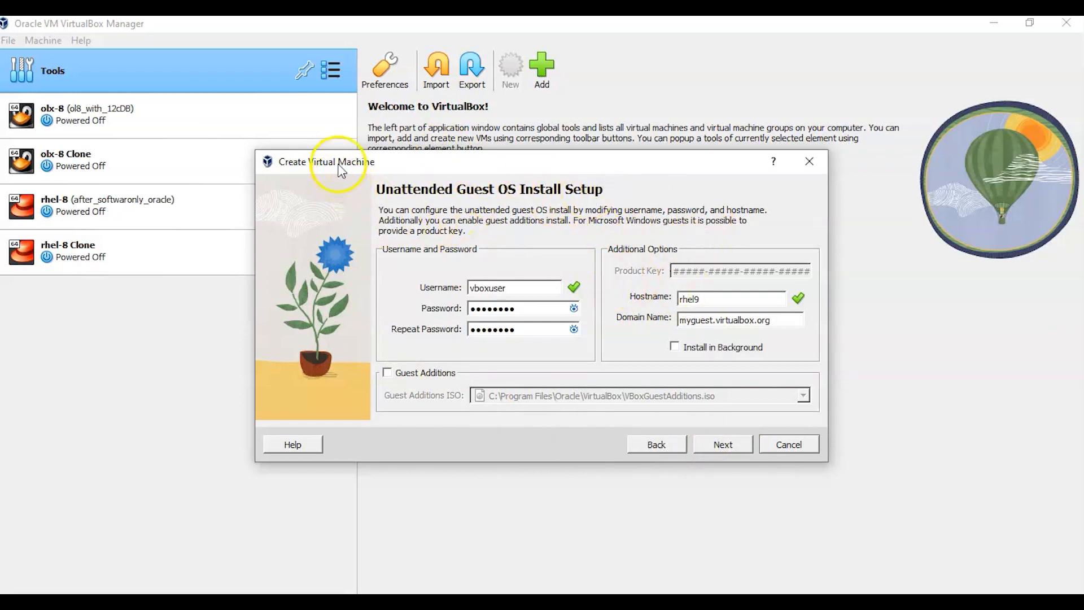
mouse_move(317, 367)
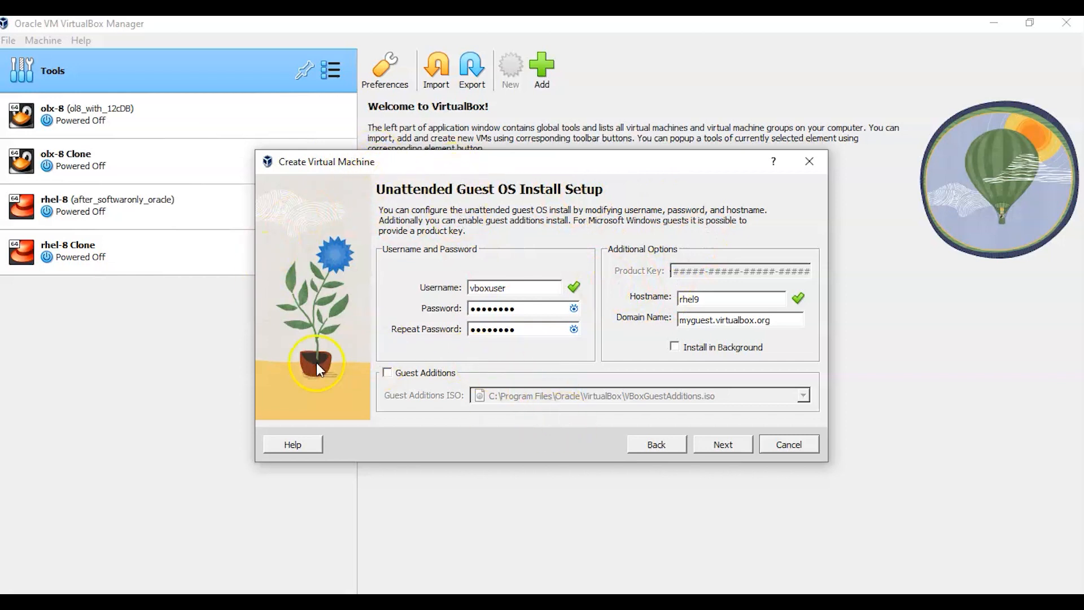
mouse_move(726, 366)
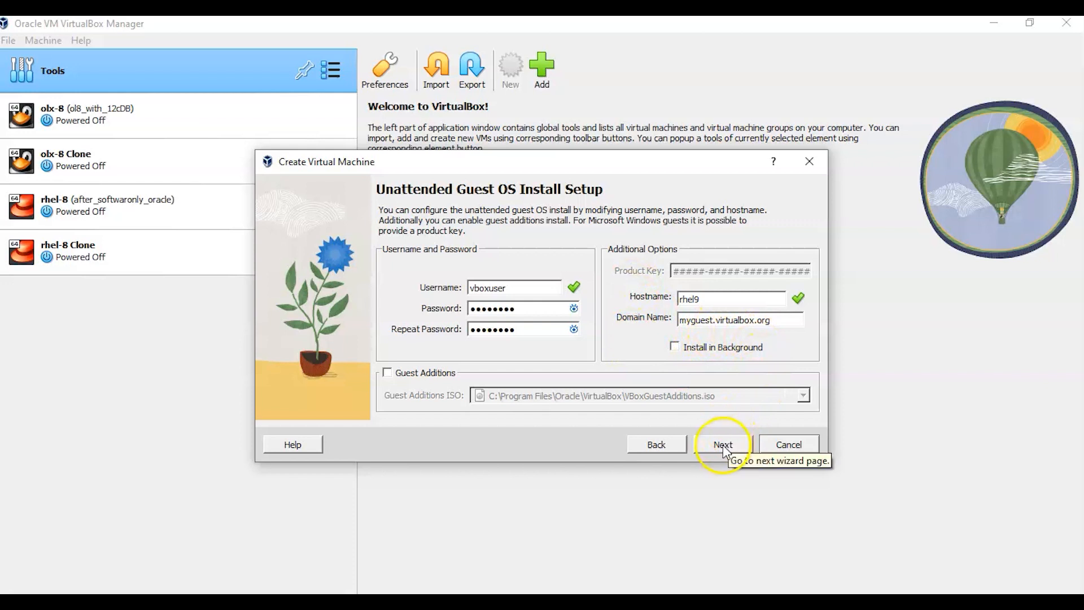
Step: Keep unattended defaults and give the machine 4 processors with 2048 MB base memory
click(723, 444)
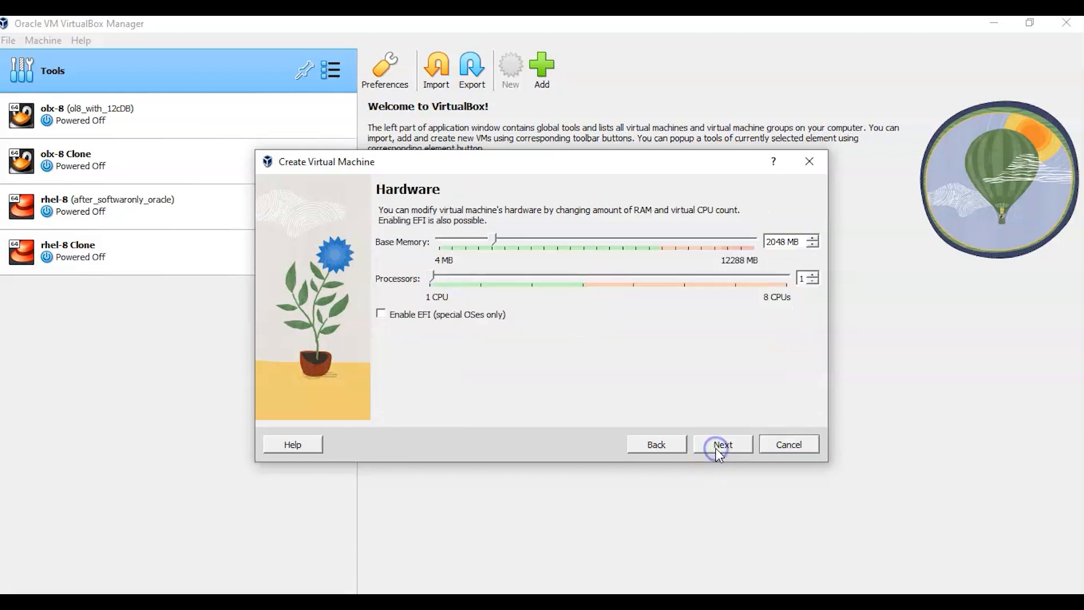
mouse_move(785, 258)
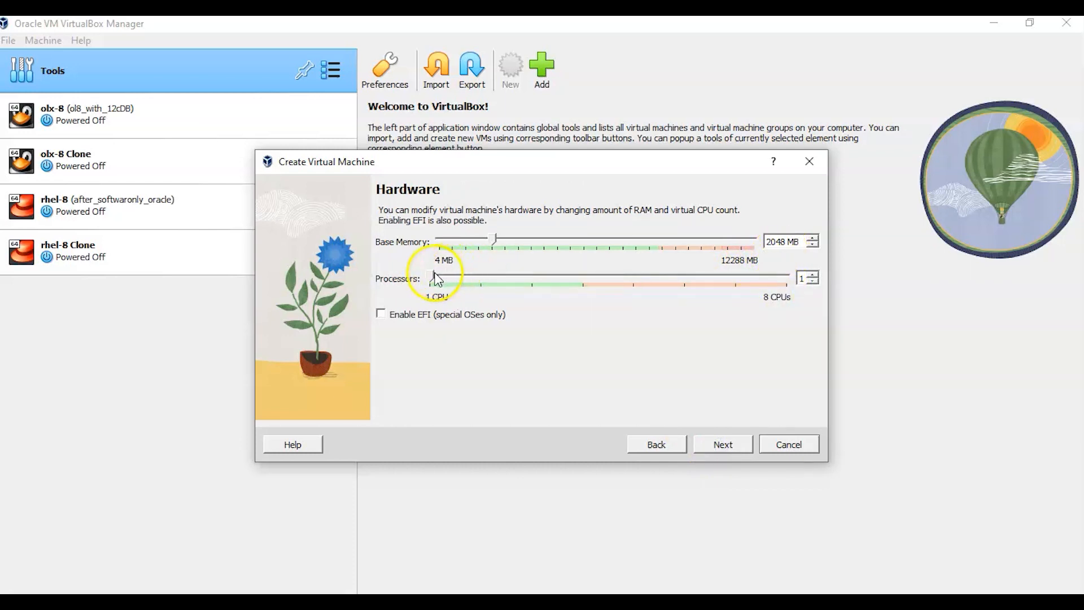
drag(454, 278, 480, 277)
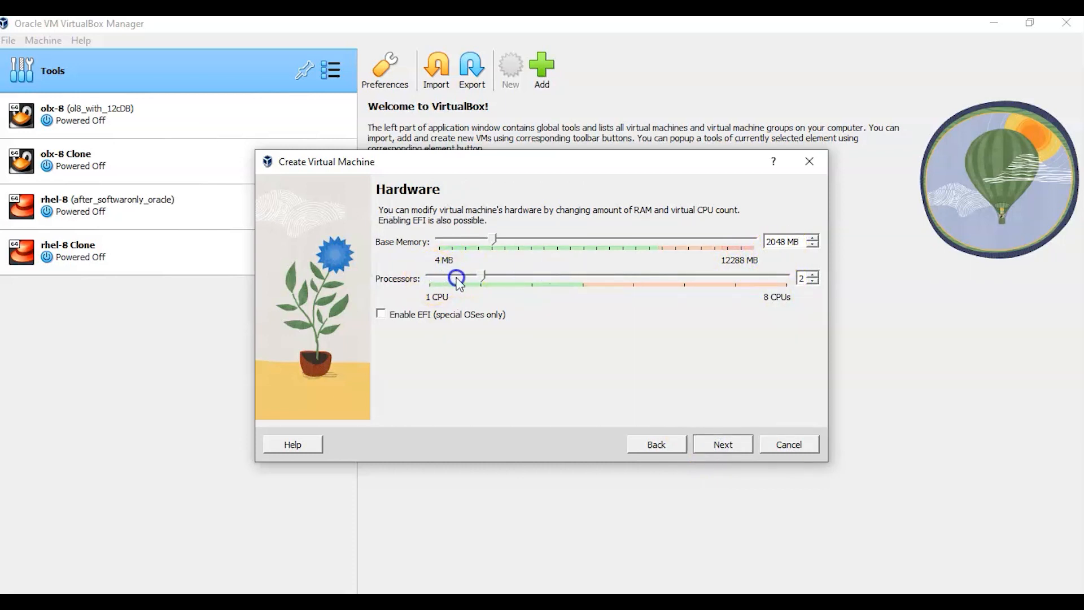
drag(457, 278, 583, 278)
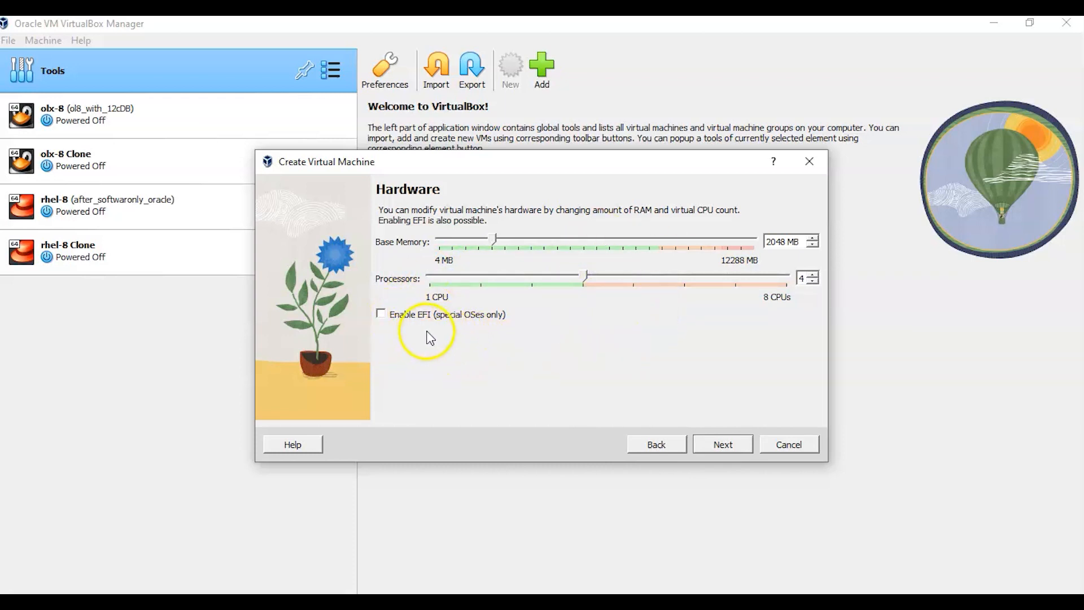
mouse_move(470, 354)
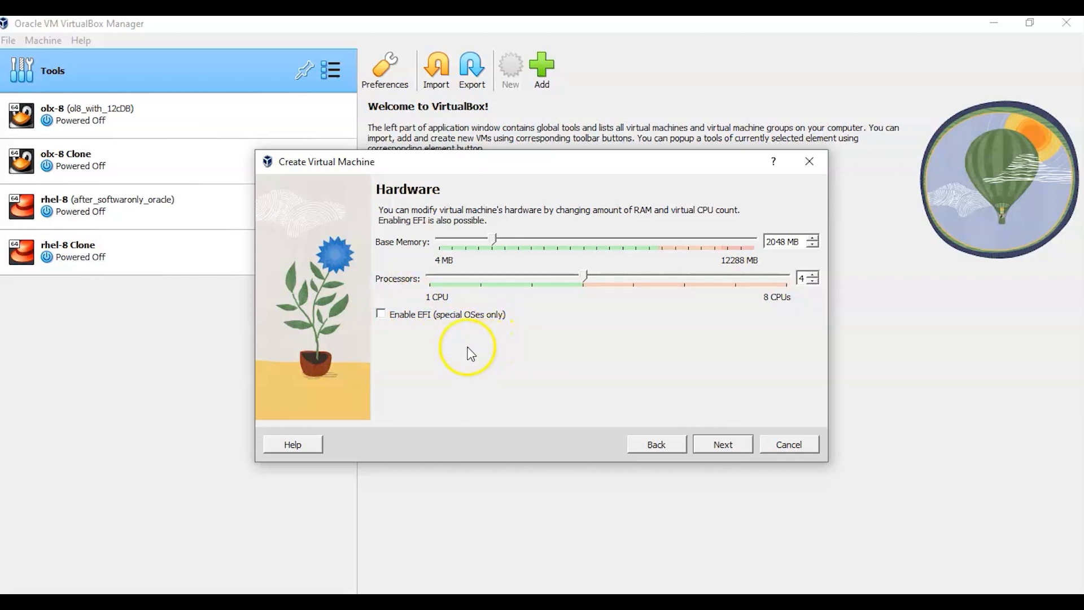
mouse_move(505, 346)
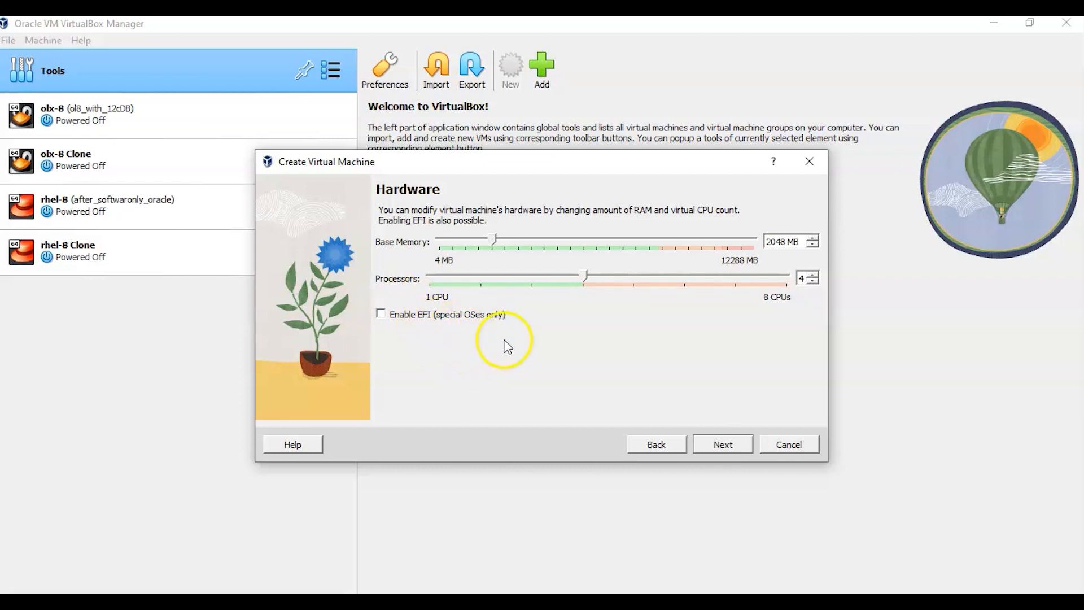
mouse_move(600, 385)
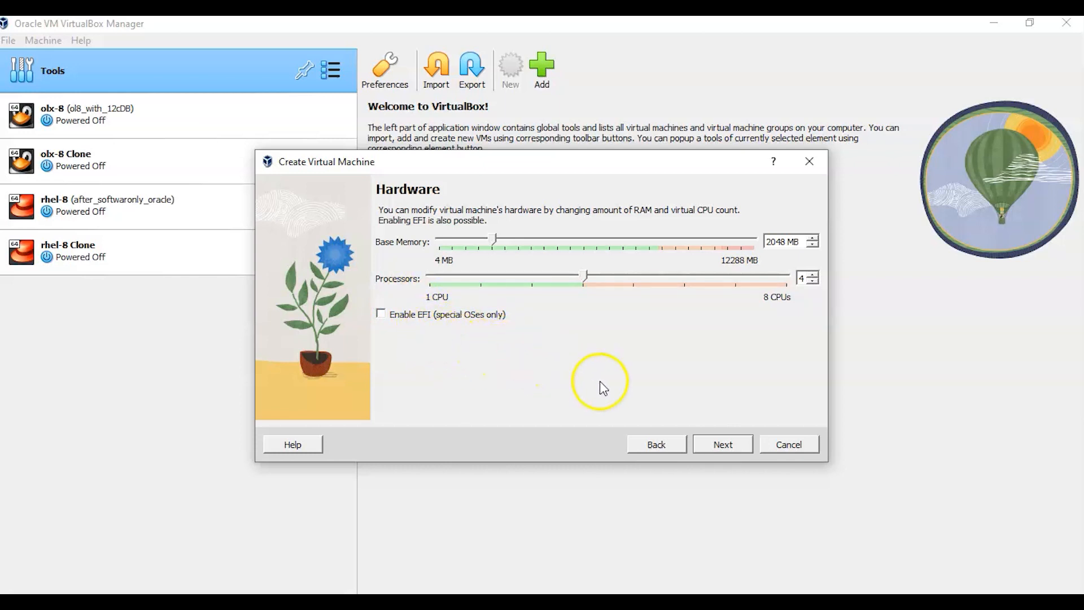
click(721, 444)
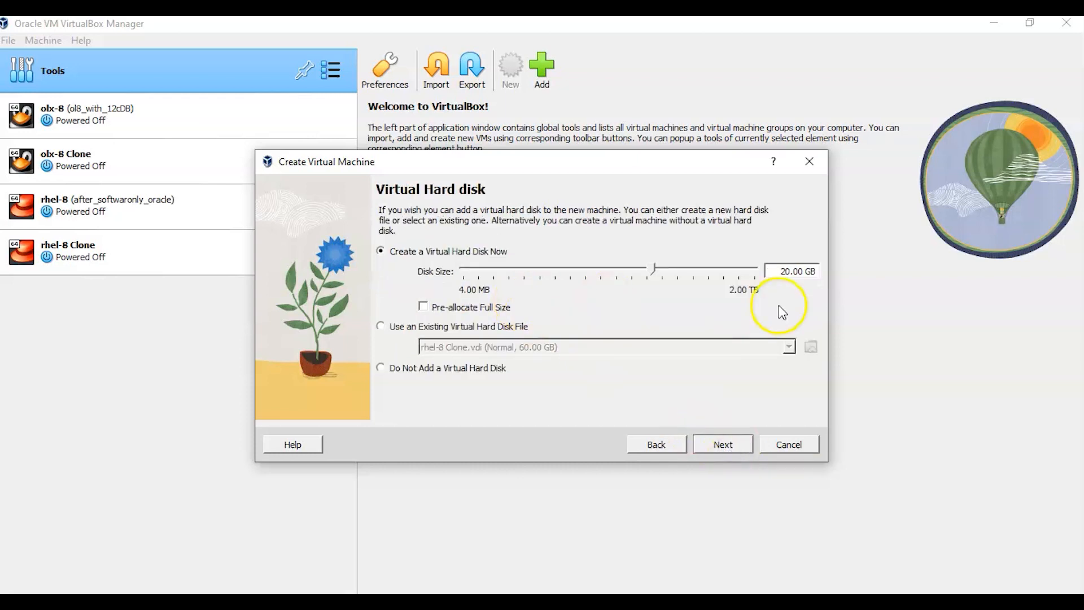
Step: Set the virtual hard disk size to 40.00 GB and continue to the summary
click(791, 271)
text(4)
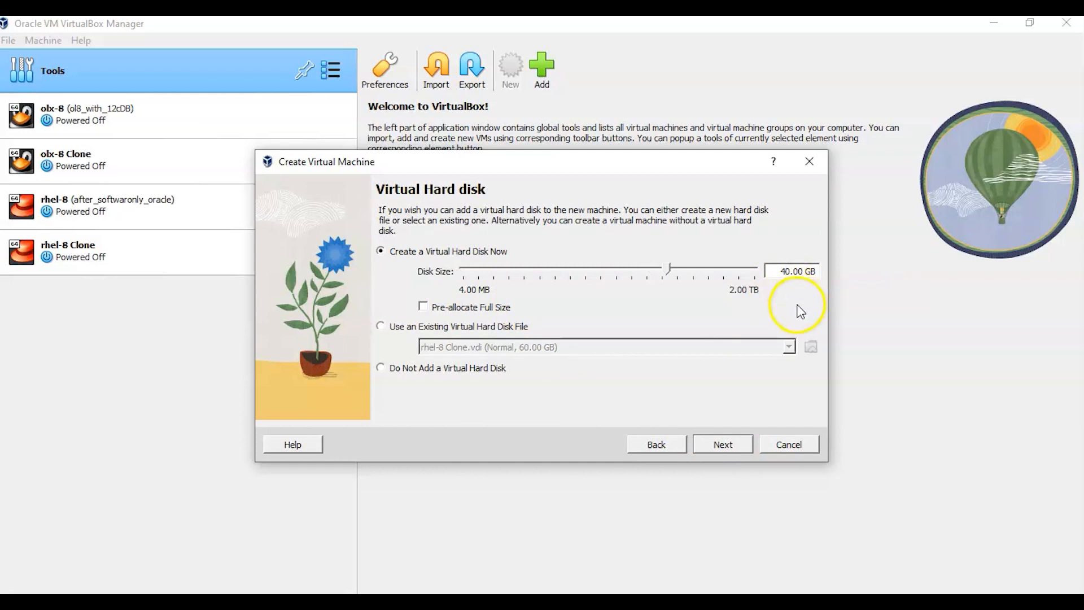
mouse_move(741, 340)
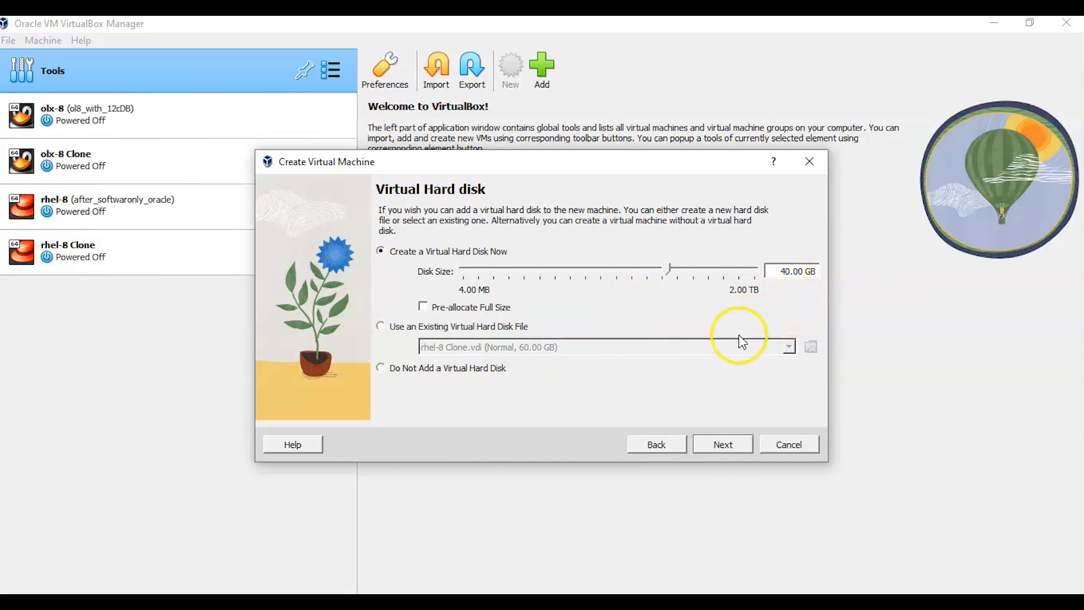
mouse_move(520, 328)
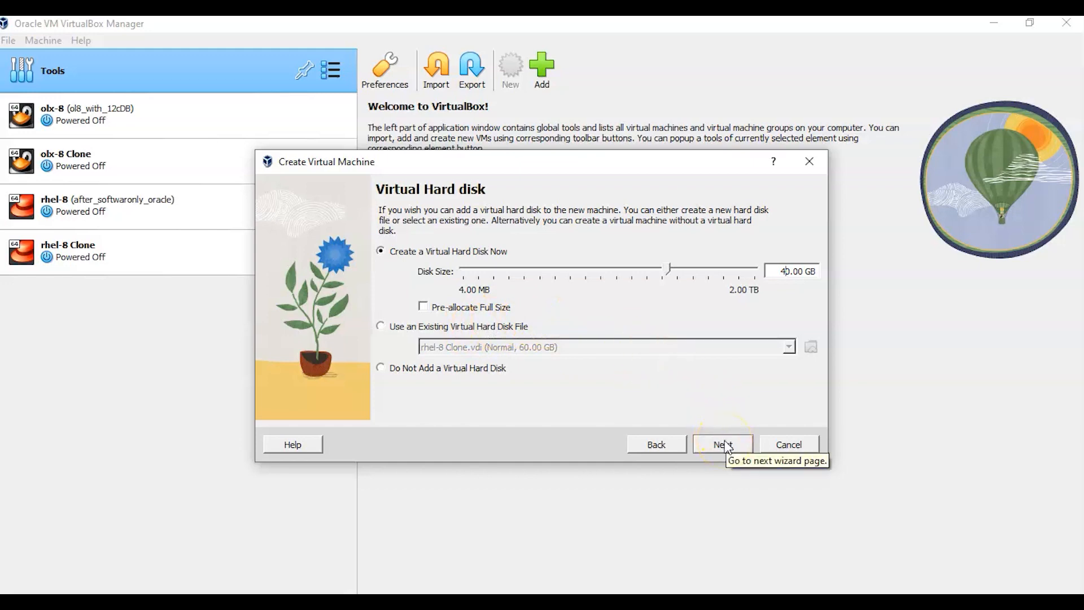
click(721, 443)
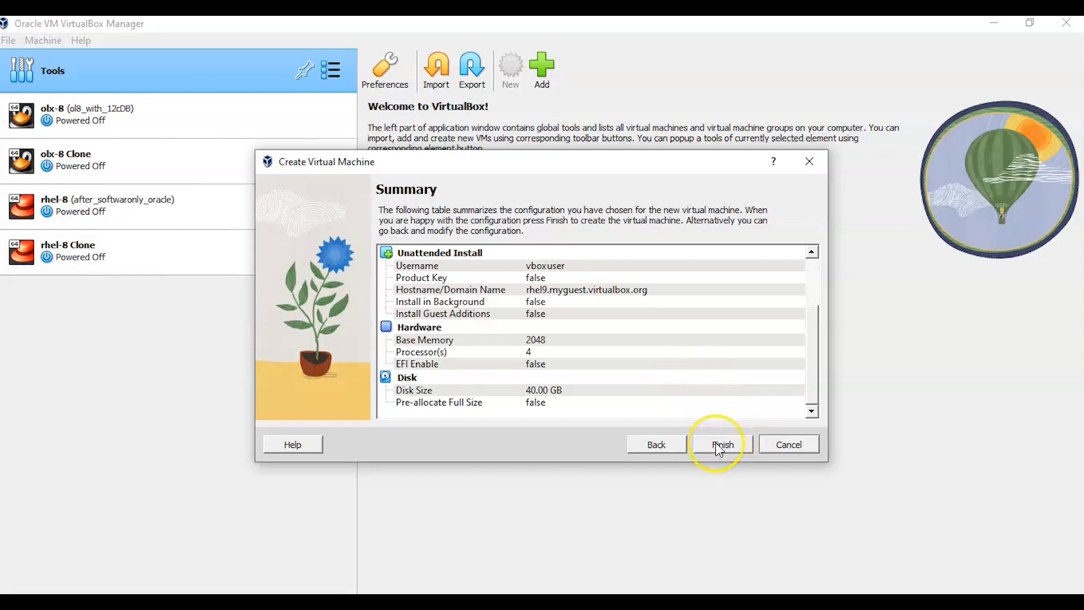
mouse_move(721, 444)
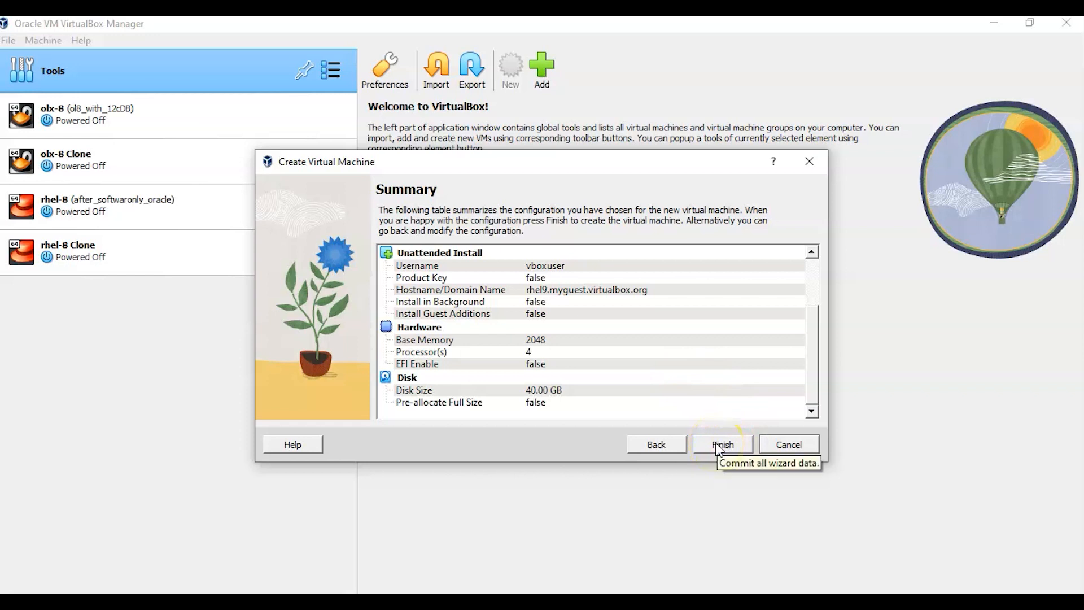
mouse_move(546, 394)
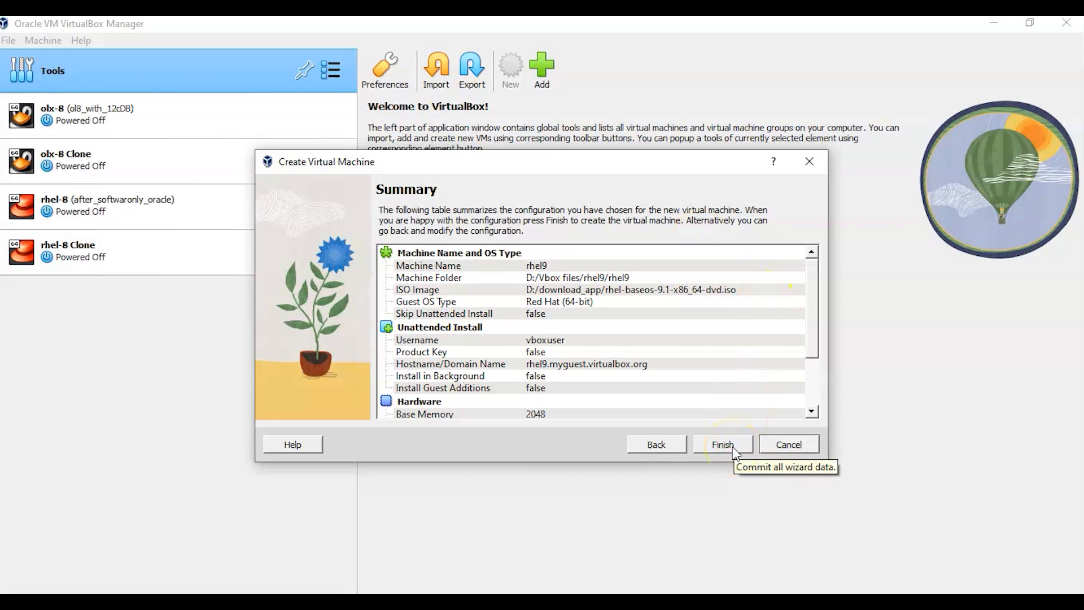
Step: Finish the wizard to create the rhel9 virtual machine
click(721, 443)
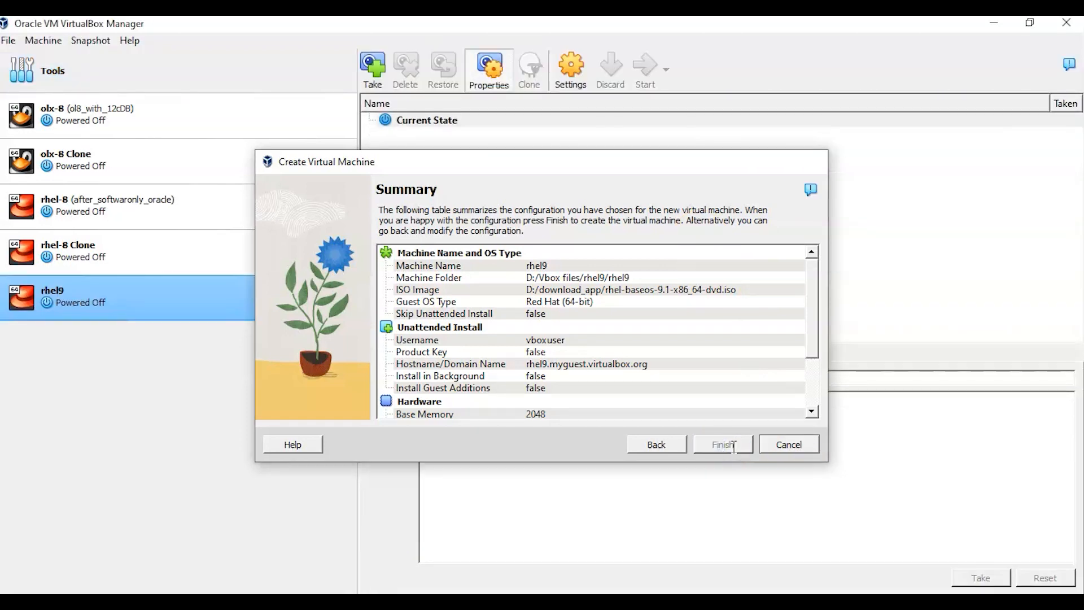
Step: Boot the rhel9 VM into the RHEL 9.1 installer and continue with English (United States)
click(721, 444)
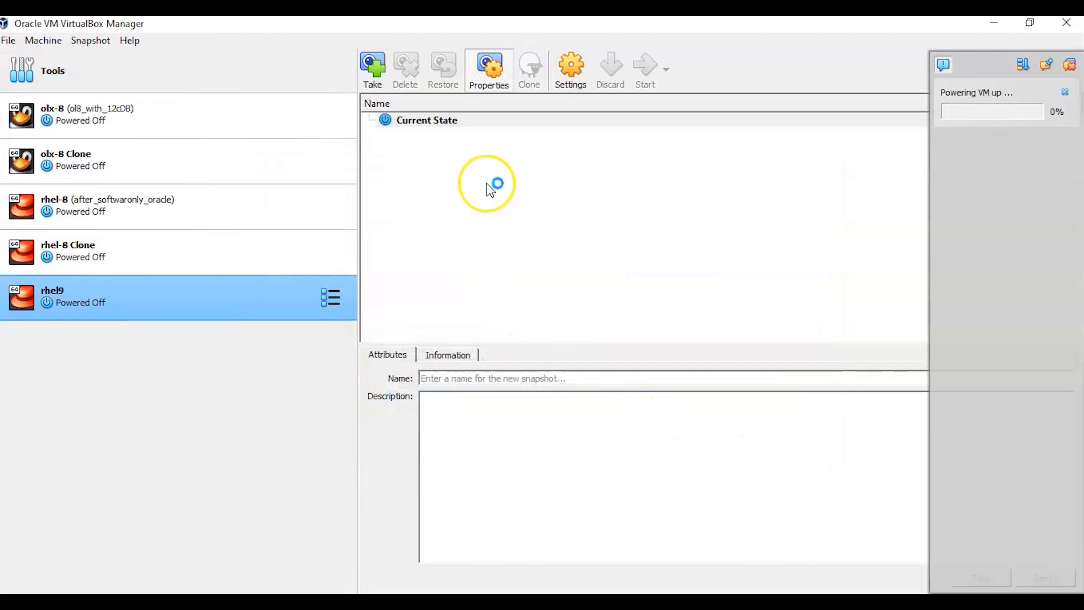
mouse_move(1029, 160)
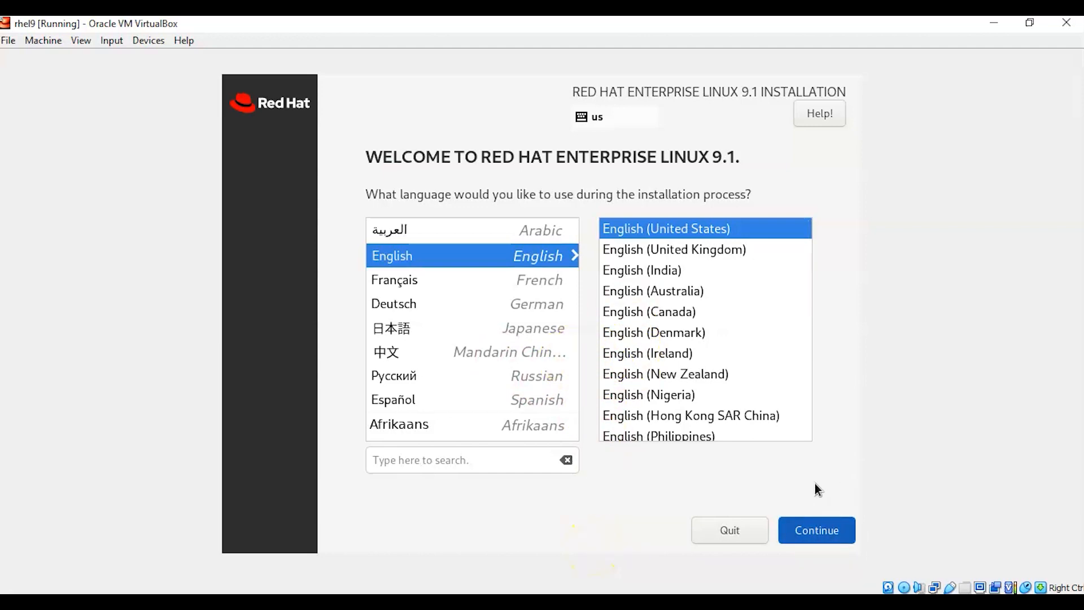
click(816, 530)
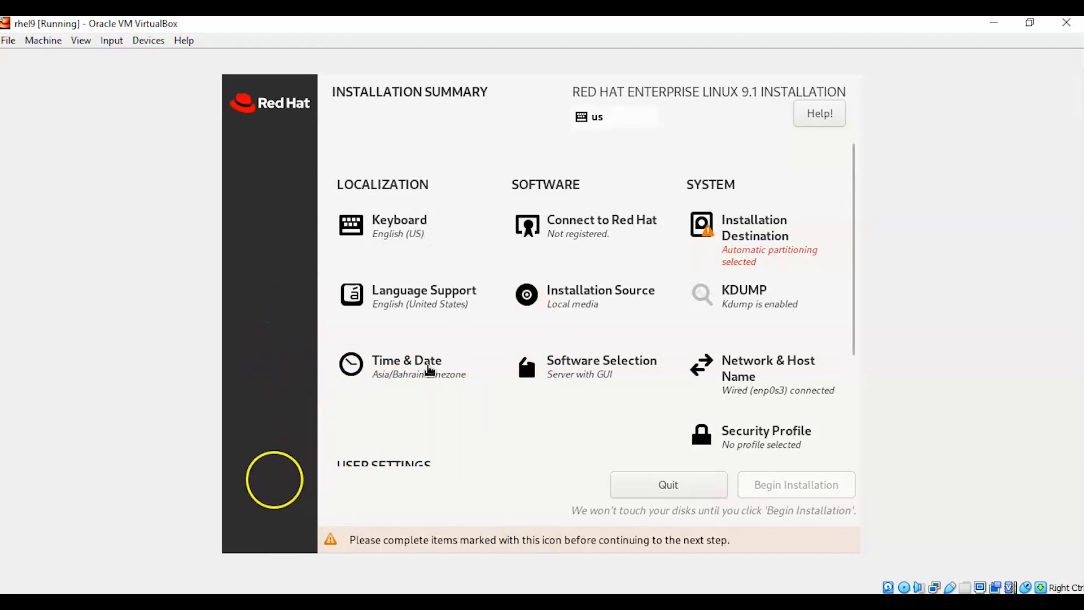
click(407, 367)
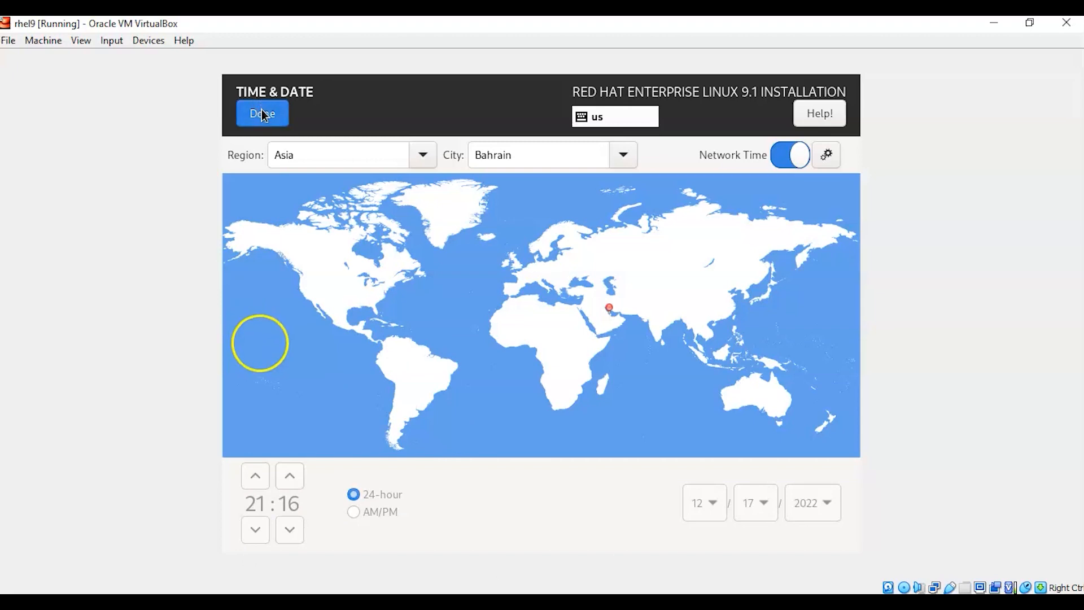
click(262, 114)
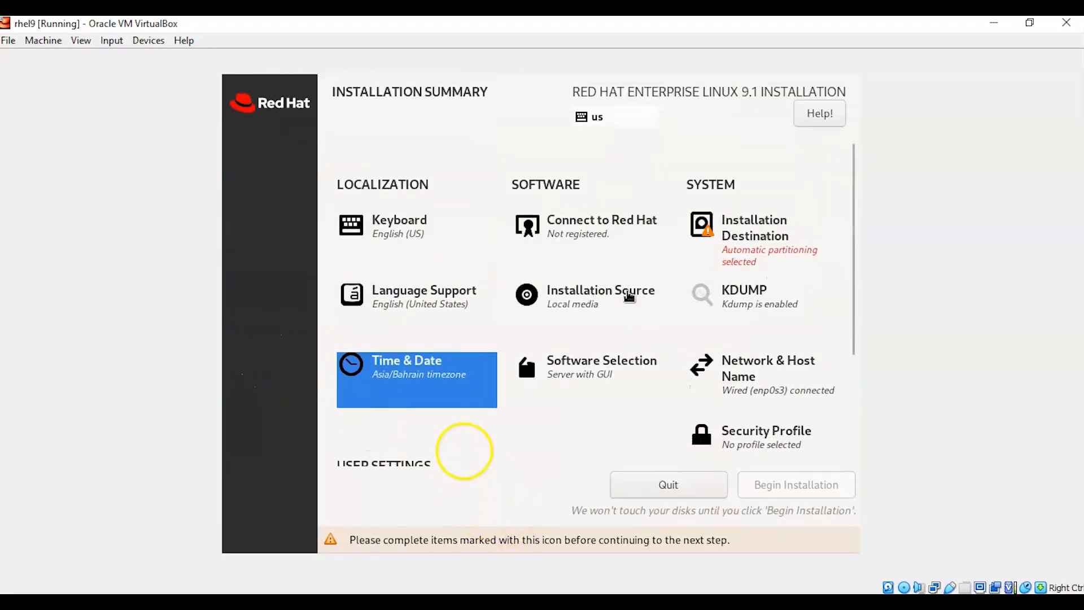
mouse_move(611, 235)
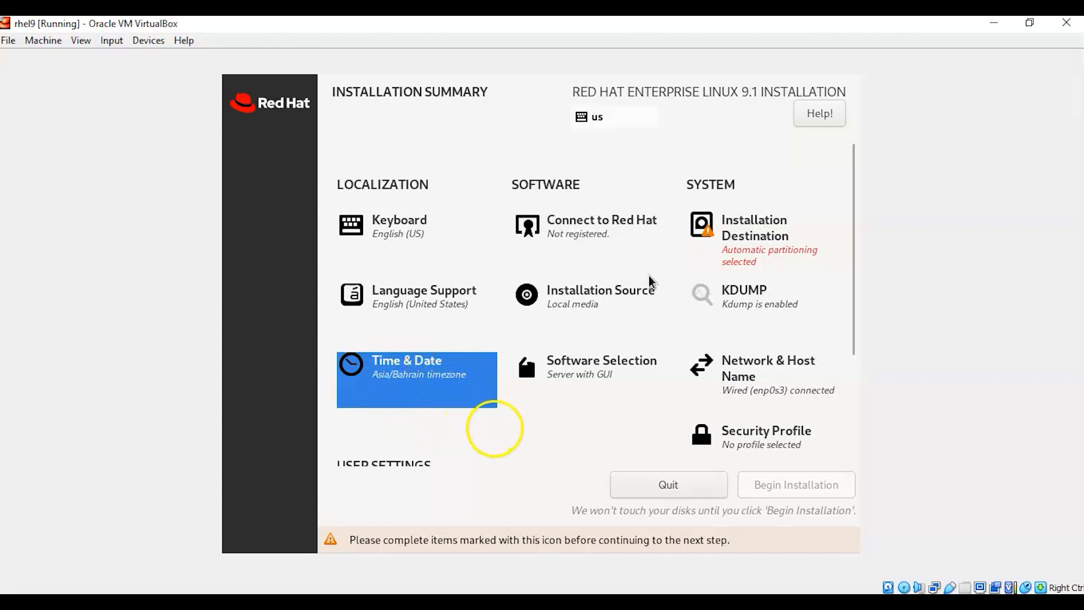
mouse_move(615, 304)
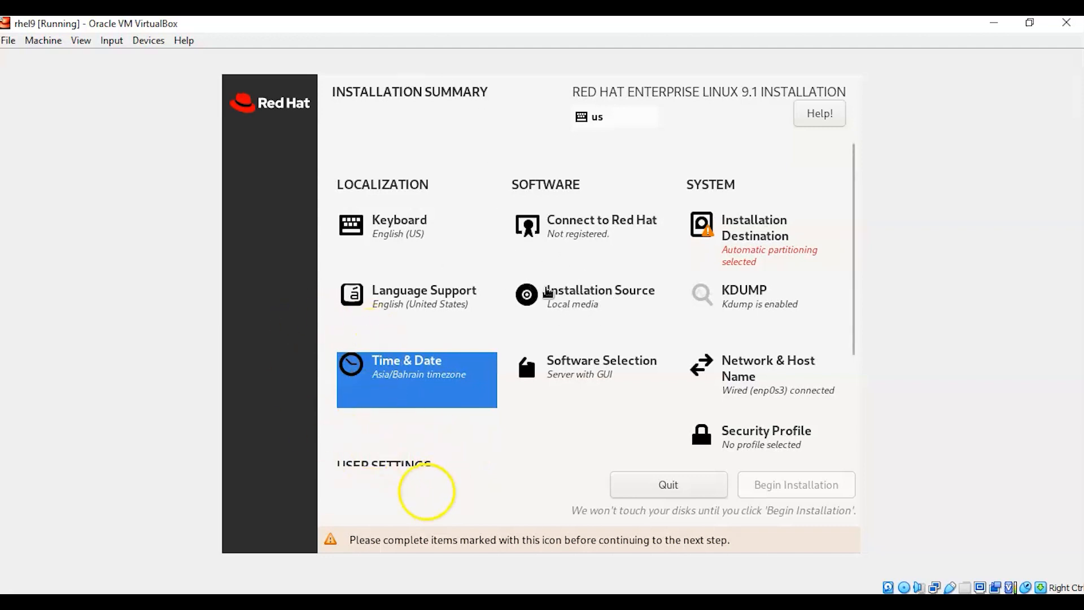
mouse_move(586, 373)
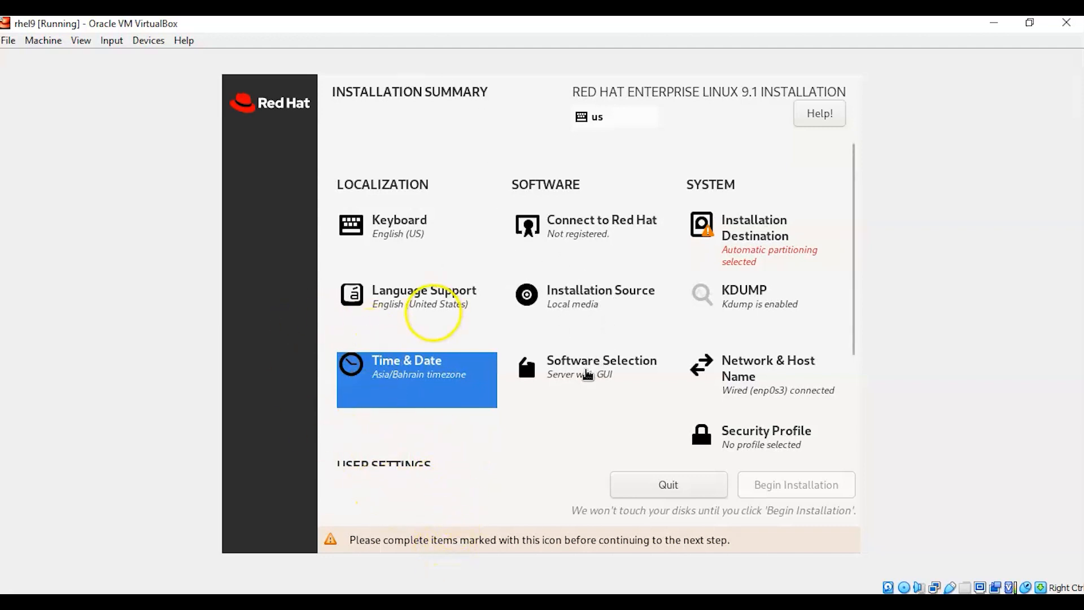
scroll(down, 3)
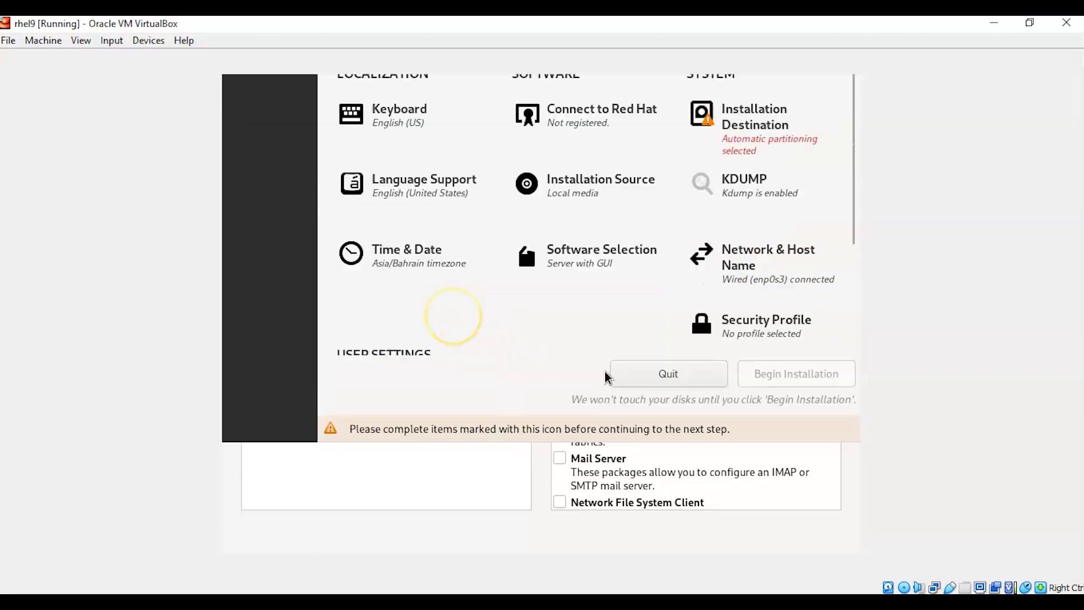
click(601, 253)
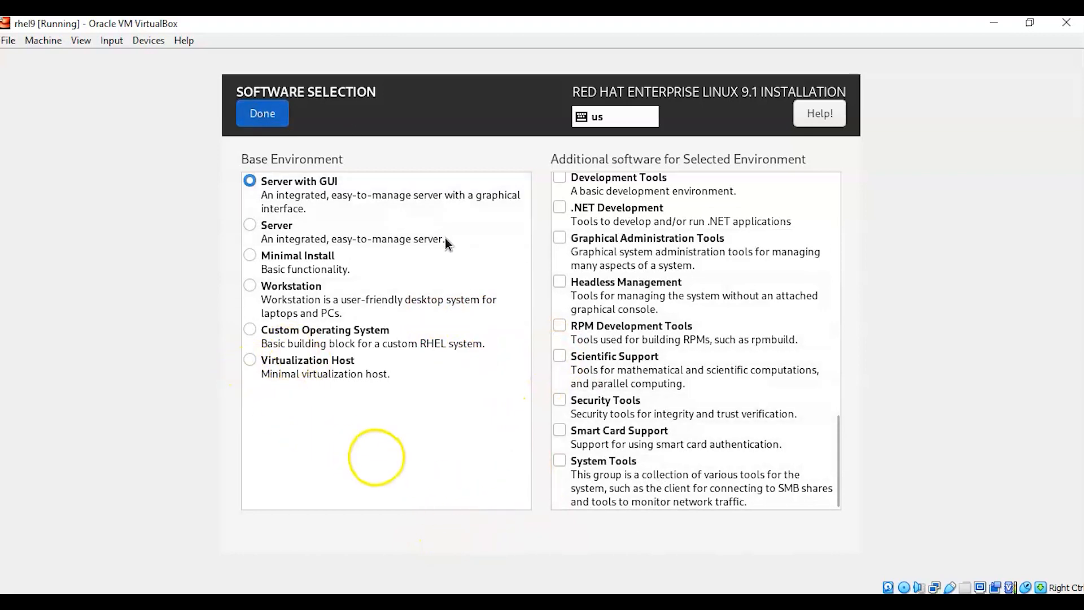
mouse_move(366, 220)
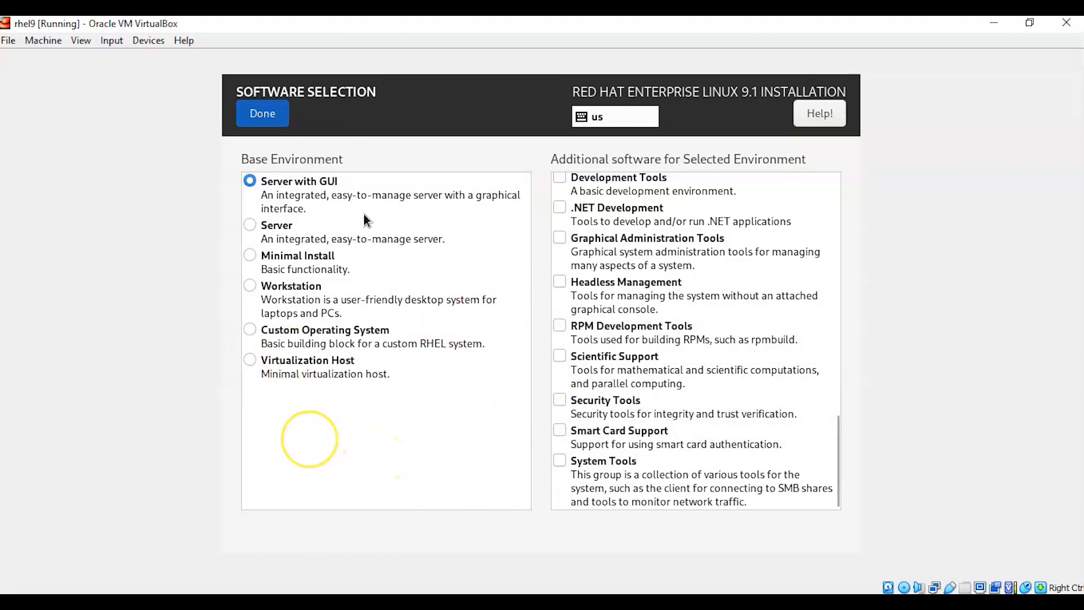
click(262, 113)
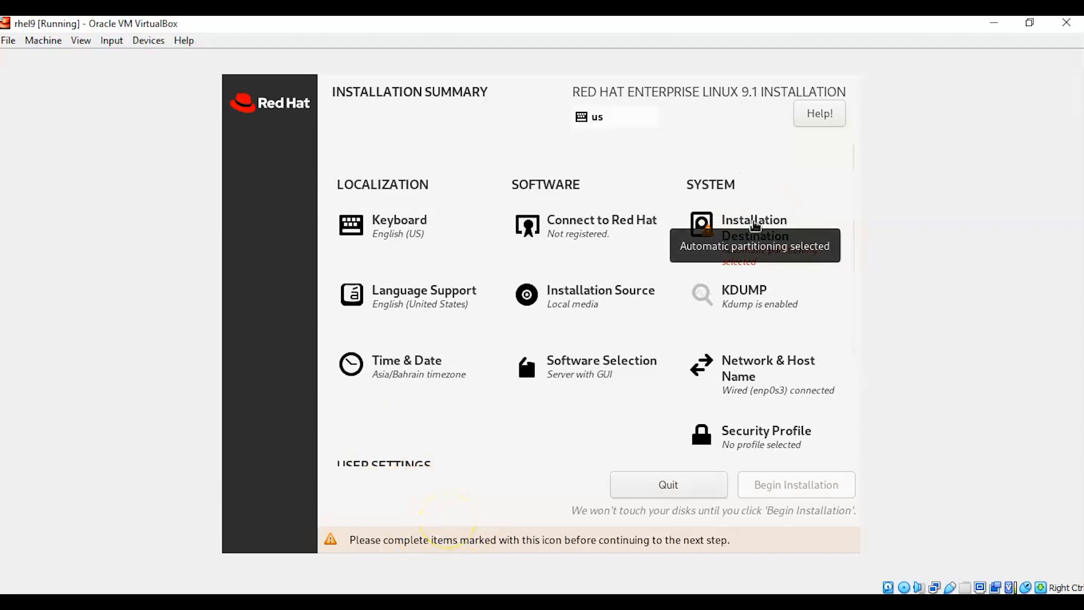
Step: Choose Custom storage configuration on the 40 GiB sda disk in Installation Destination
click(753, 228)
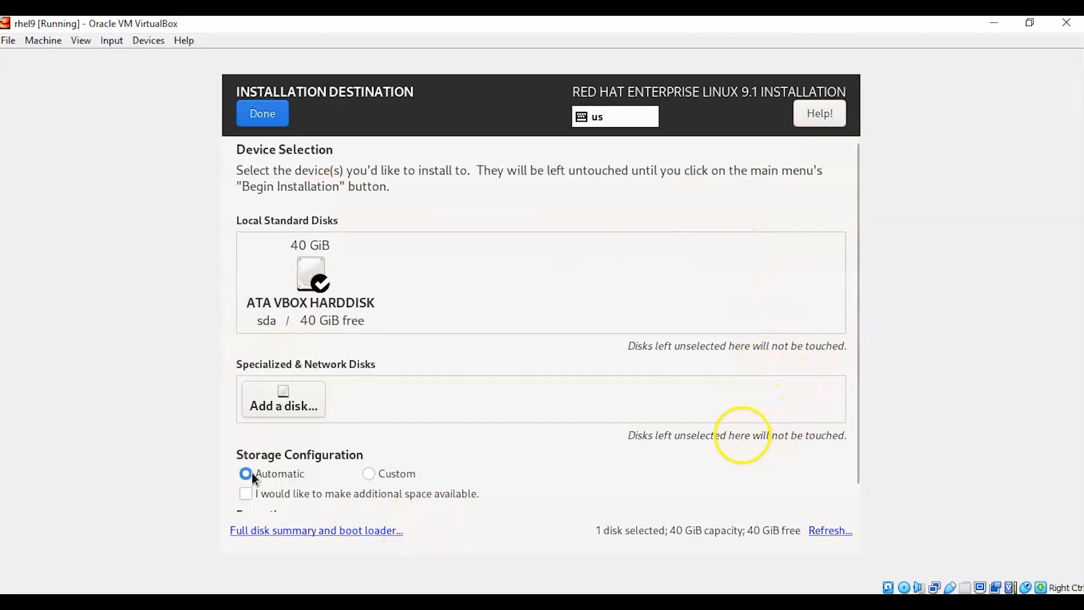
mouse_move(355, 437)
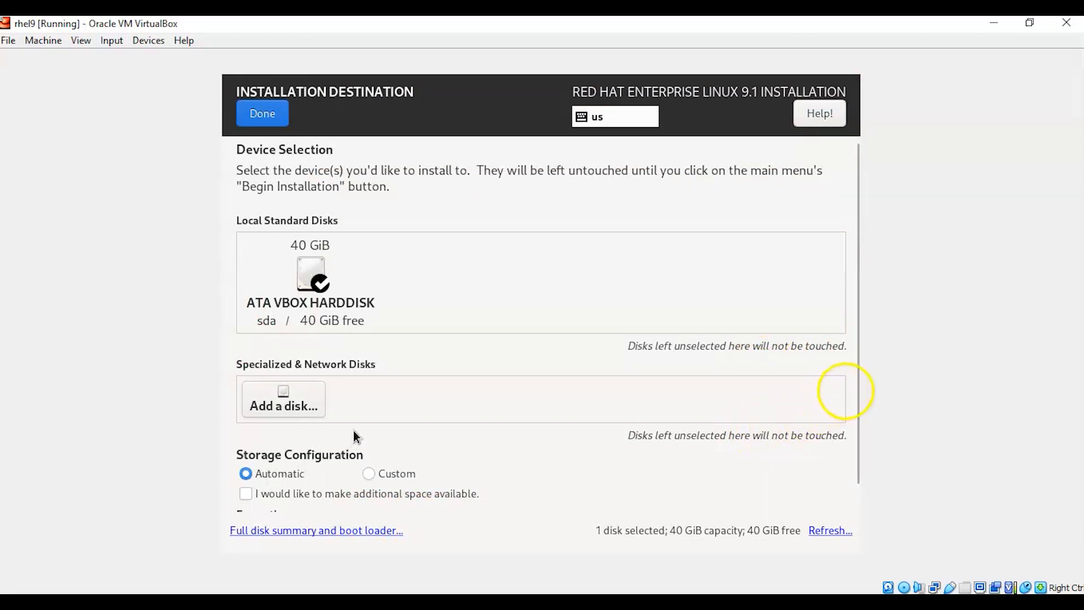
mouse_move(424, 344)
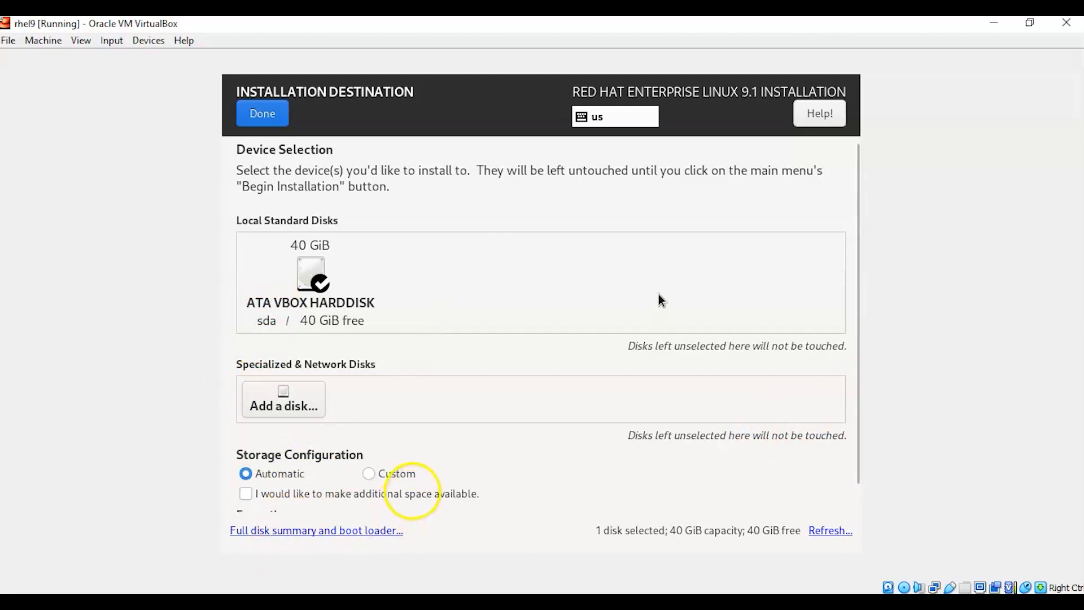
mouse_move(360, 407)
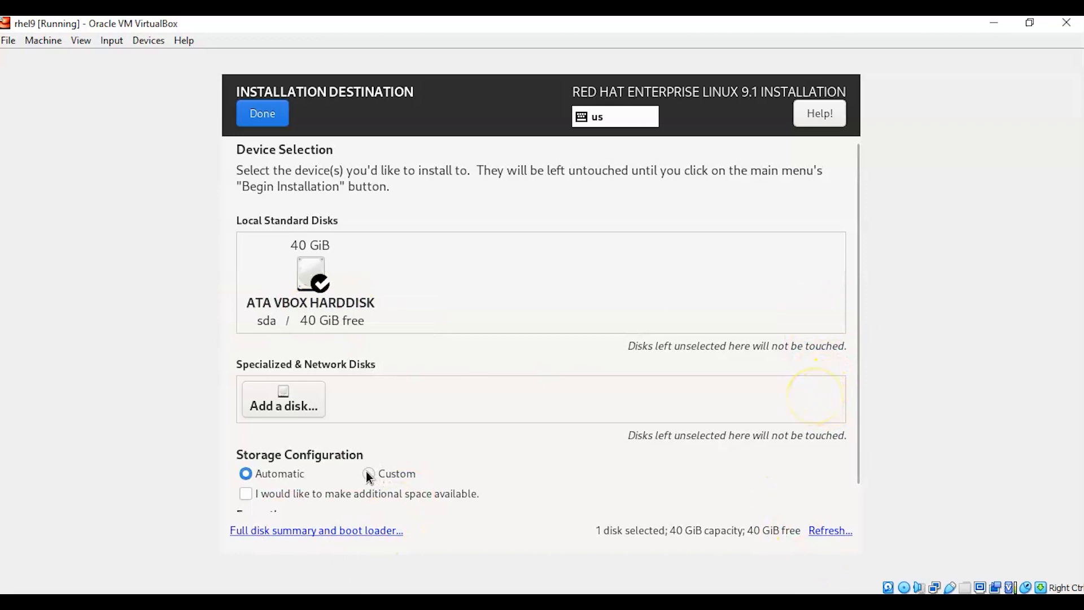
click(368, 473)
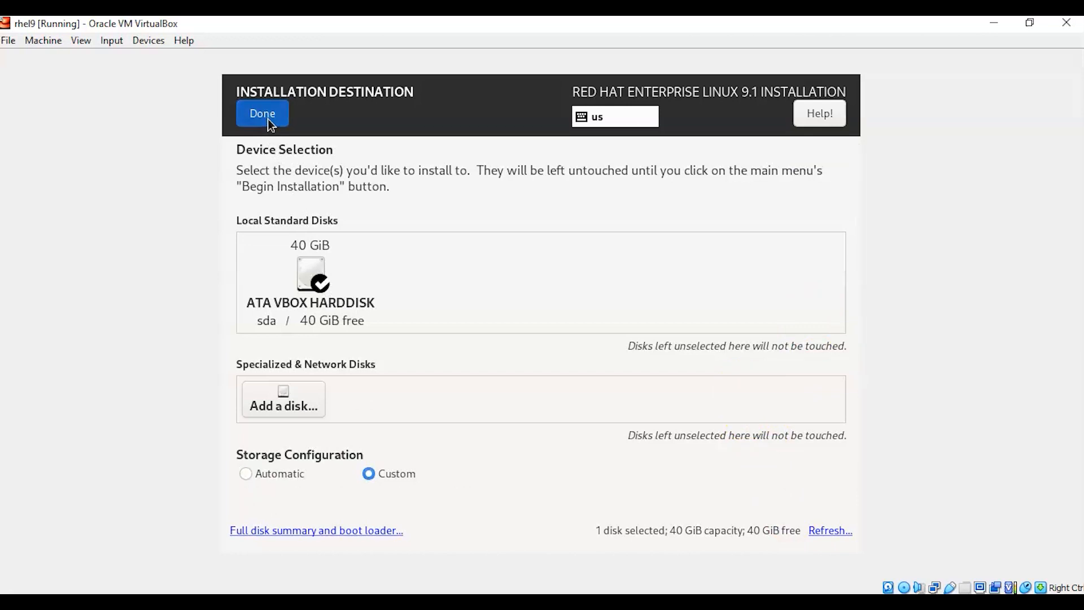
Step: Enter Manual Partitioning, keeping LVM as the partitioning scheme
click(262, 113)
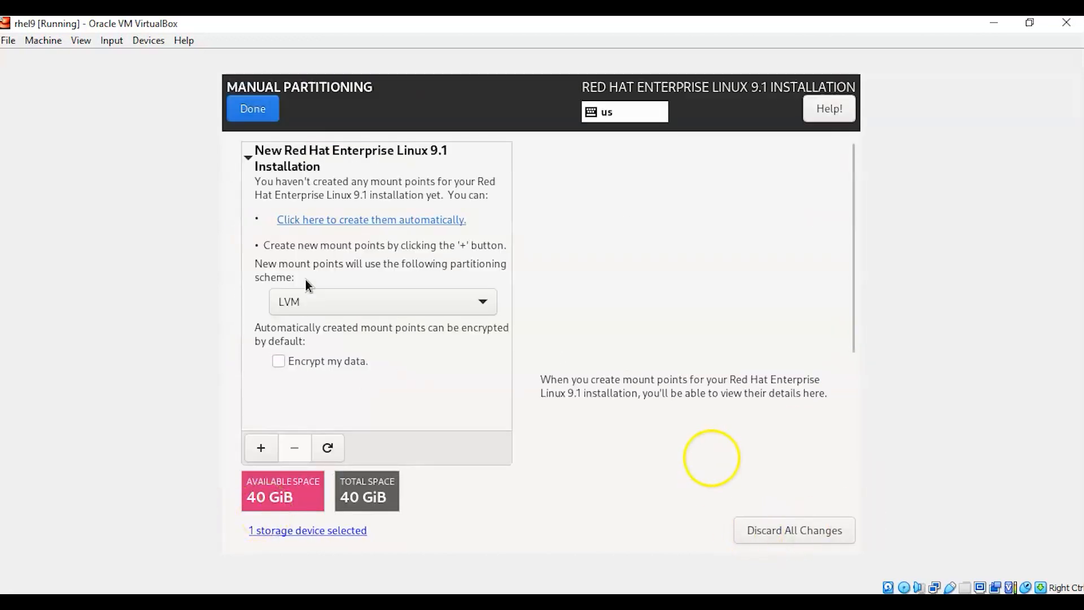
mouse_move(487, 378)
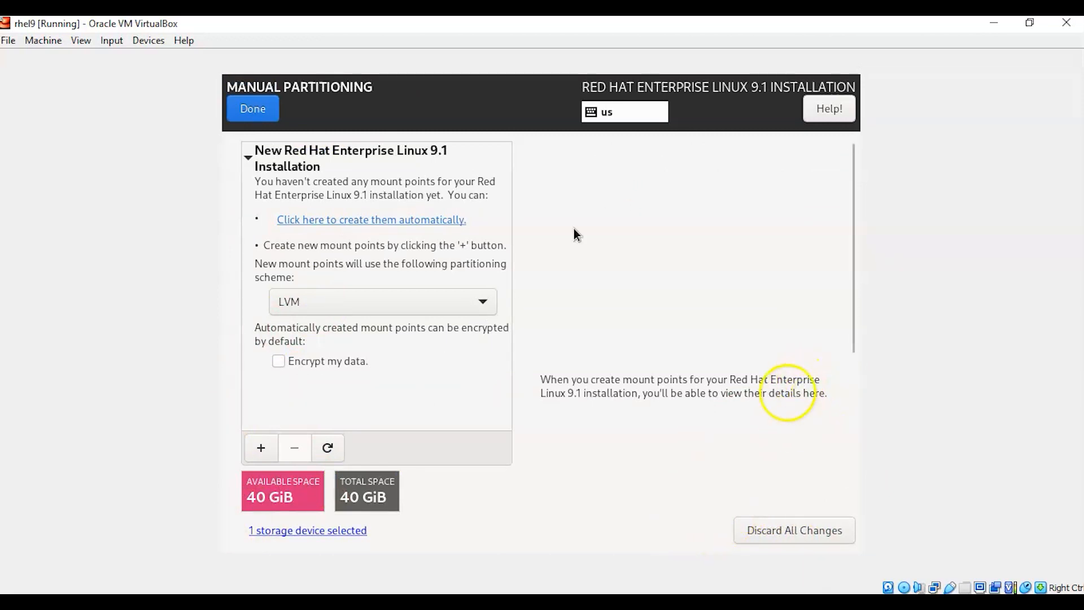
mouse_move(598, 327)
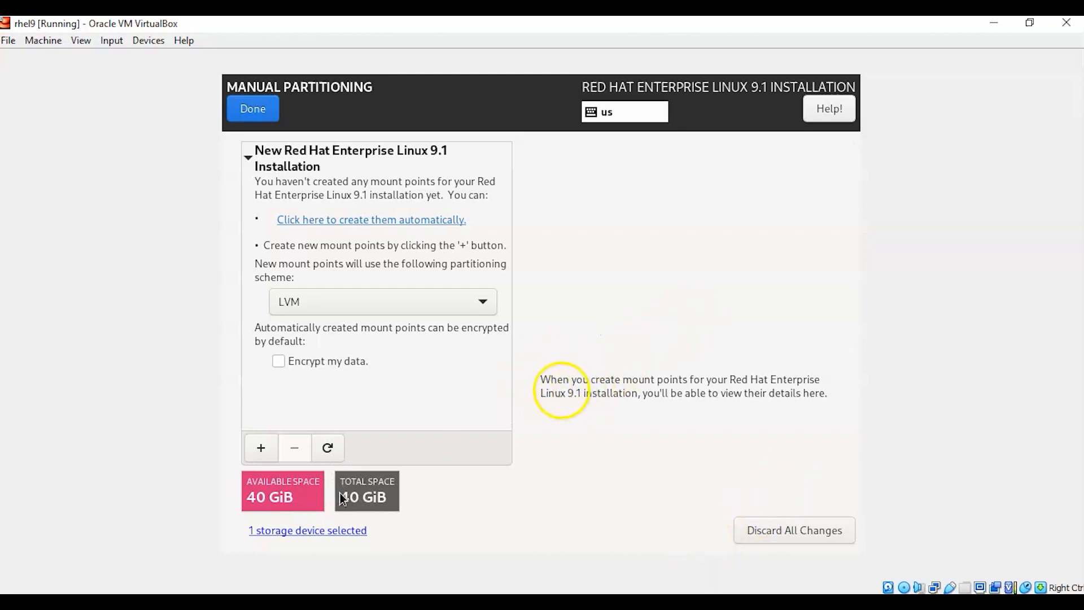
mouse_move(329, 504)
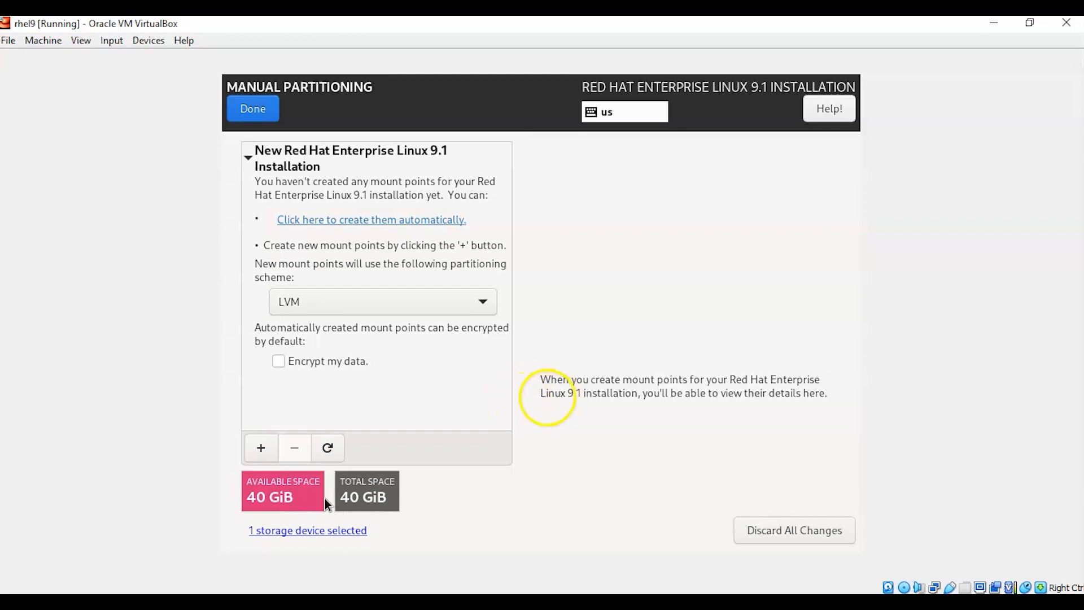
click(382, 301)
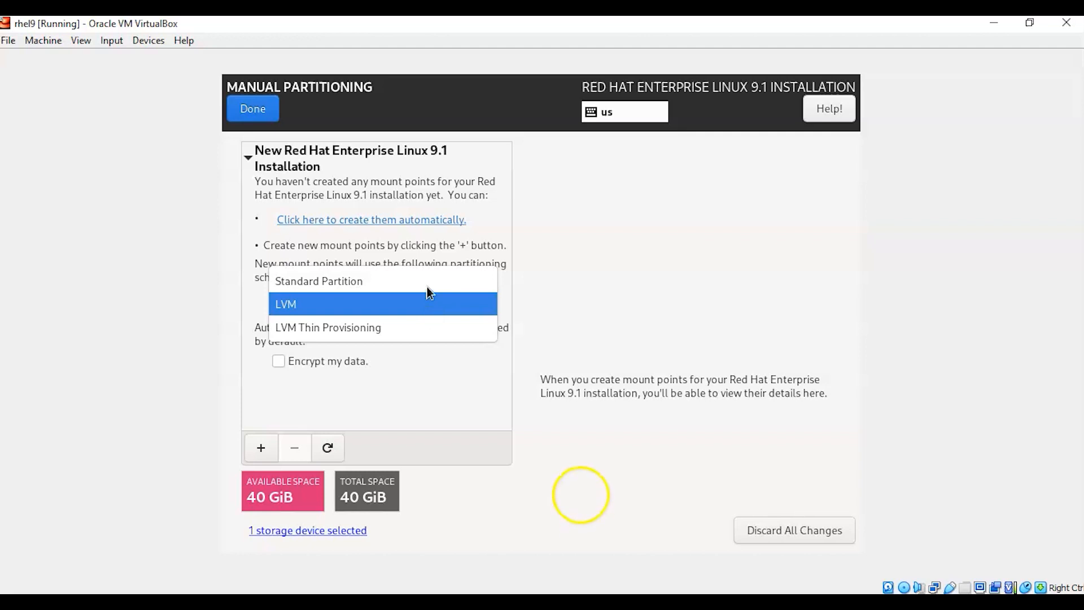
mouse_move(437, 306)
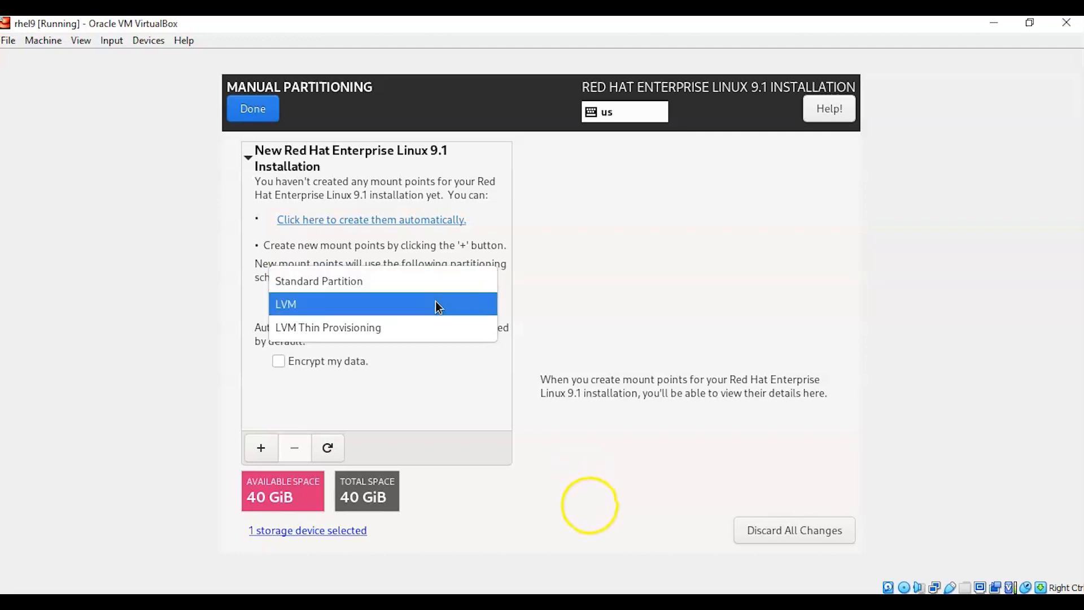
click(285, 305)
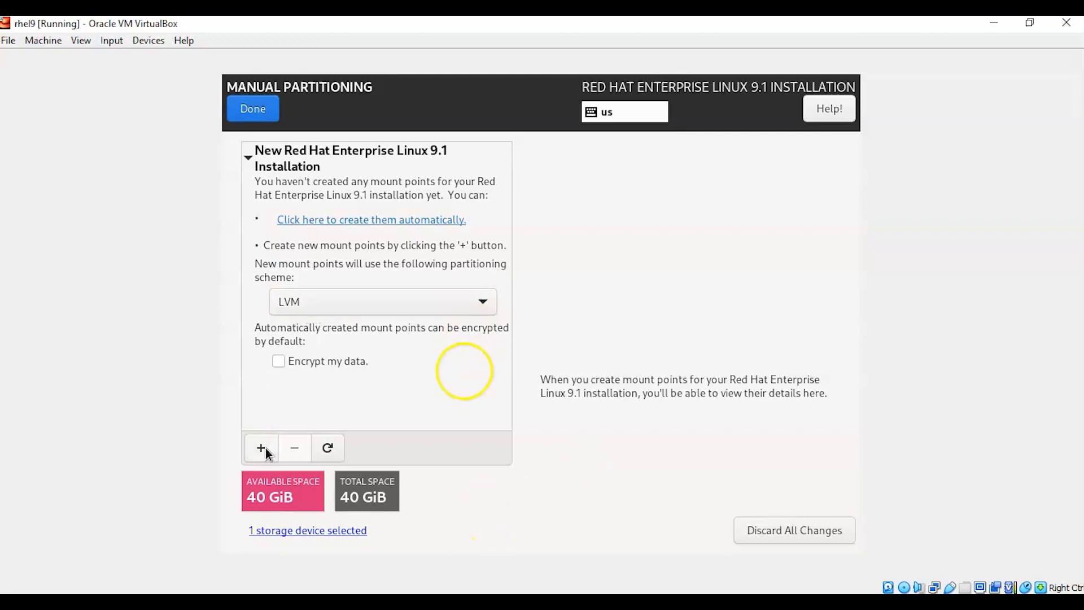
Step: Add a /boot mount point with 1GiB capacity on sda1
click(261, 447)
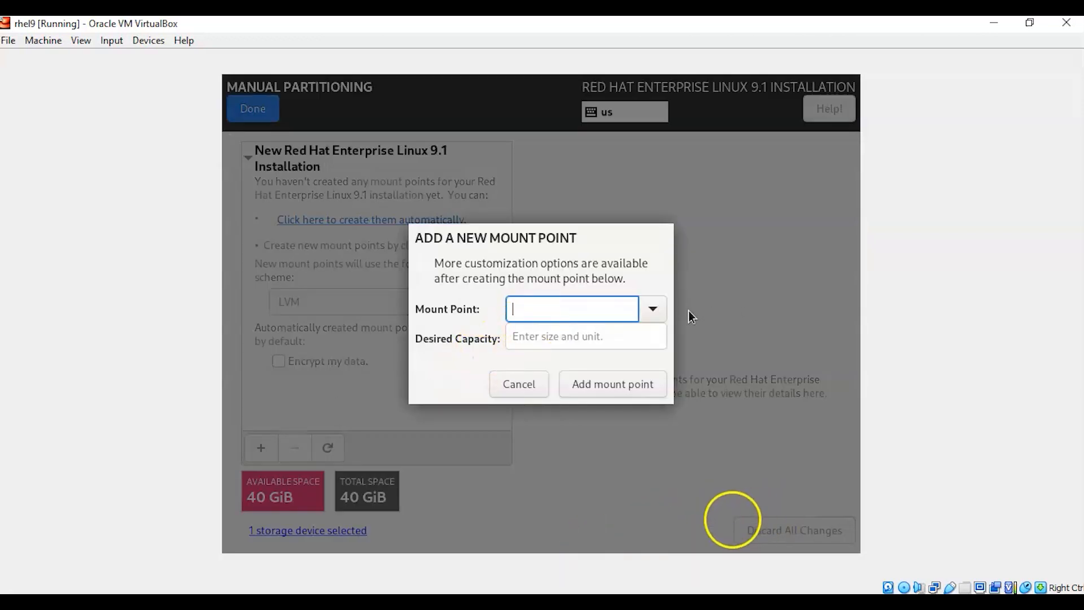
click(650, 308)
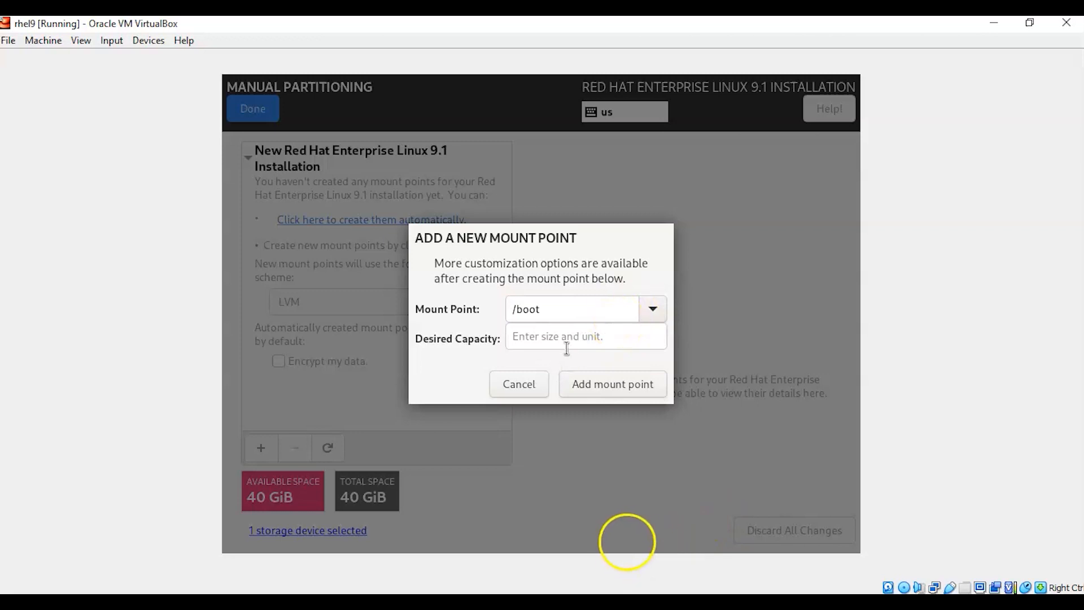
click(585, 338)
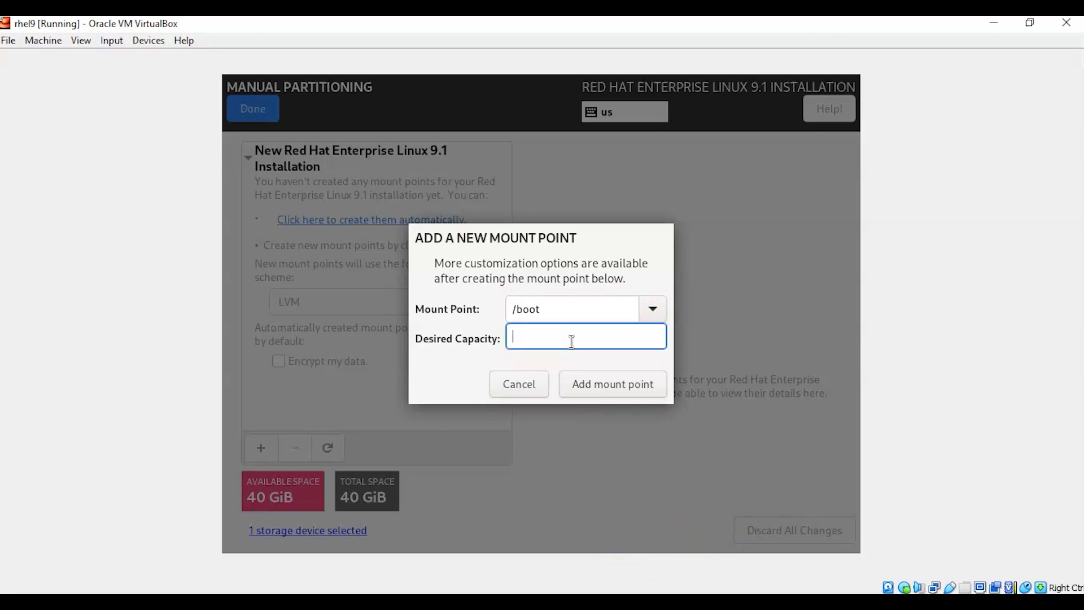
text(1GIB)
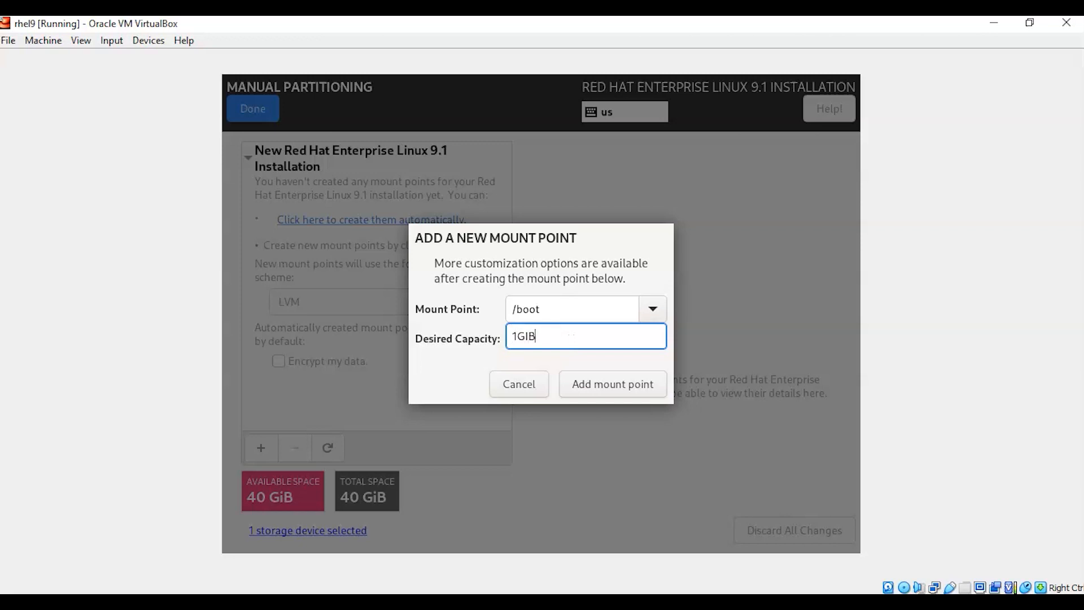
key(BackSpace)
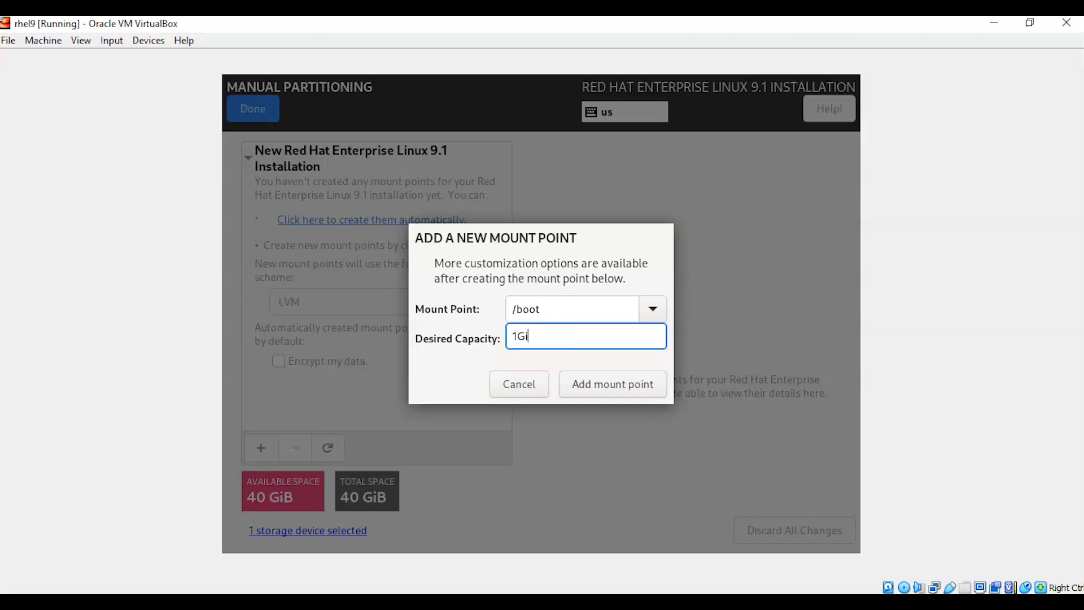
text(B)
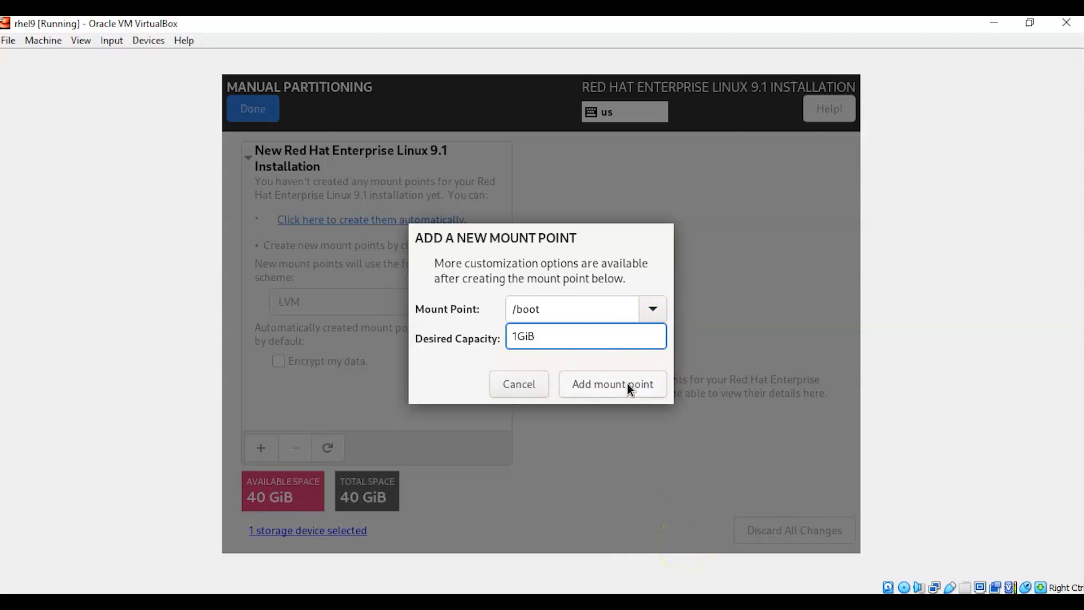
click(611, 383)
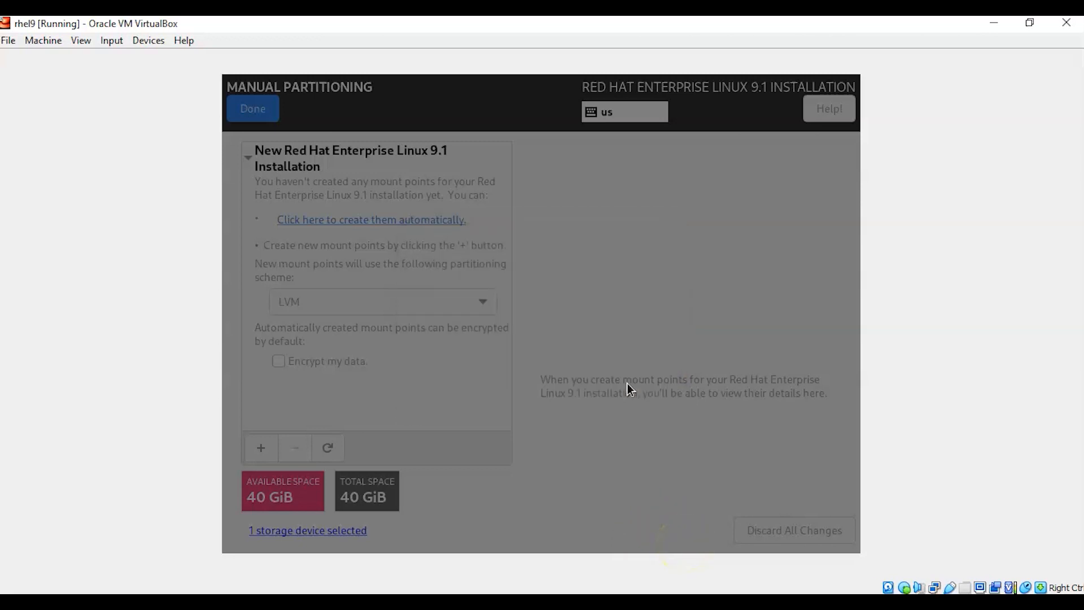
click(371, 219)
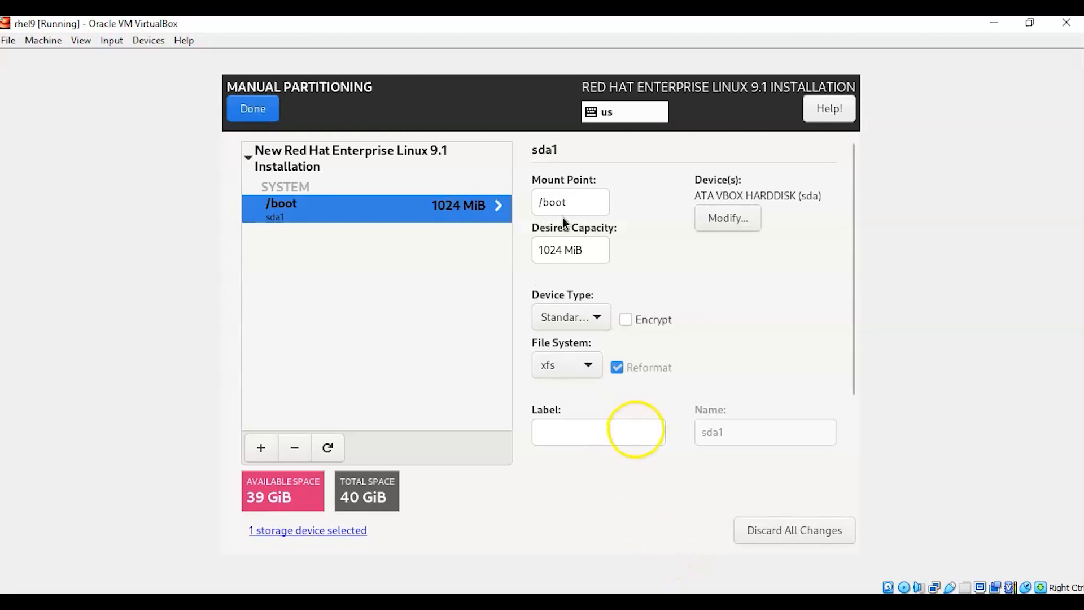
mouse_move(262, 448)
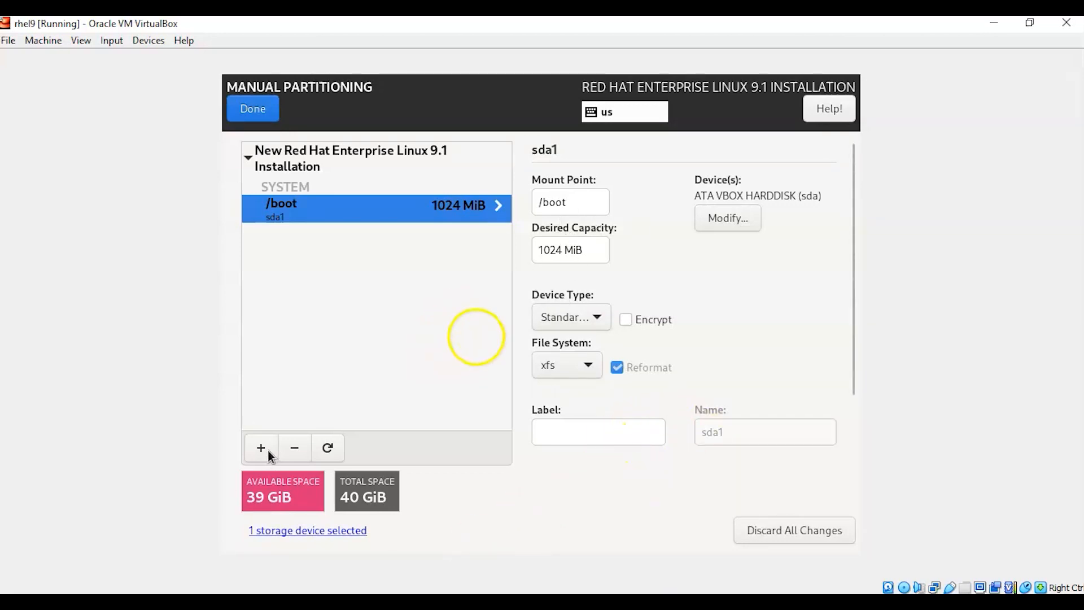
Step: Add a 2GiB swap mount point and a root / mount point taking the remaining space
click(261, 447)
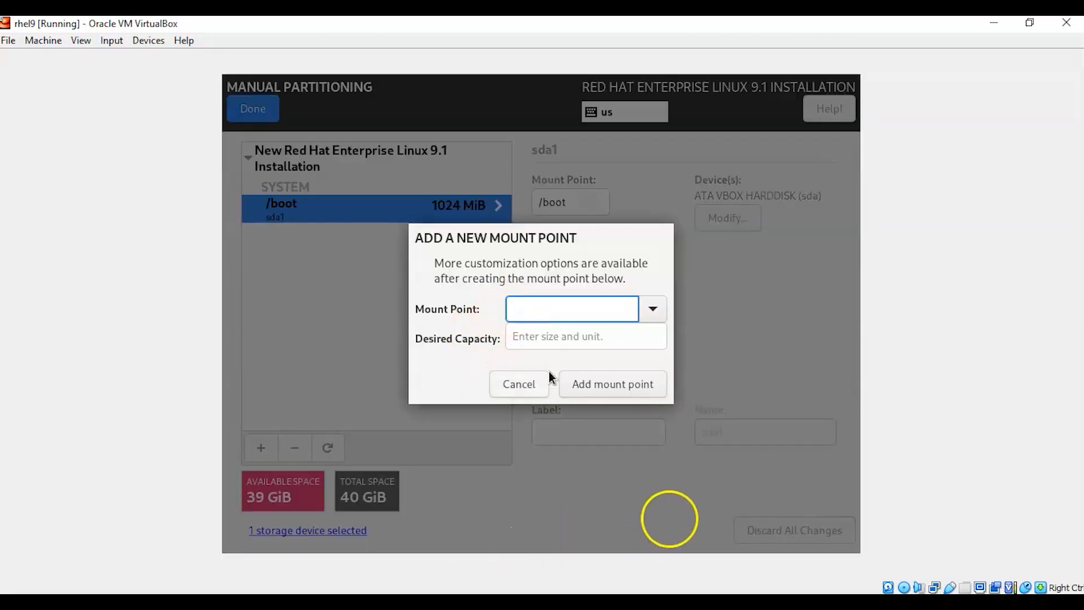
click(571, 308)
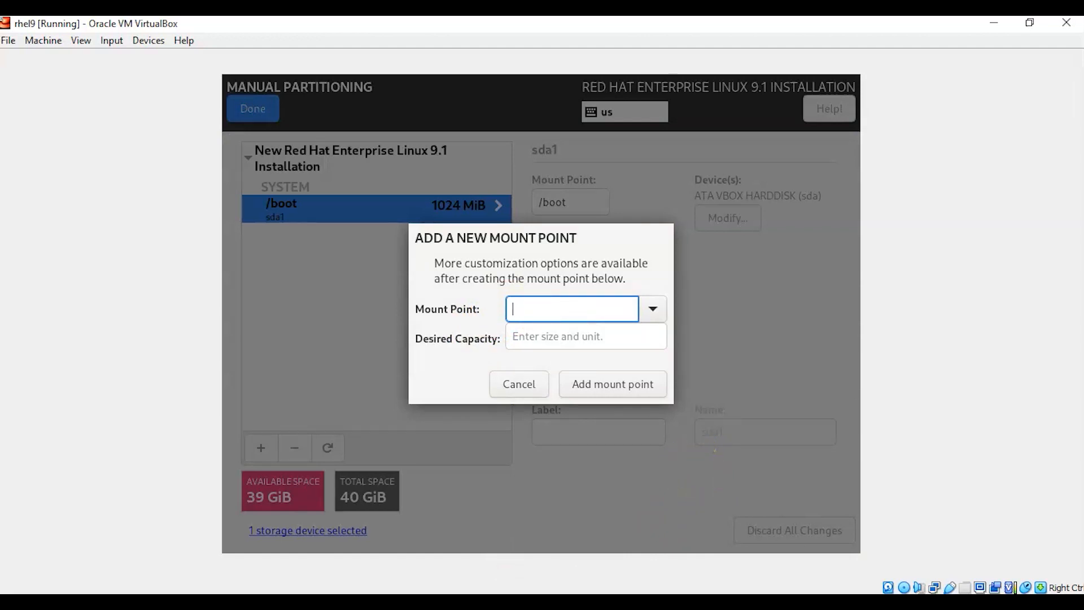
click(651, 308)
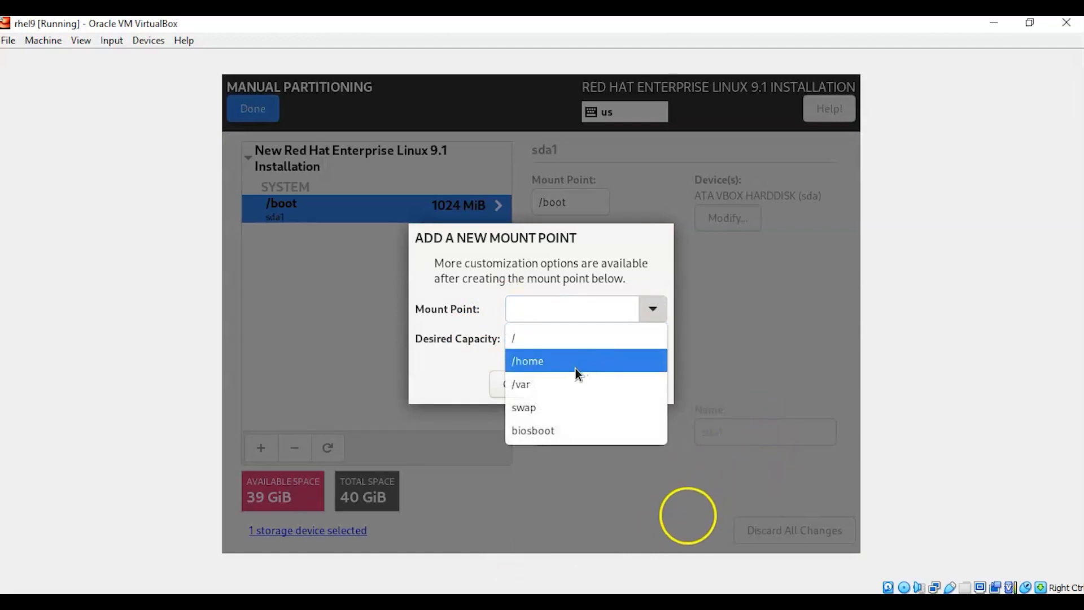
click(523, 407)
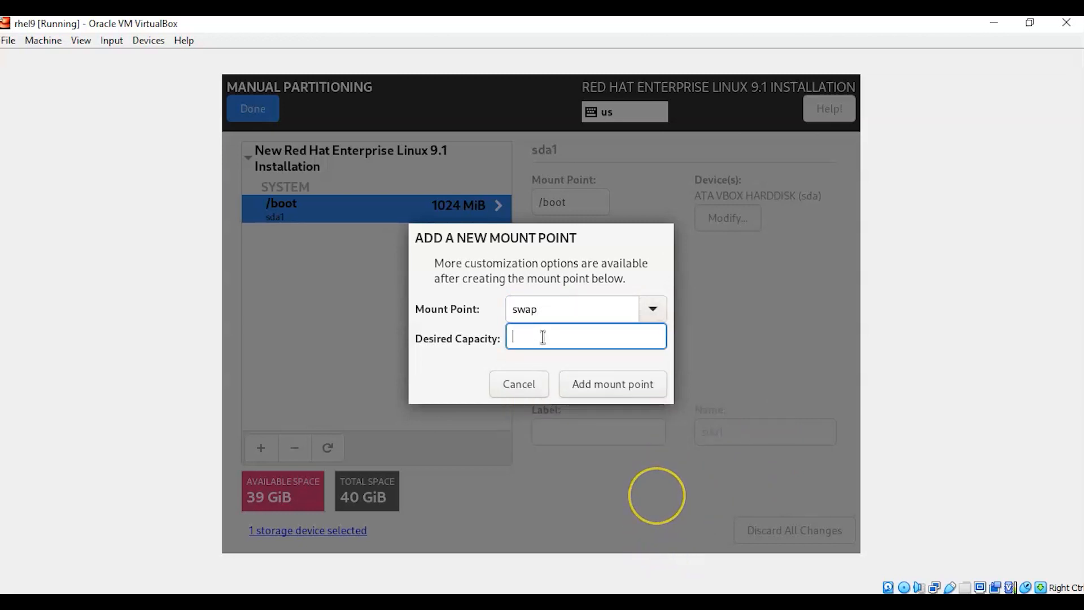
text(2Gi)
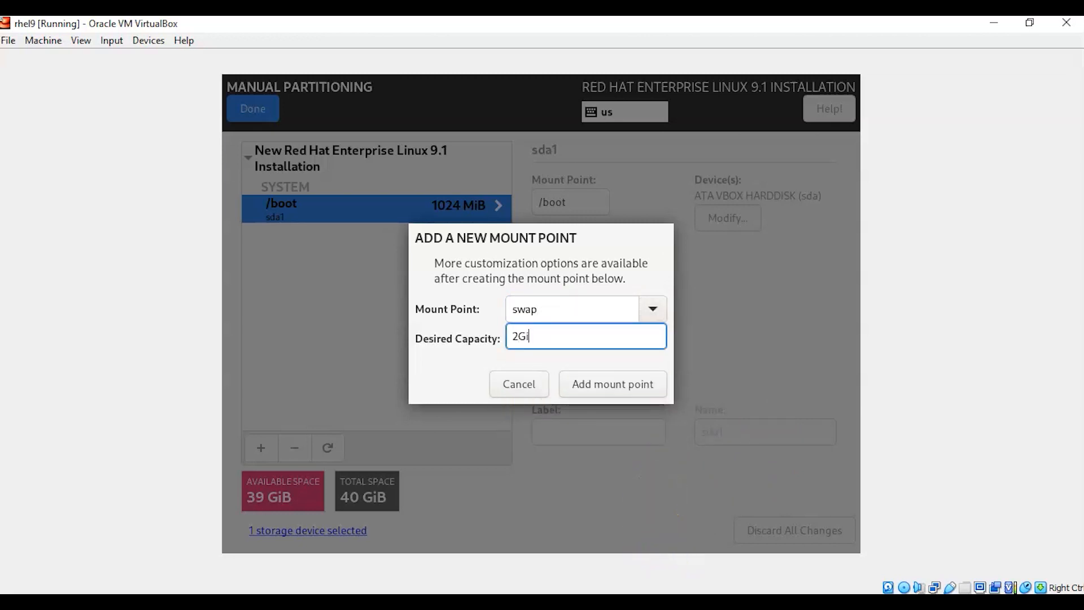
text(B)
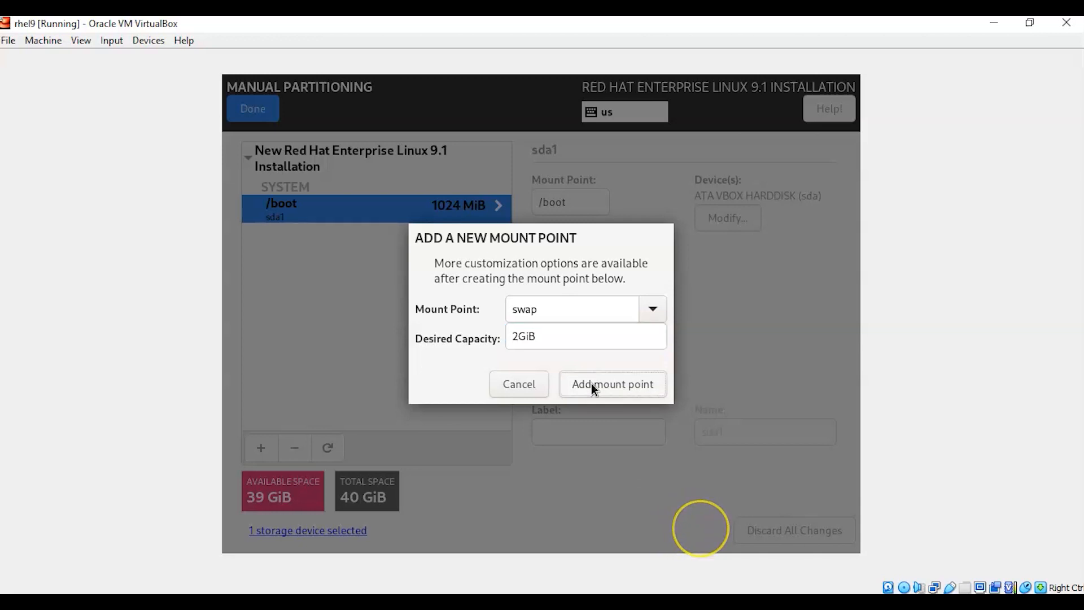
click(610, 384)
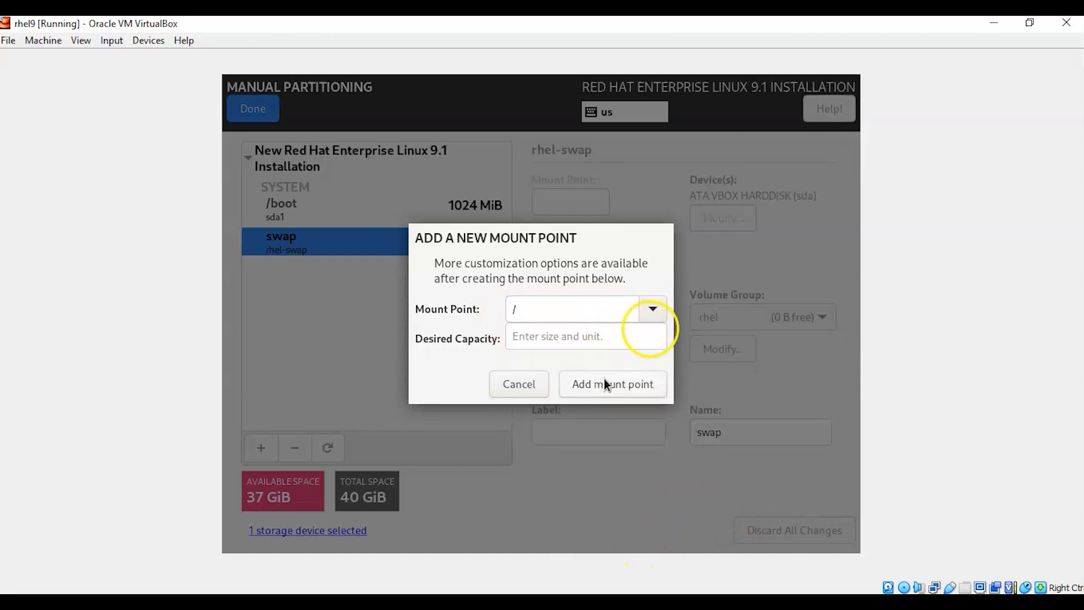
click(611, 384)
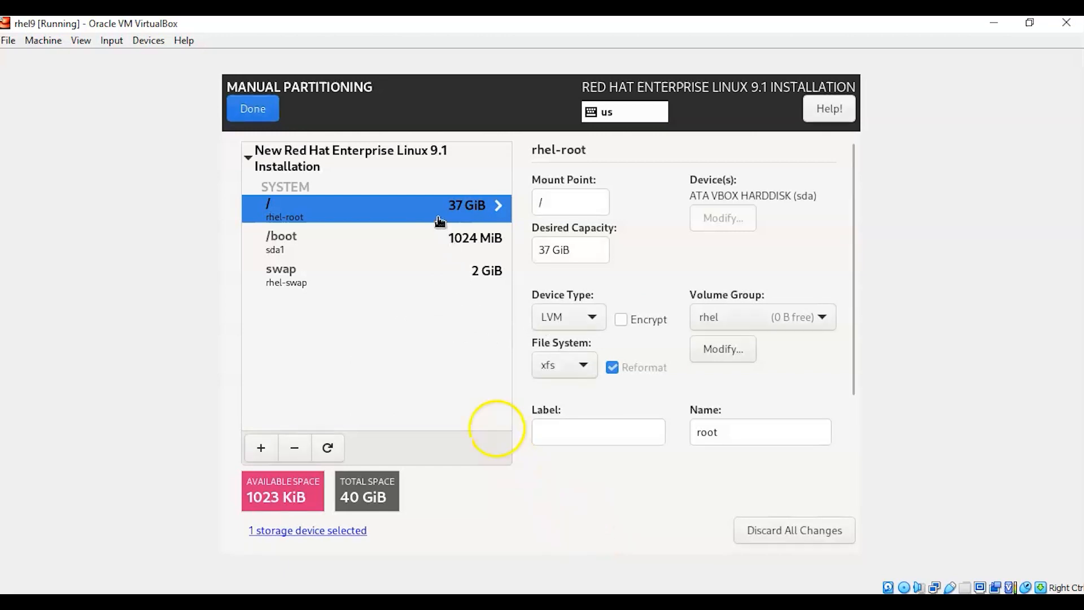
mouse_move(354, 266)
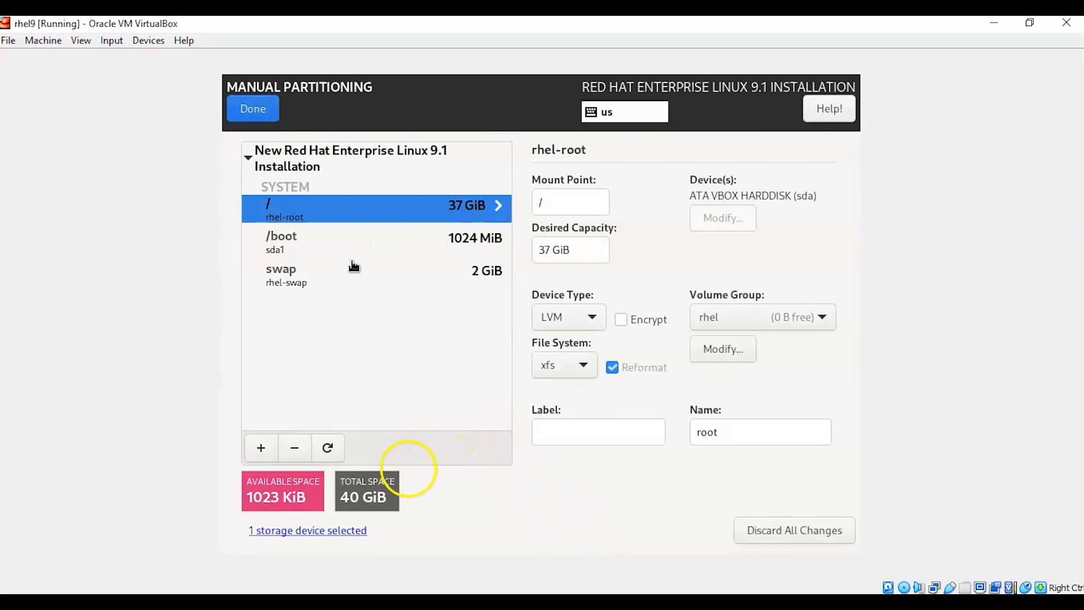
mouse_move(357, 258)
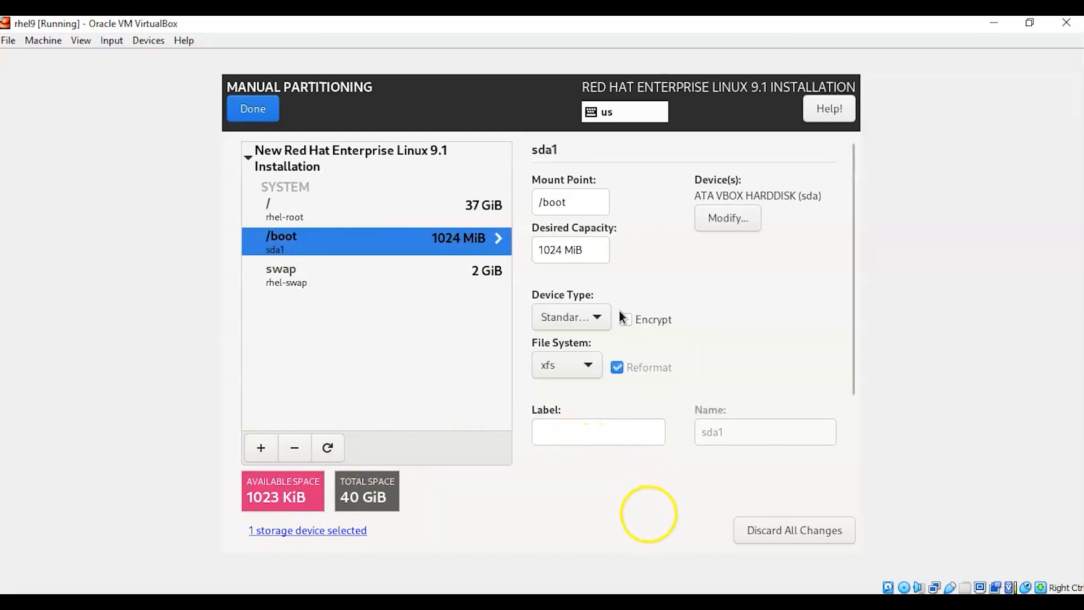
Step: After reviewing root and swap, switch /boot's device type from standard partition to LVM
click(570, 317)
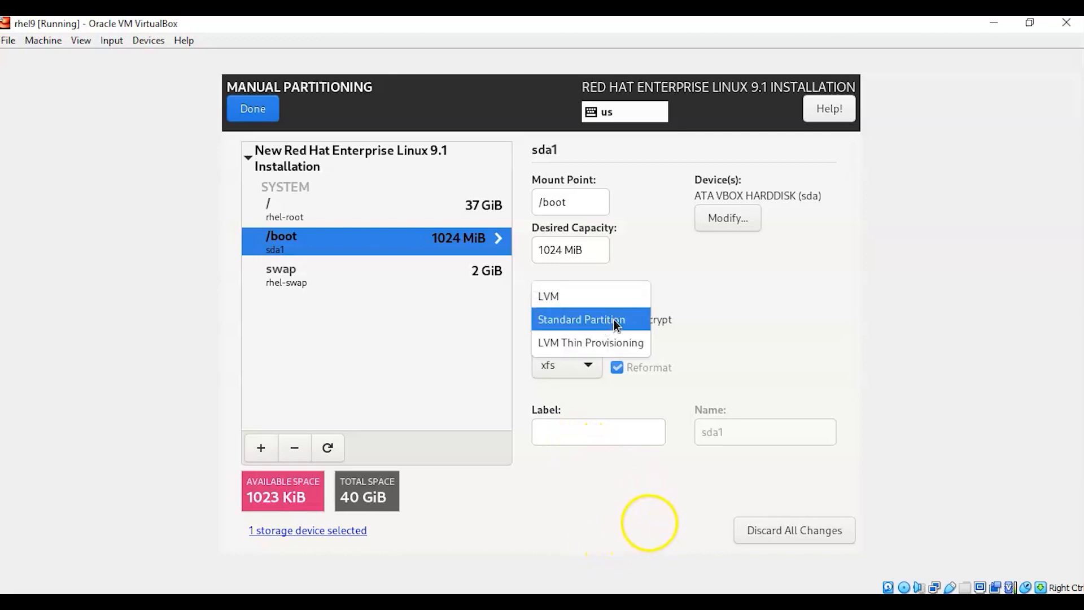
click(581, 320)
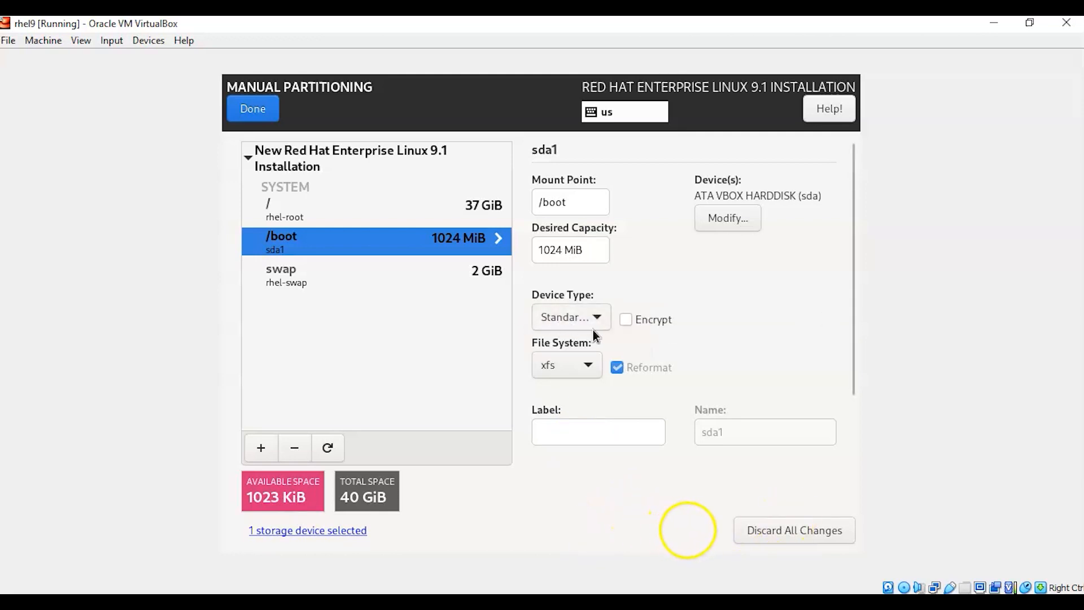
click(569, 316)
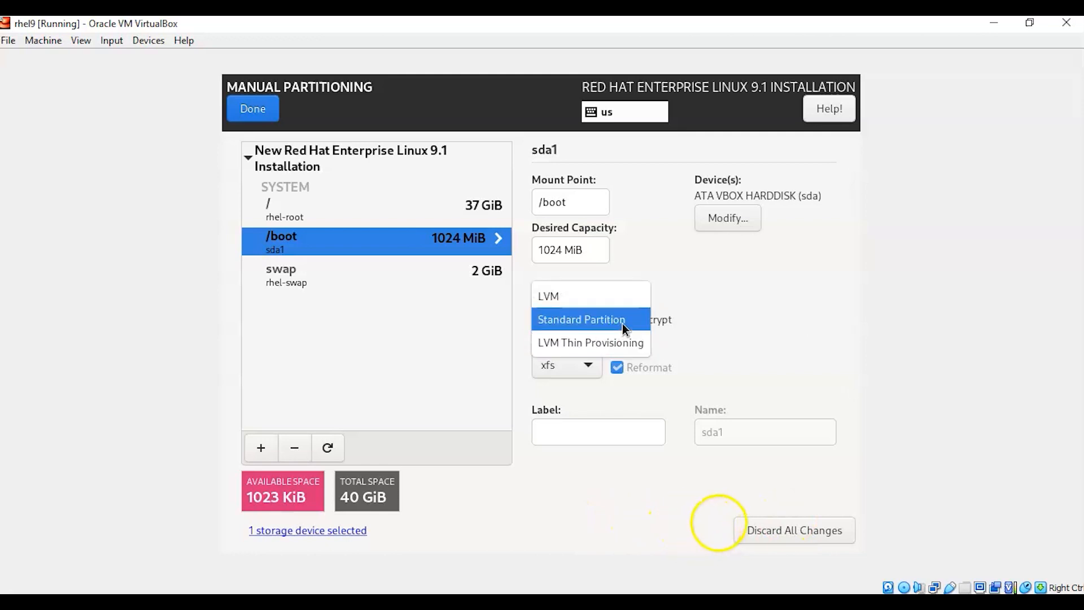
click(581, 318)
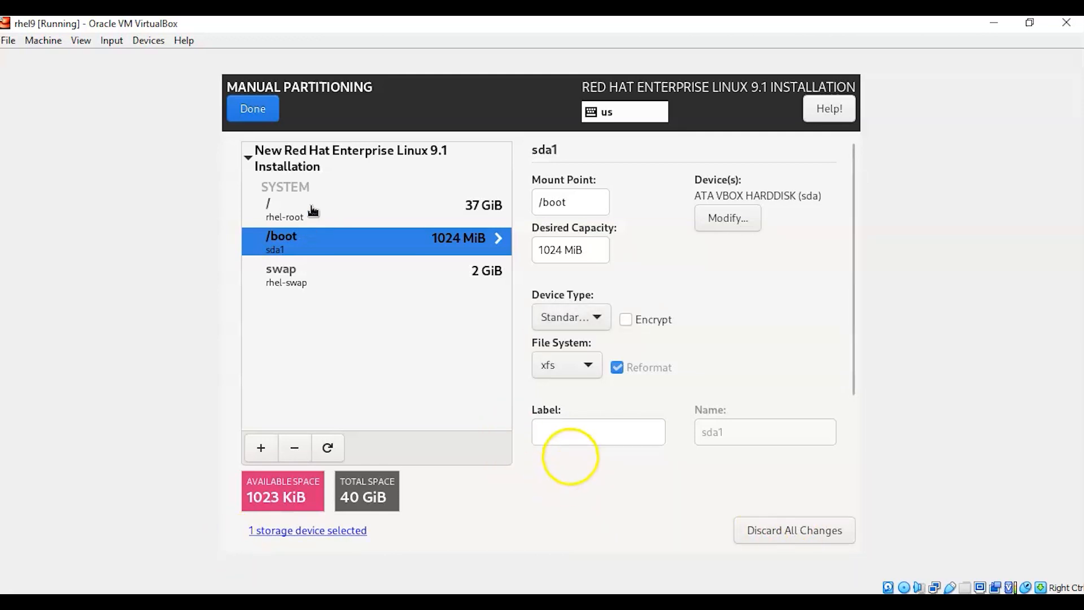
click(311, 207)
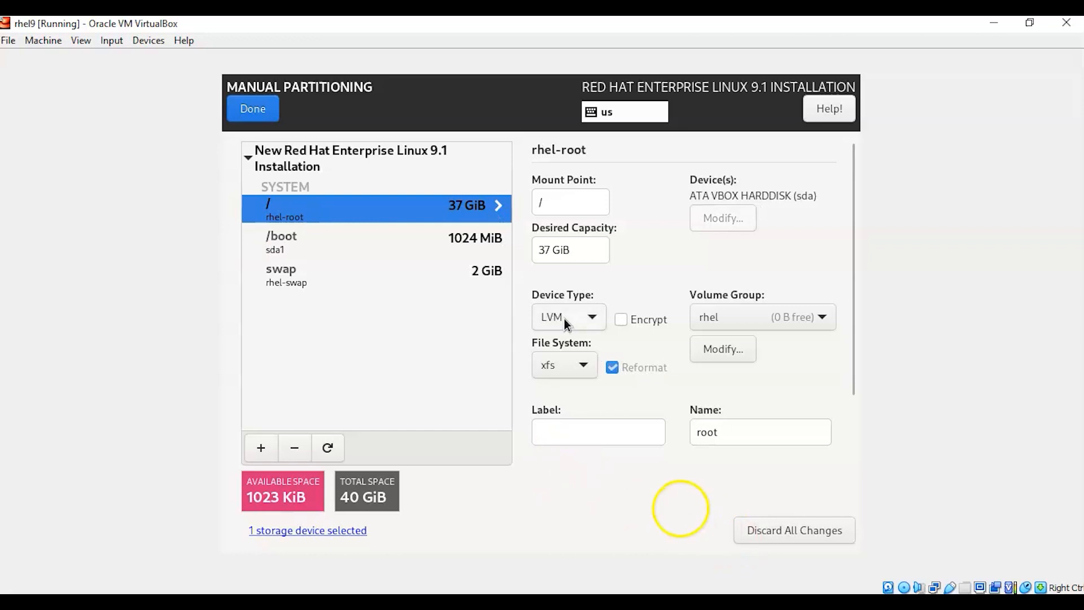
click(280, 273)
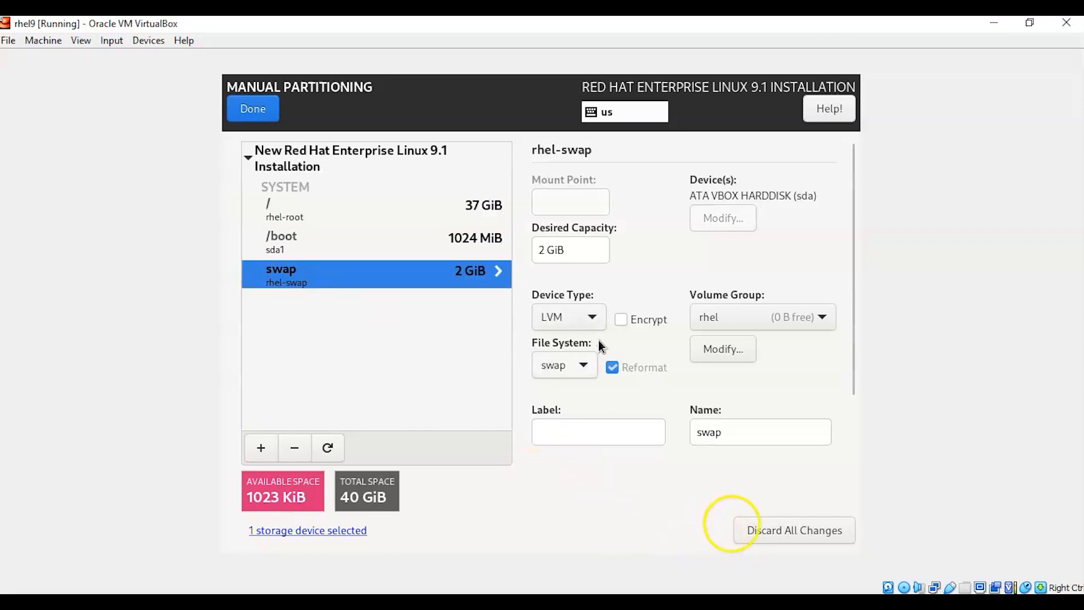
mouse_move(345, 245)
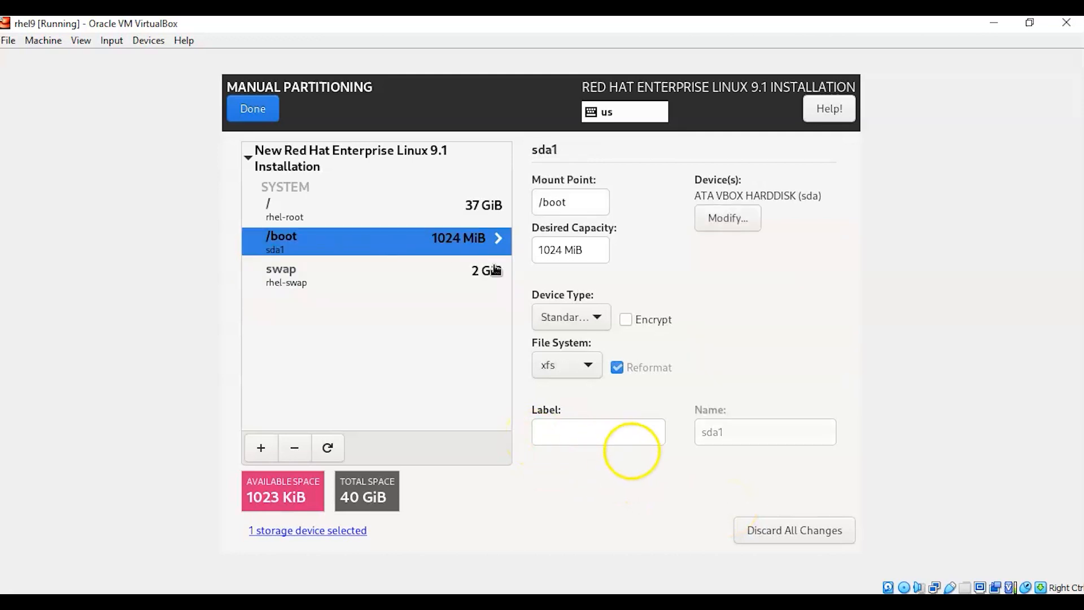
click(571, 316)
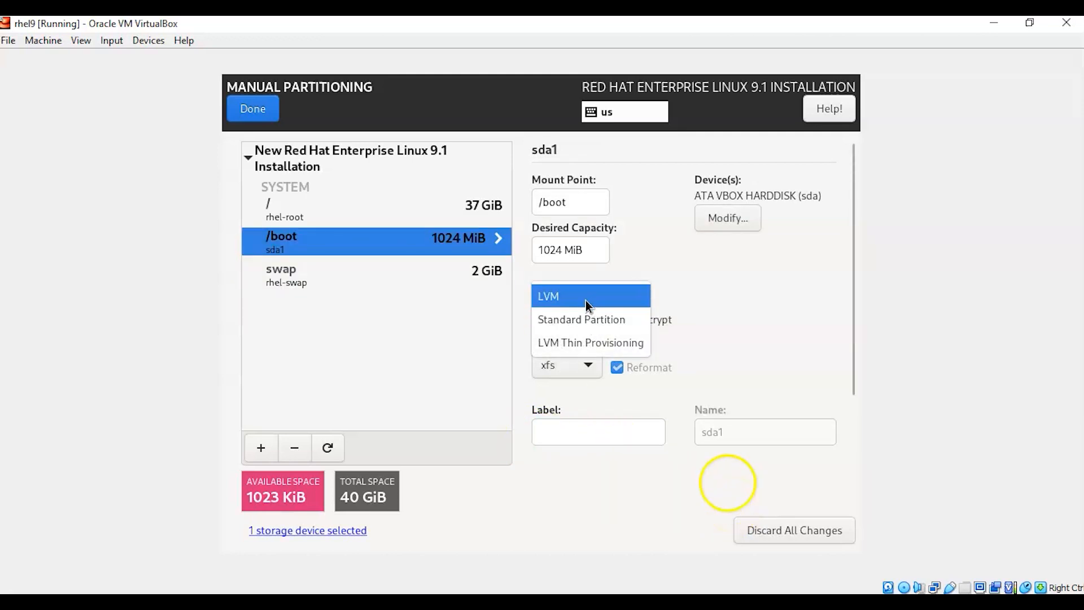
click(547, 296)
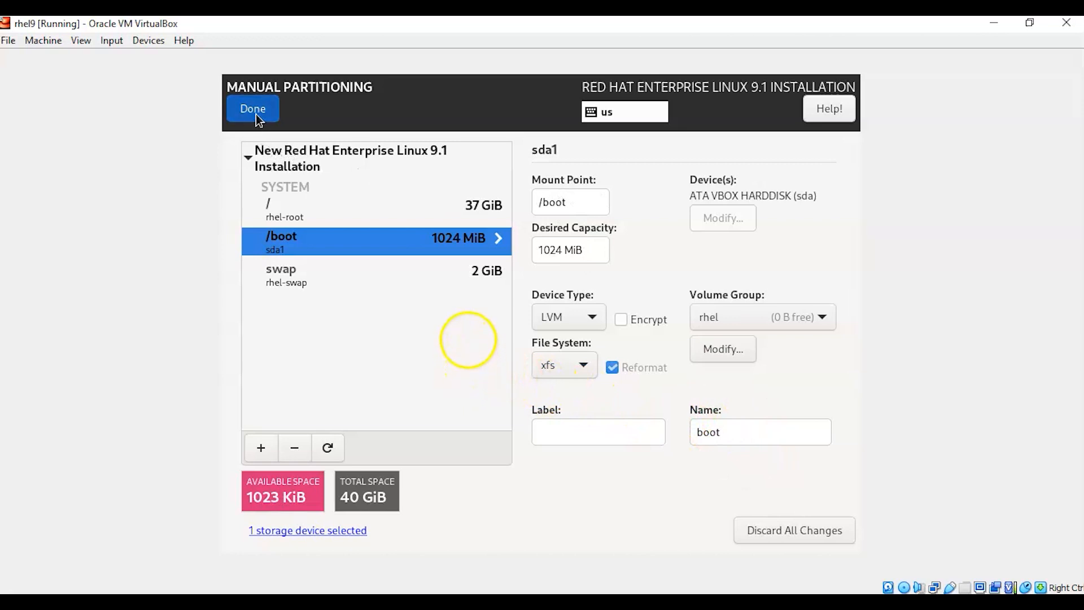
mouse_move(639, 385)
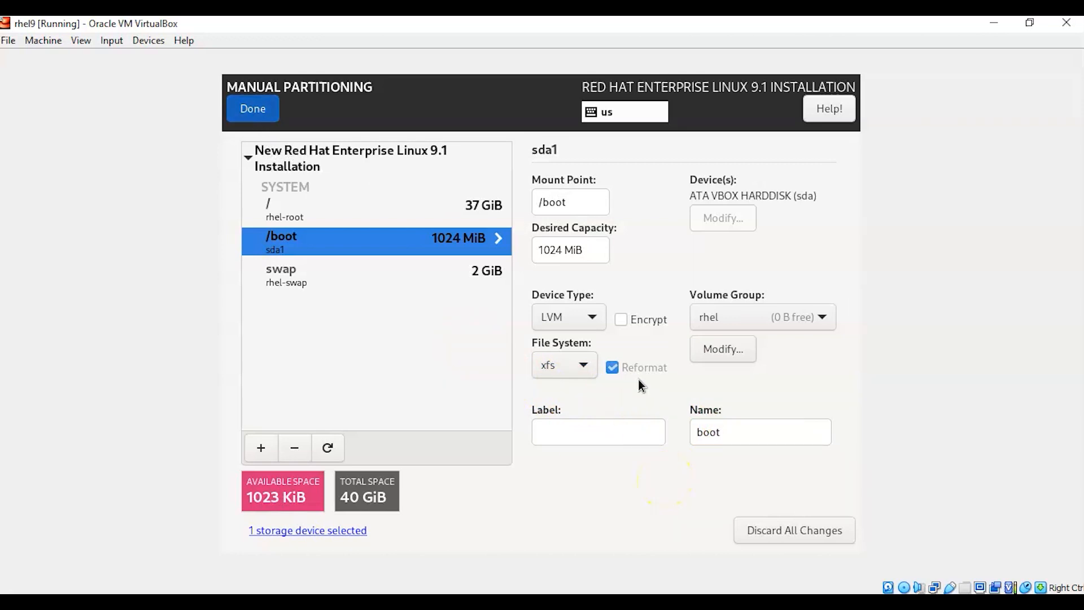
Step: Attempt Done, review and dismiss the '/boot cannot be LVM' error, then reopen /boot's device type choices
click(252, 108)
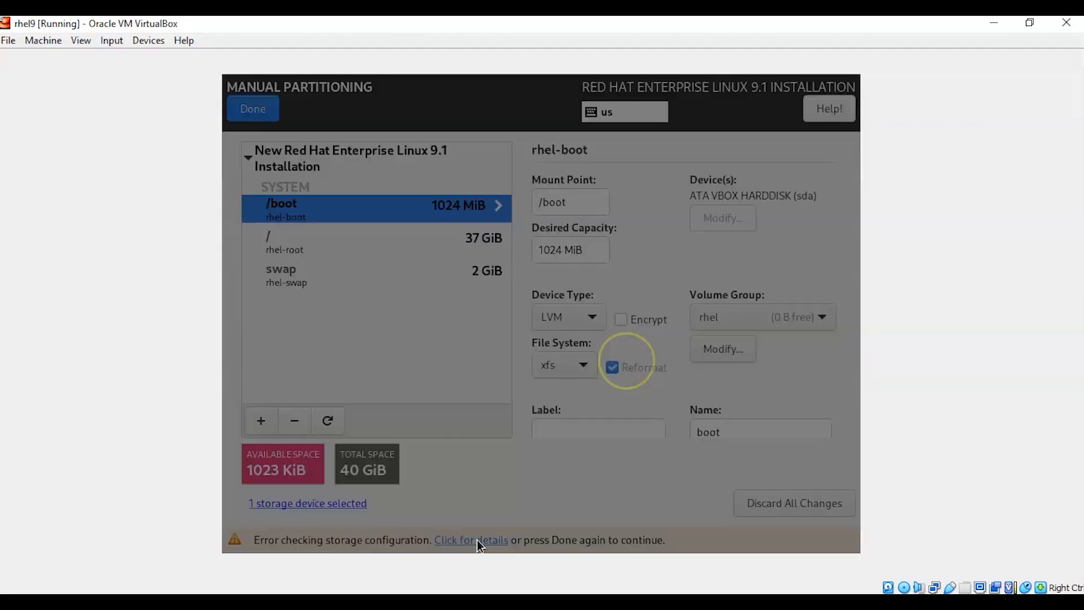
click(470, 540)
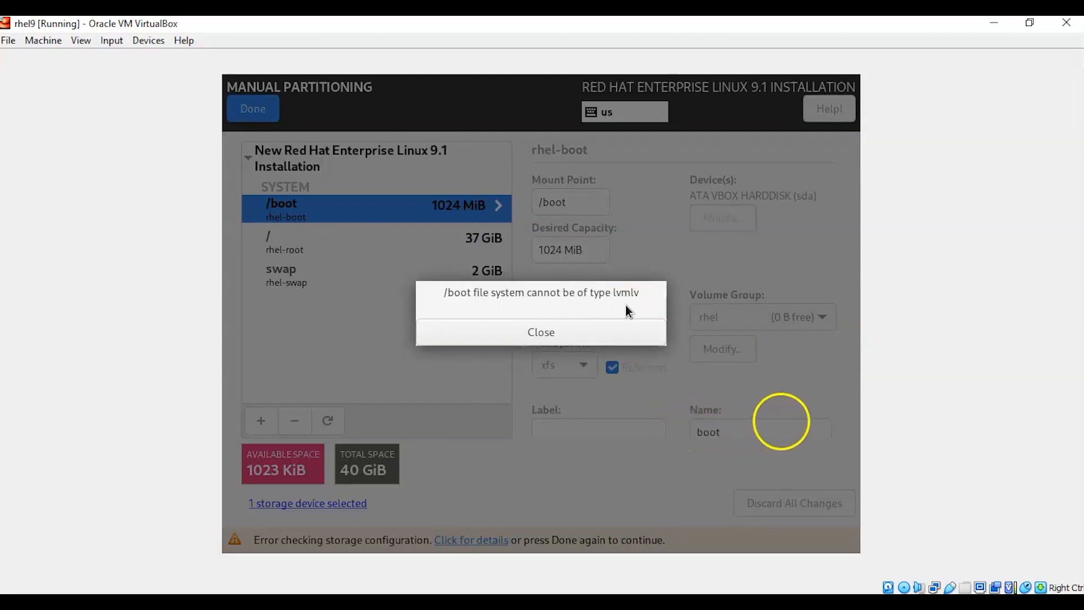
click(541, 332)
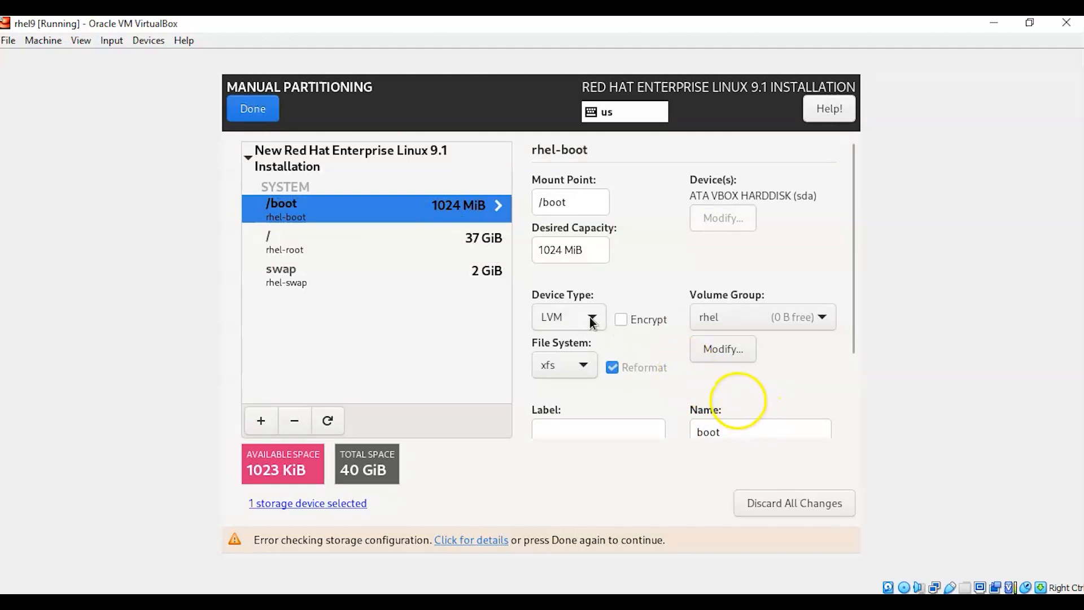
click(592, 319)
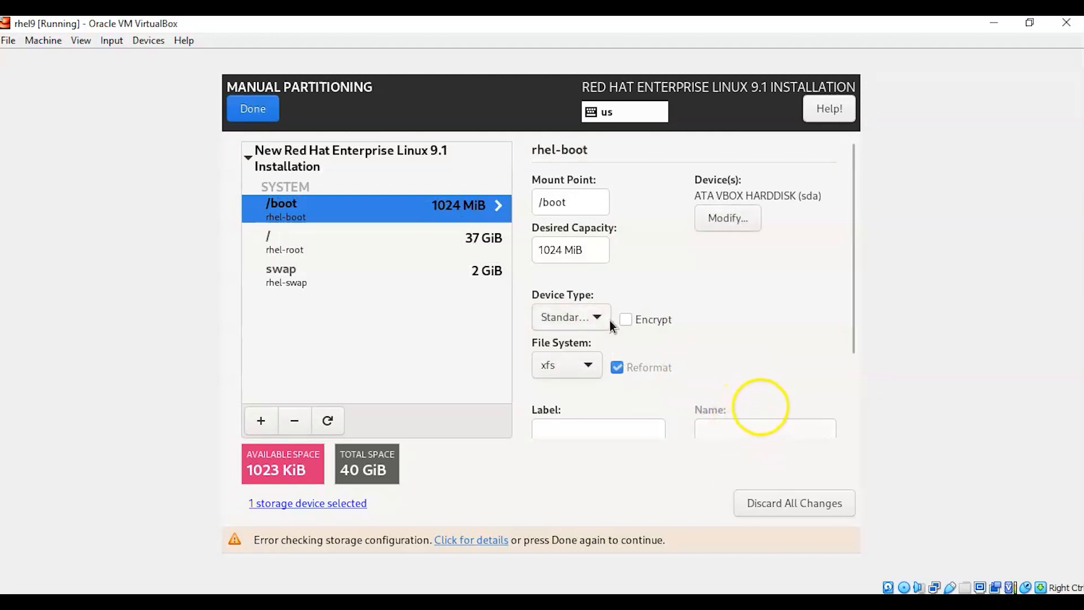
Step: Keep /boot as a Standard Partition and list its file system choices, xfs still current
click(569, 317)
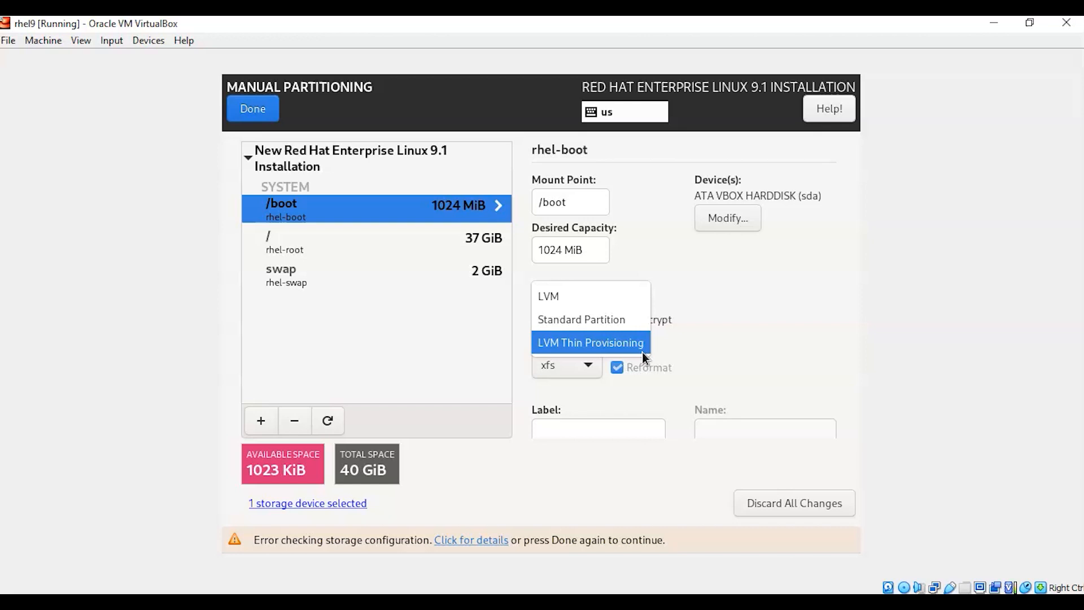
mouse_move(699, 358)
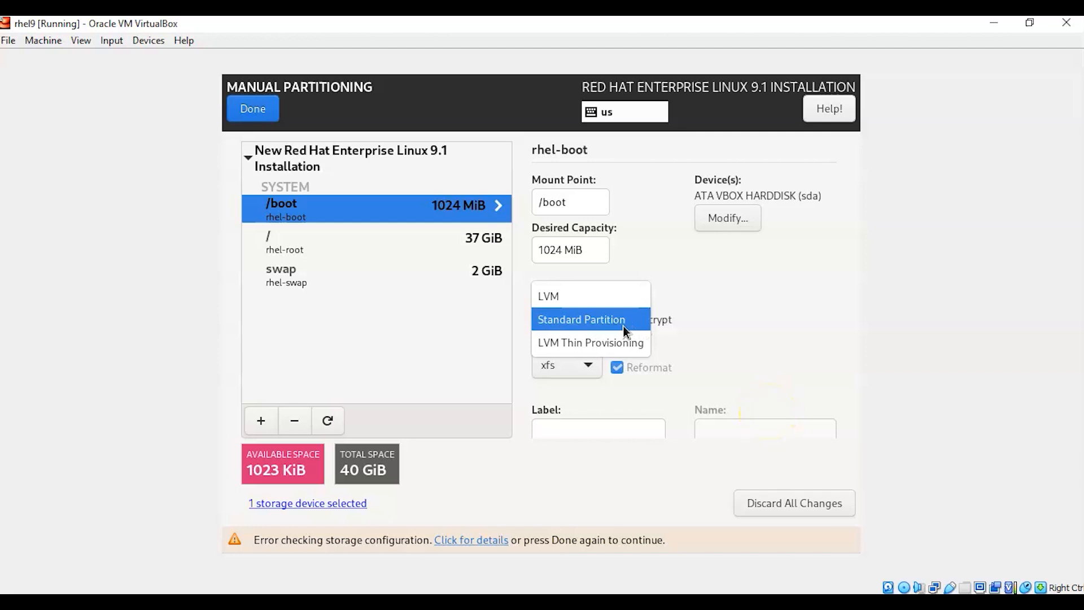
click(581, 319)
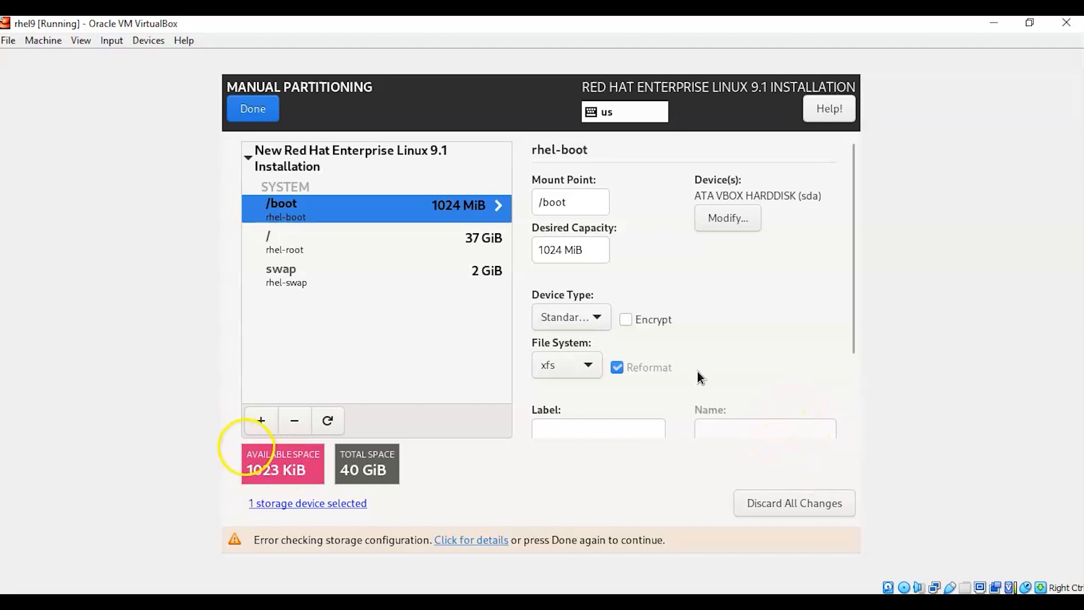
click(566, 364)
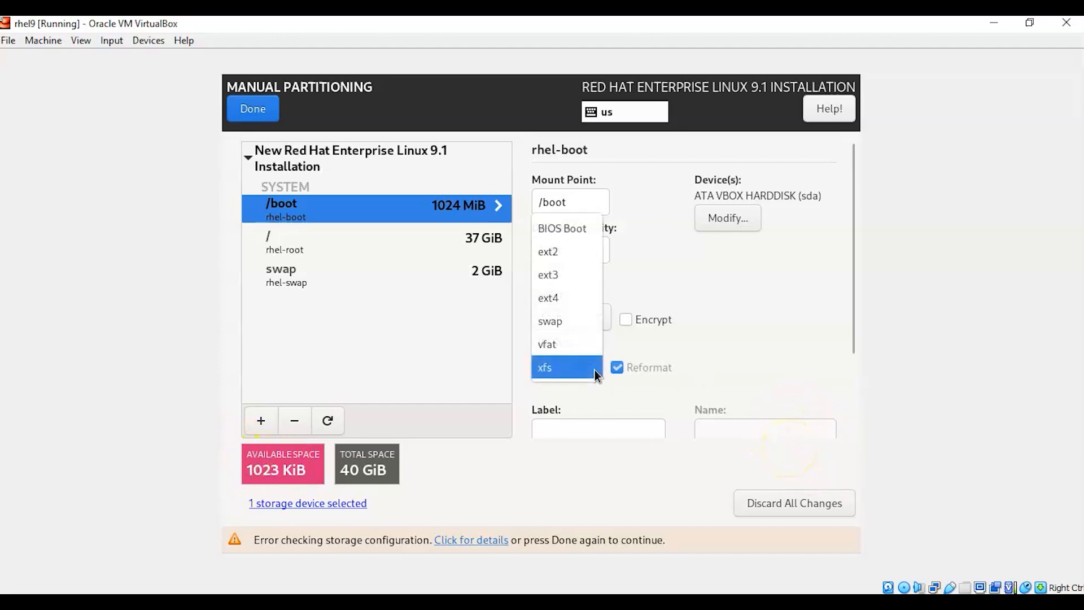
Step: Keep /boot's file system, label swap 'swap', give /boot a label, and label root 'main'
click(544, 367)
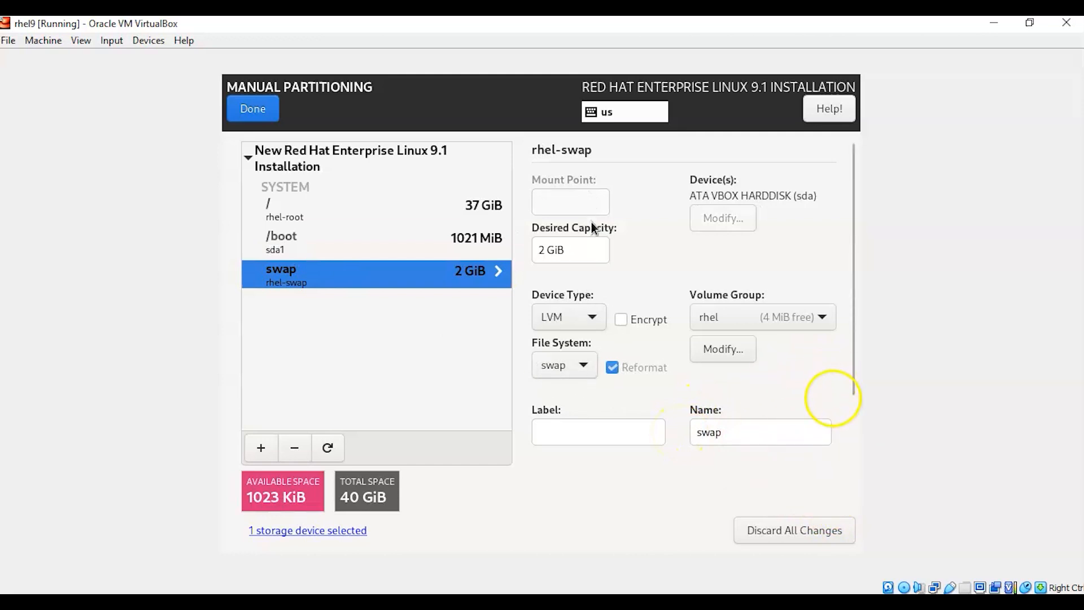
mouse_move(587, 274)
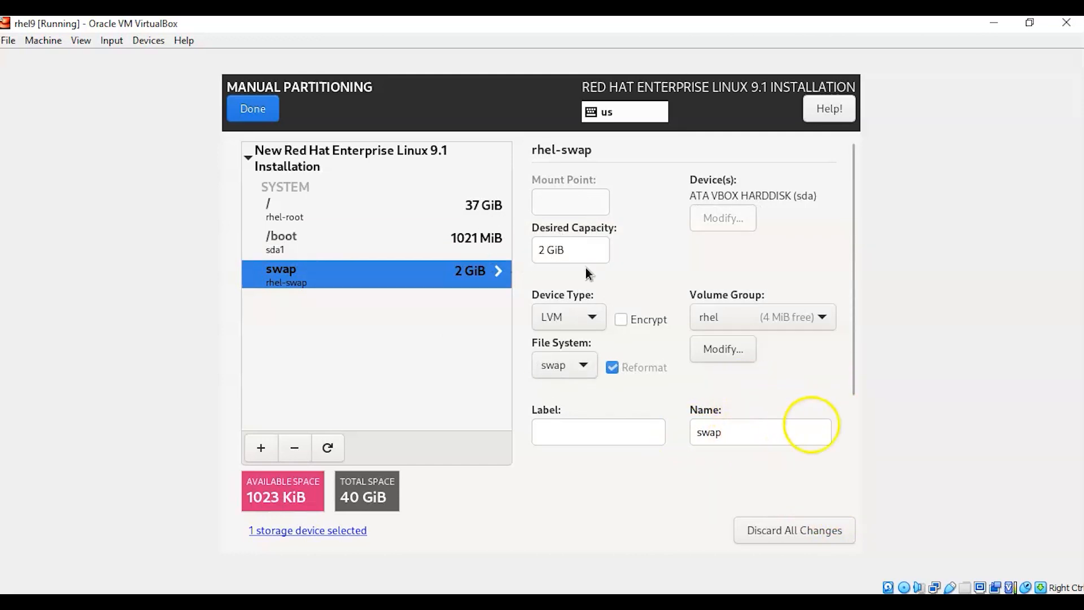
click(598, 431)
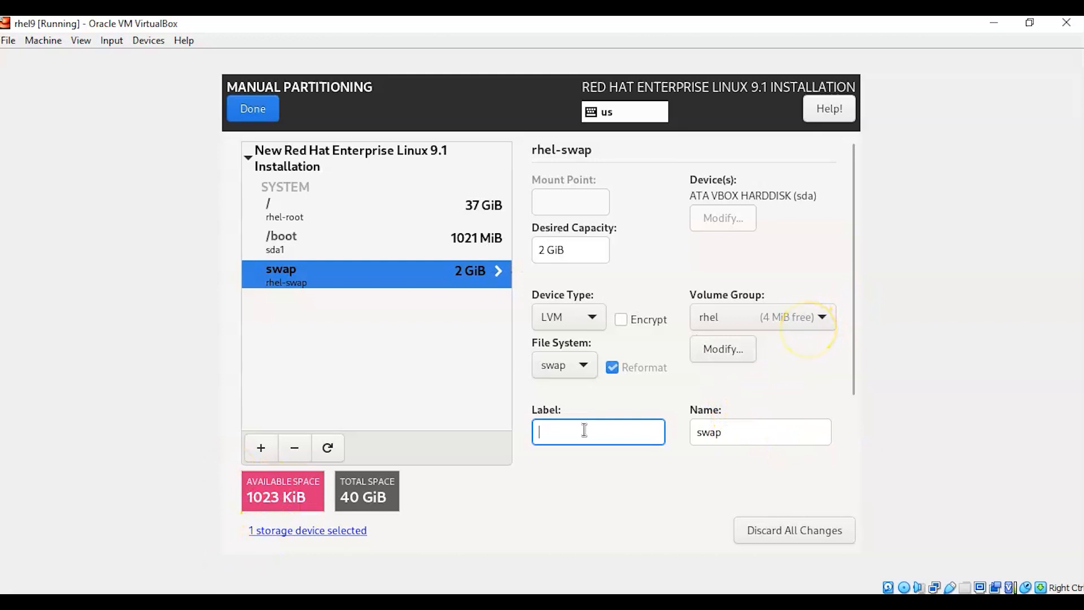
text(swap)
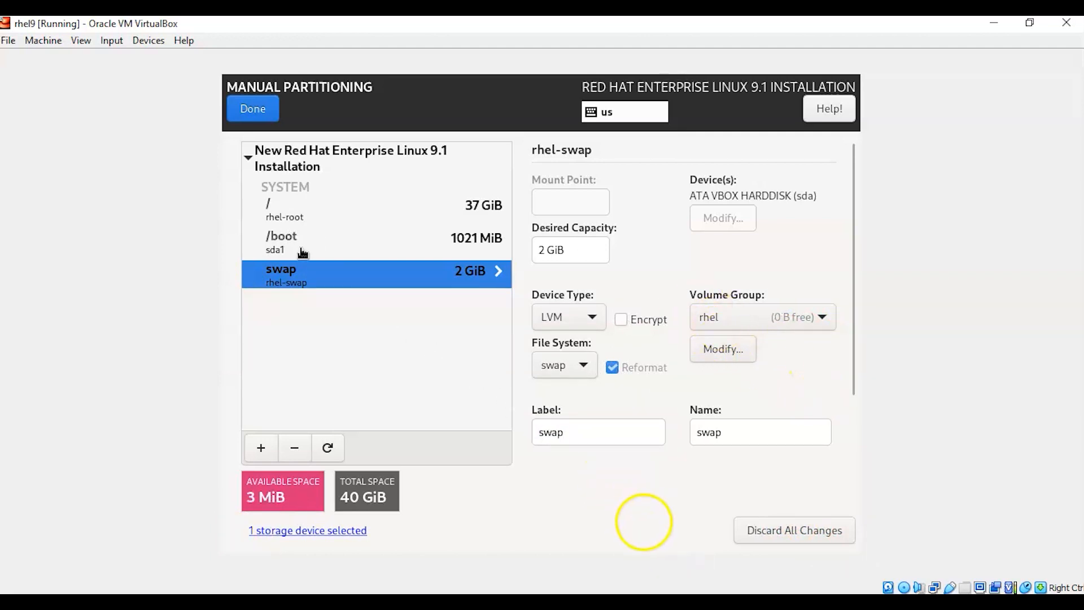
click(281, 242)
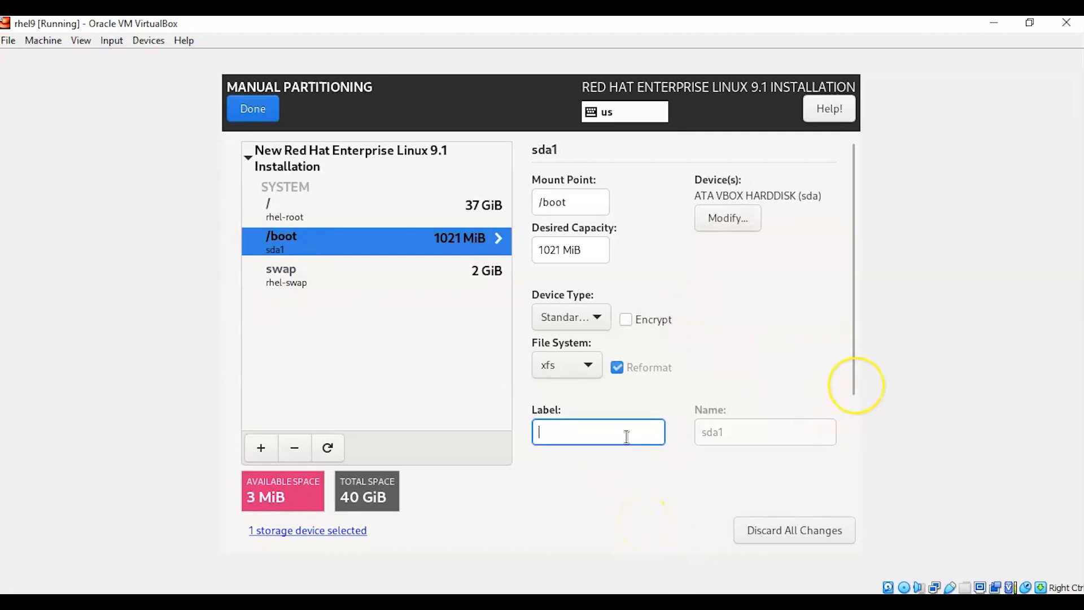
text(boo)
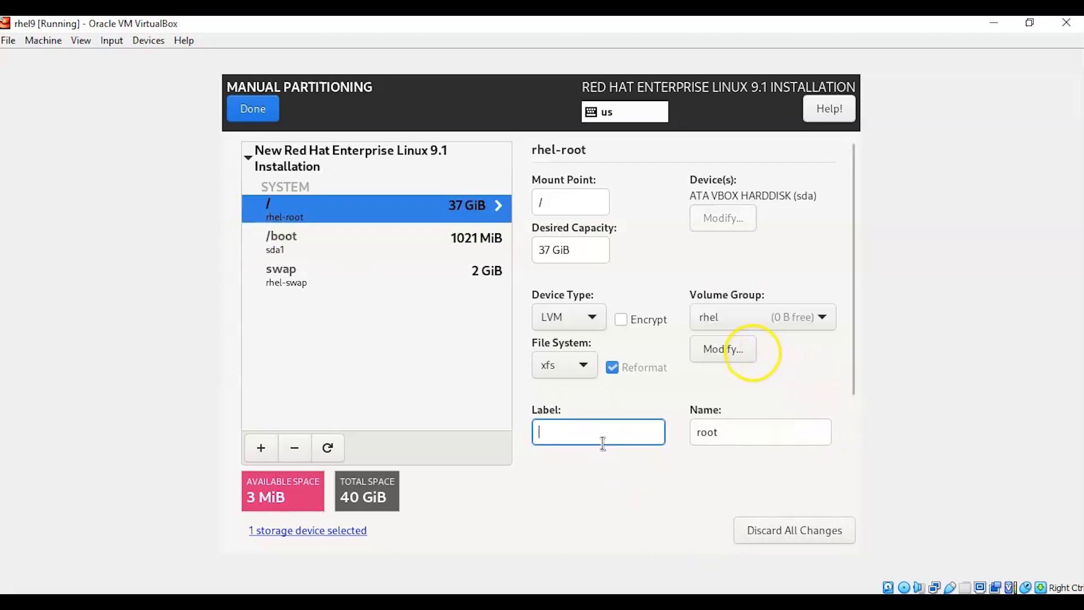
text(main)
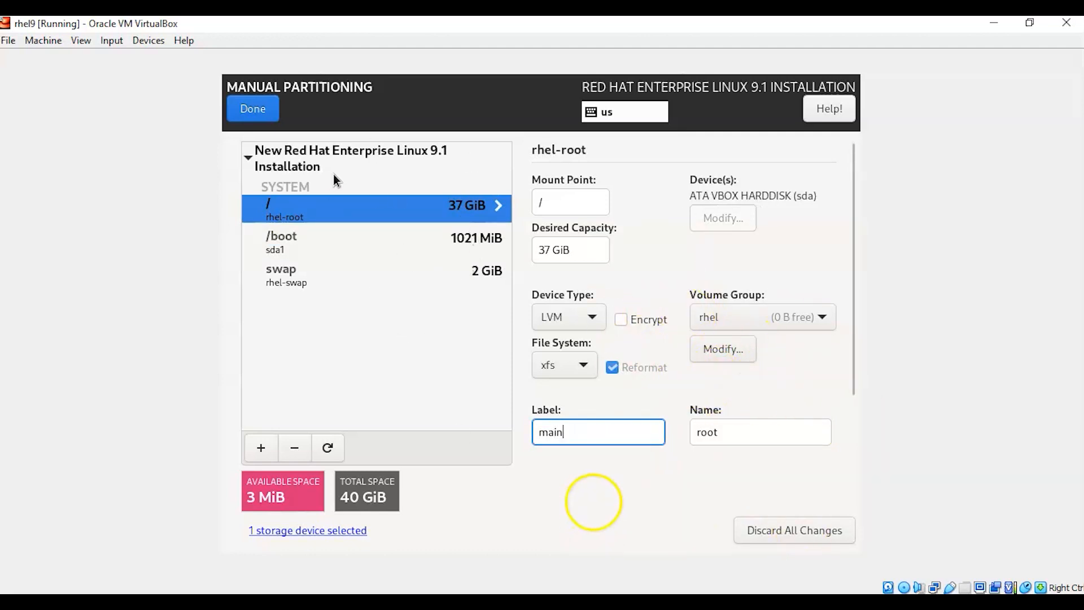
mouse_move(381, 150)
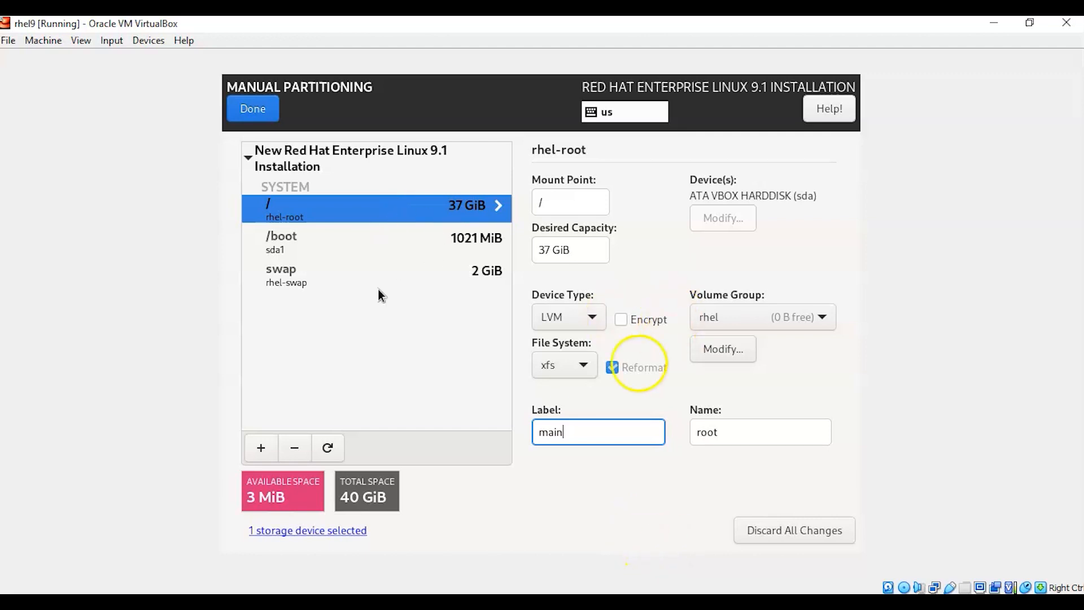
click(611, 367)
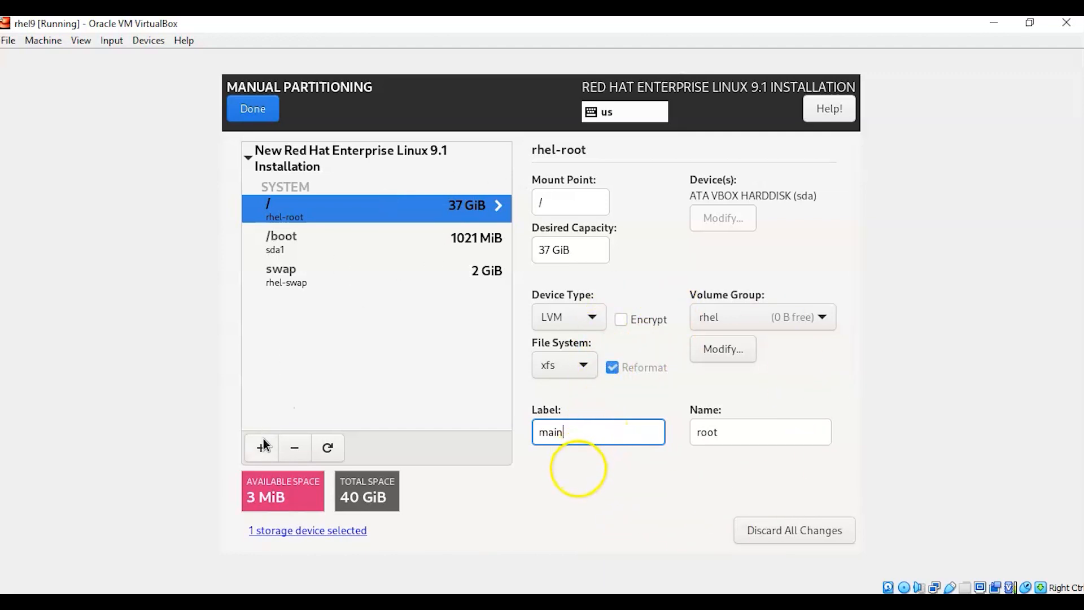
mouse_move(380, 383)
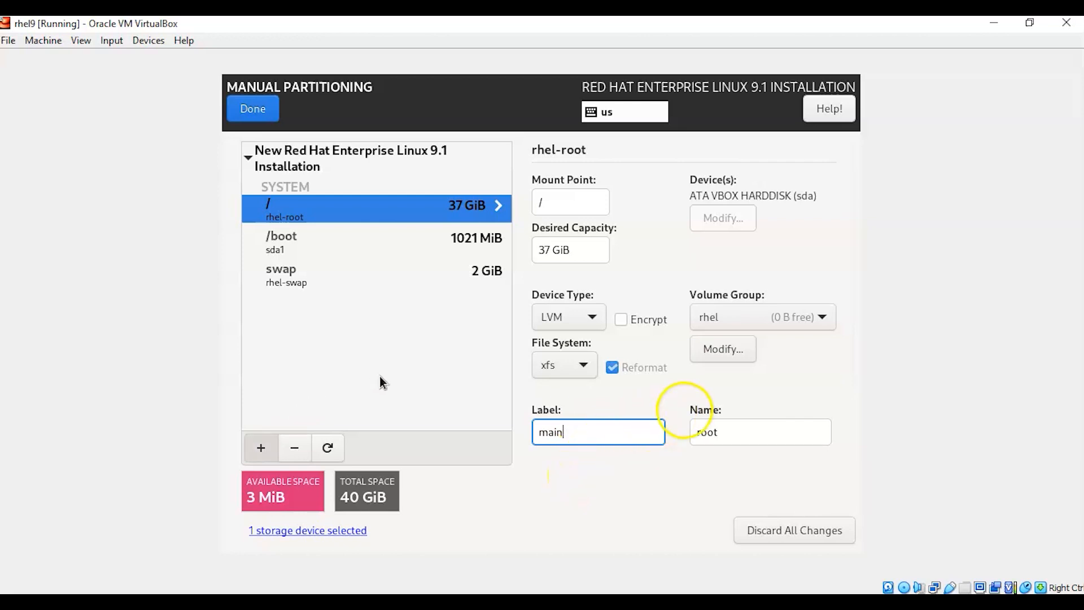
click(261, 447)
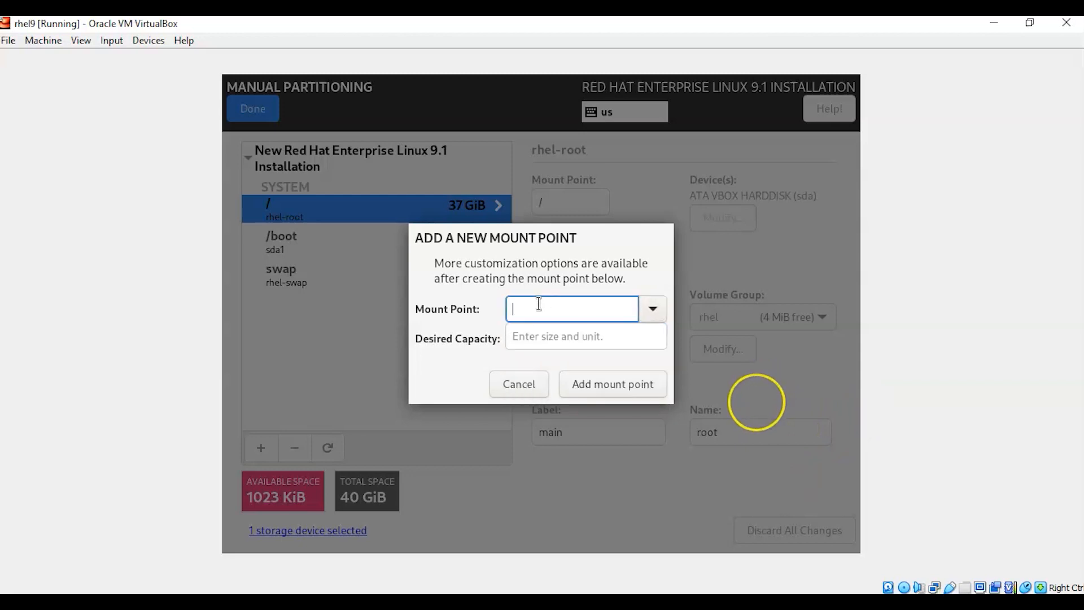
text(/)
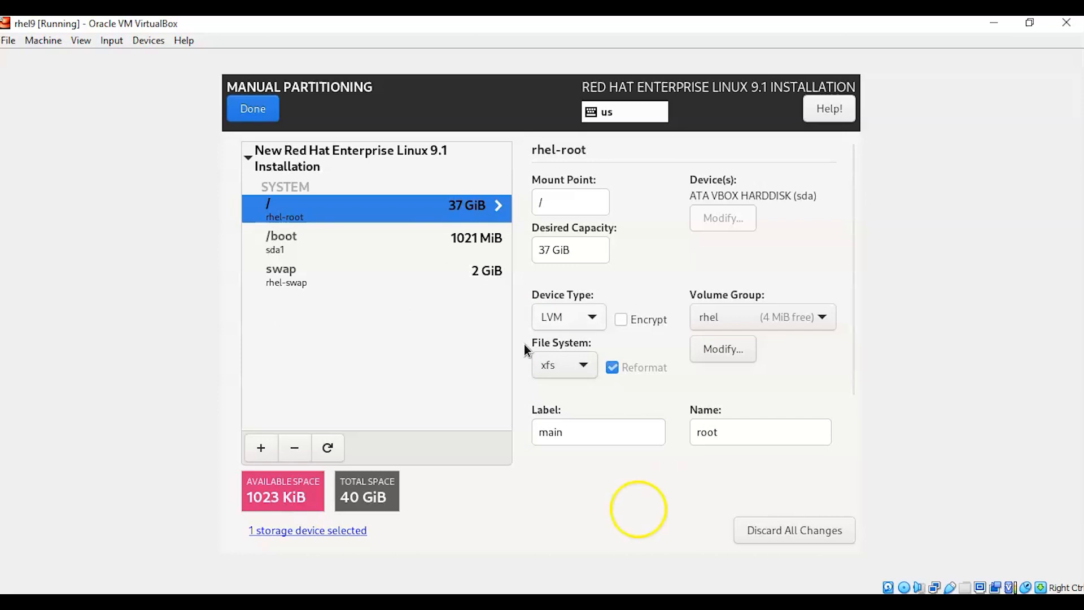
mouse_move(492, 353)
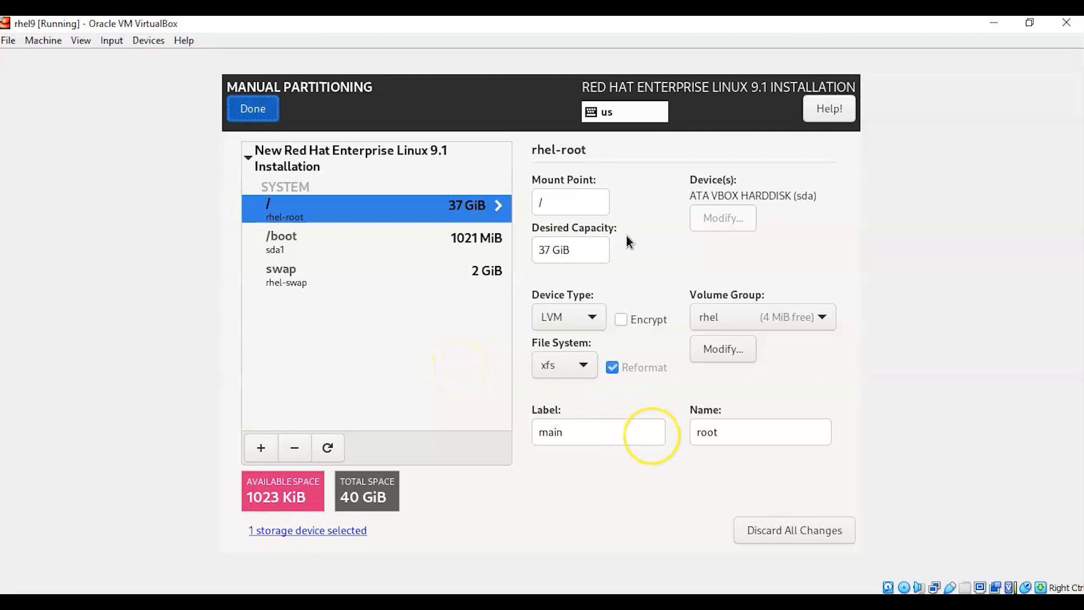
Step: Finish partitioning with Done and accept the Summary of Changes to return to Installation Summary
click(252, 108)
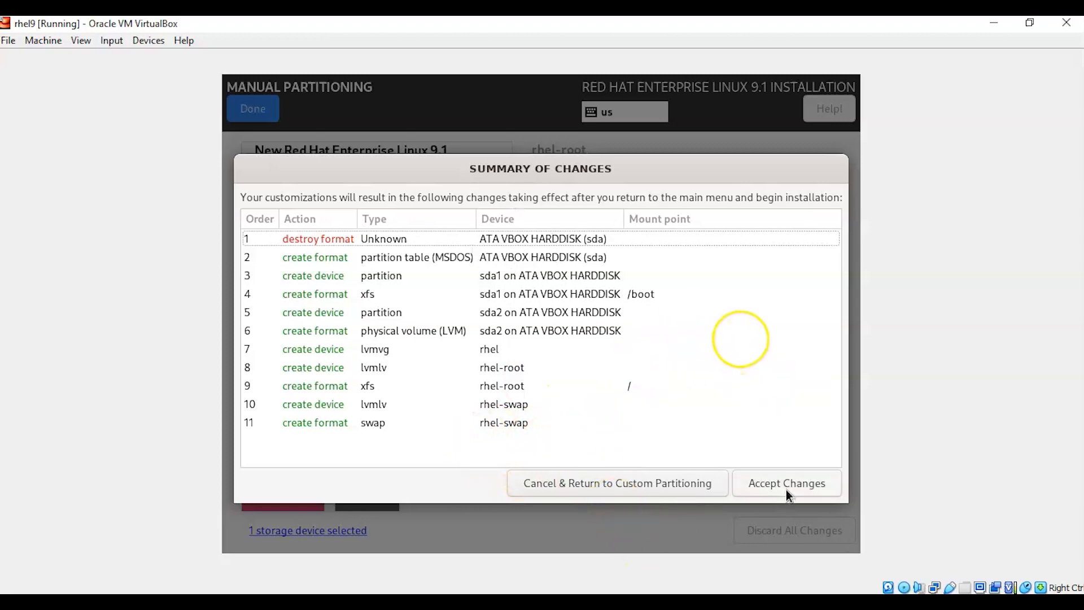
click(785, 483)
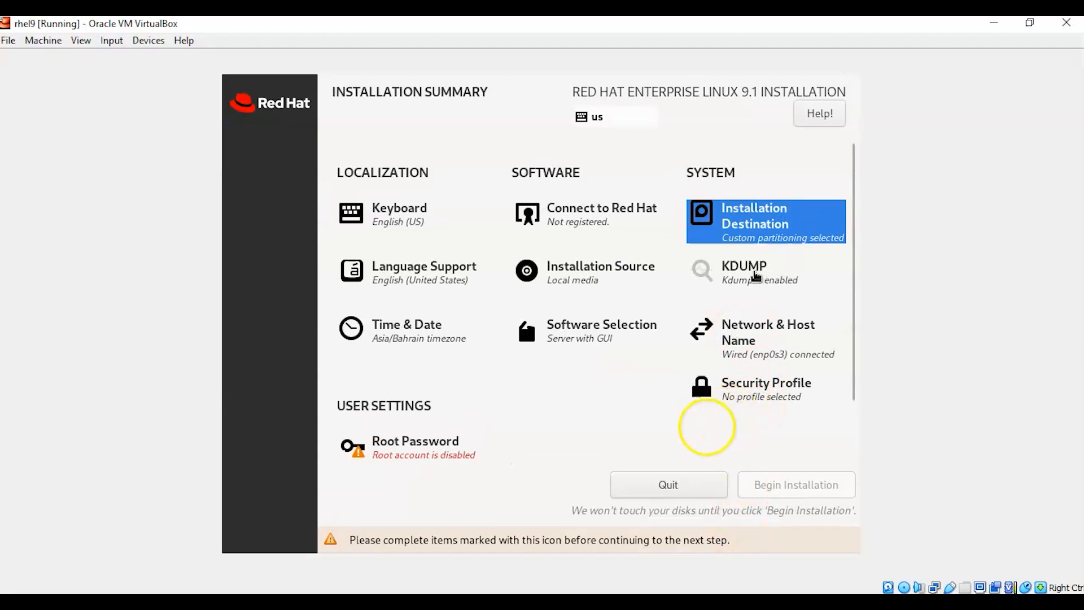
Step: In KDUMP settings, choose Manual reservation and uncheck Enable kdump
click(743, 271)
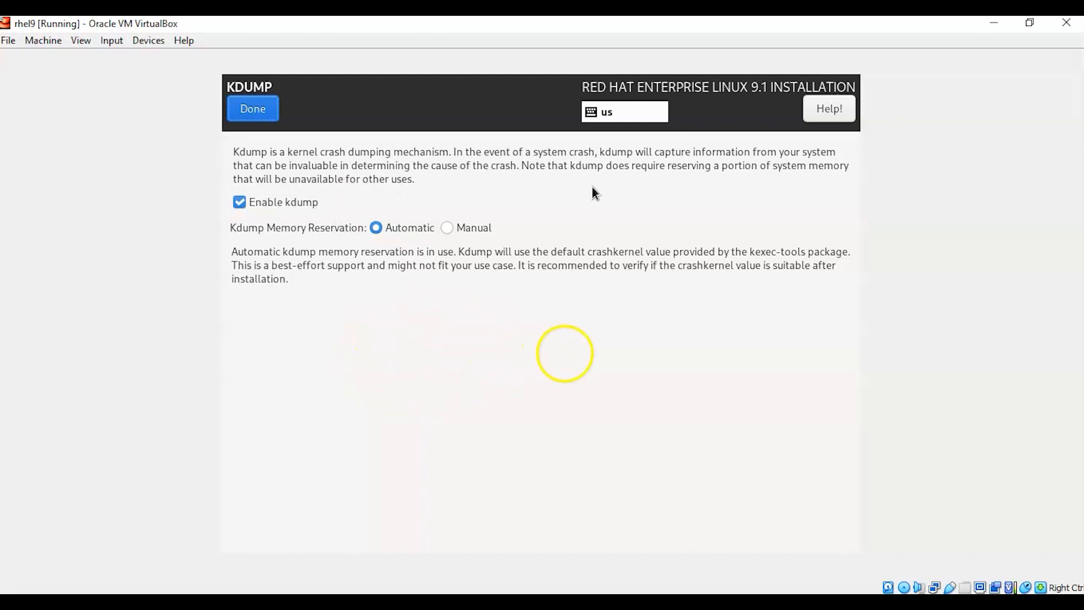
mouse_move(704, 221)
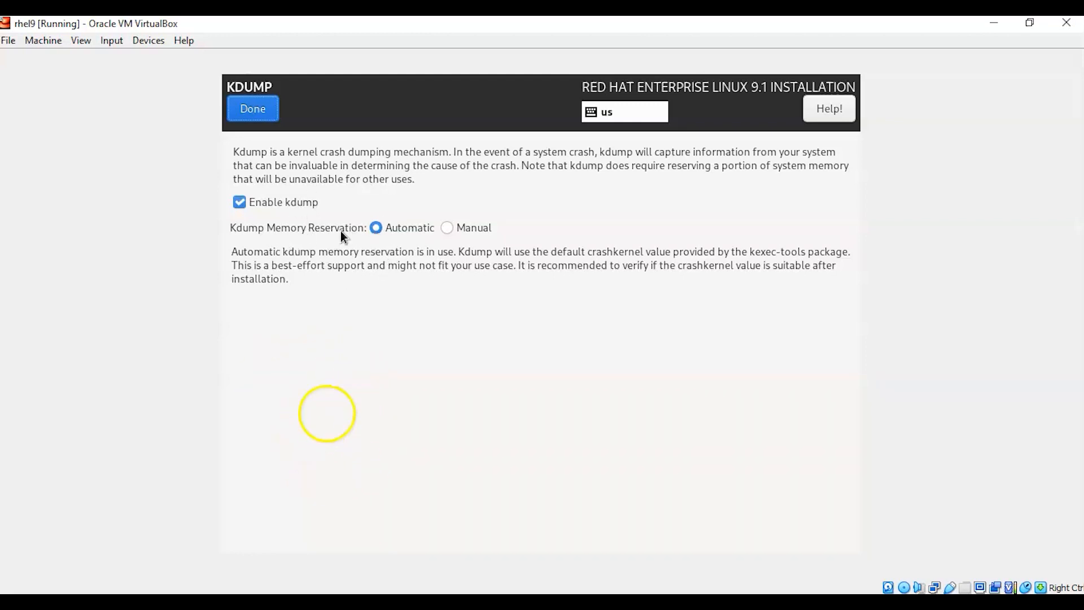
mouse_move(467, 289)
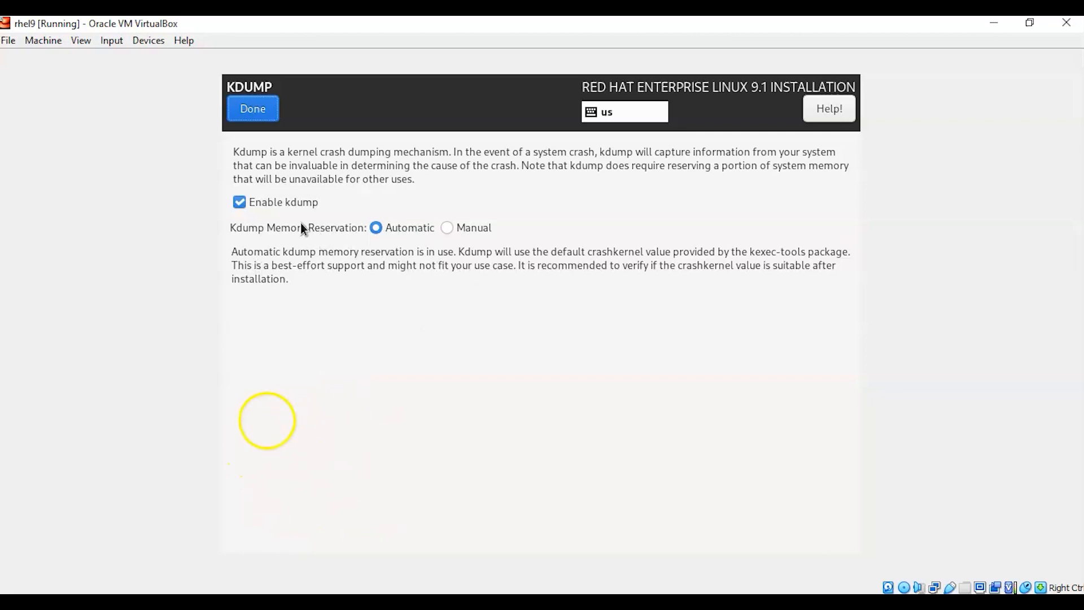
mouse_move(400, 235)
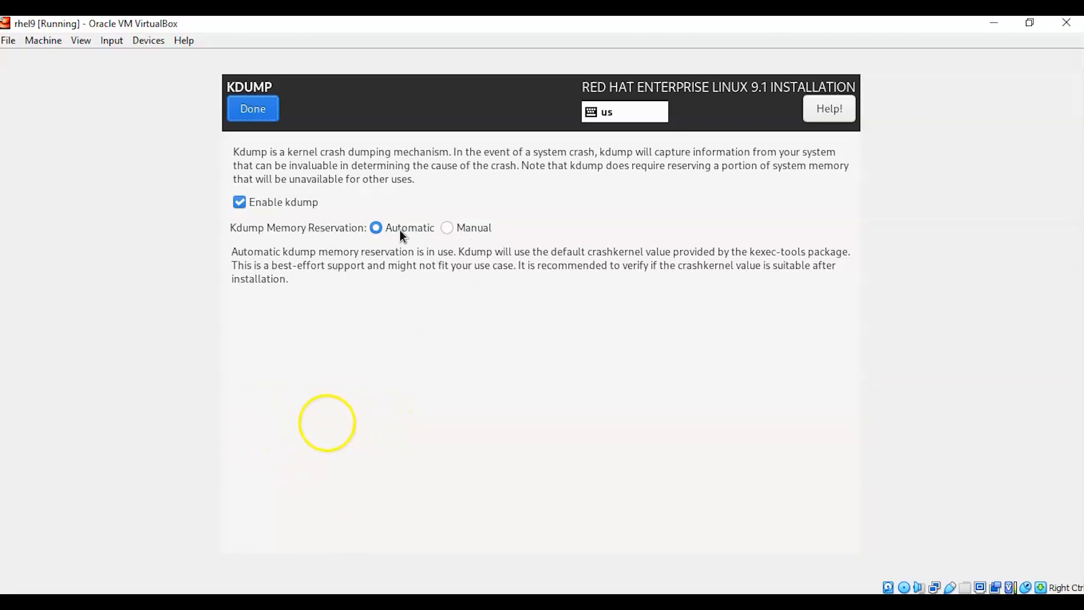
mouse_move(352, 247)
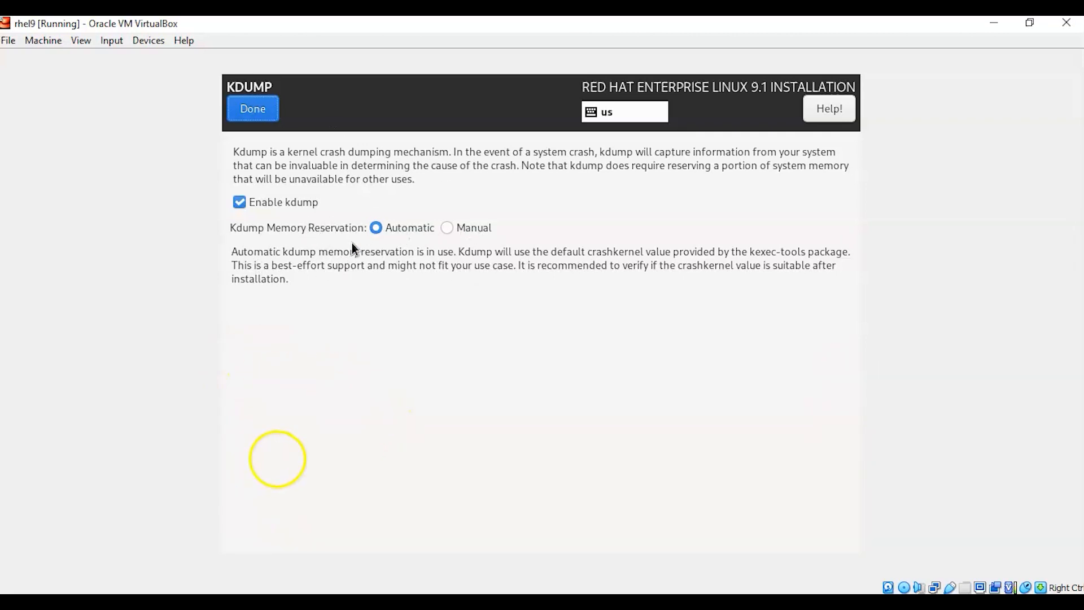
click(447, 228)
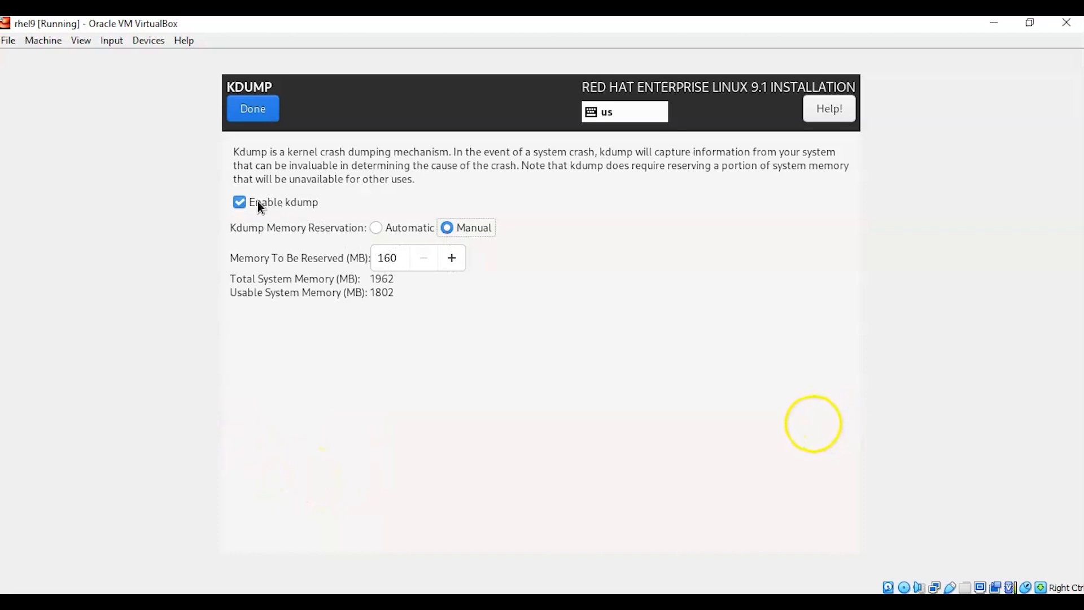
click(239, 202)
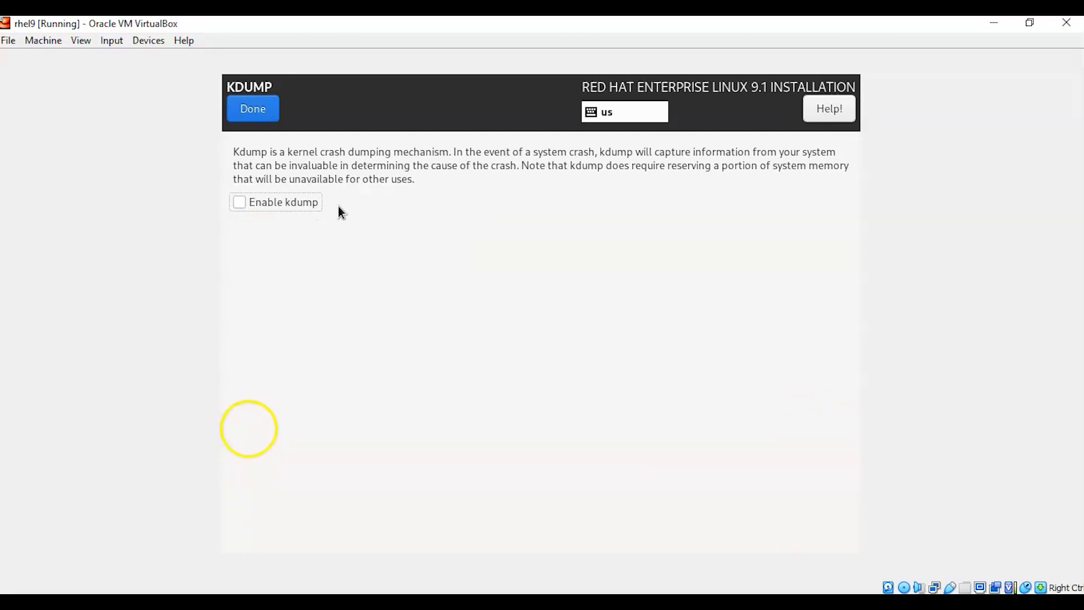
mouse_move(422, 246)
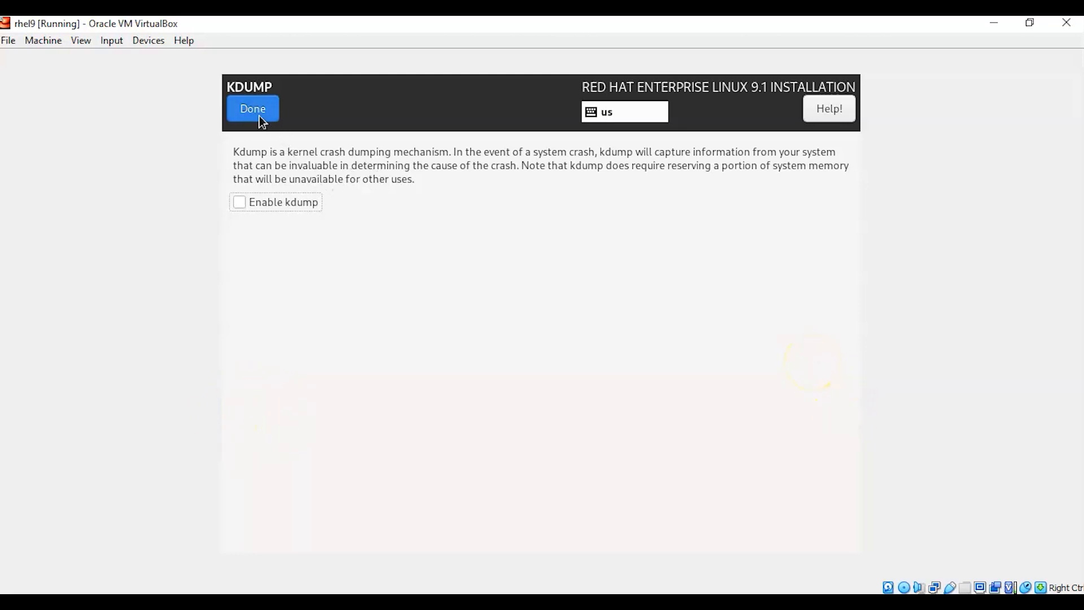
Step: Leave kdump disabled, visit Security Profile without supplying content, and return to Installation Summary
click(252, 108)
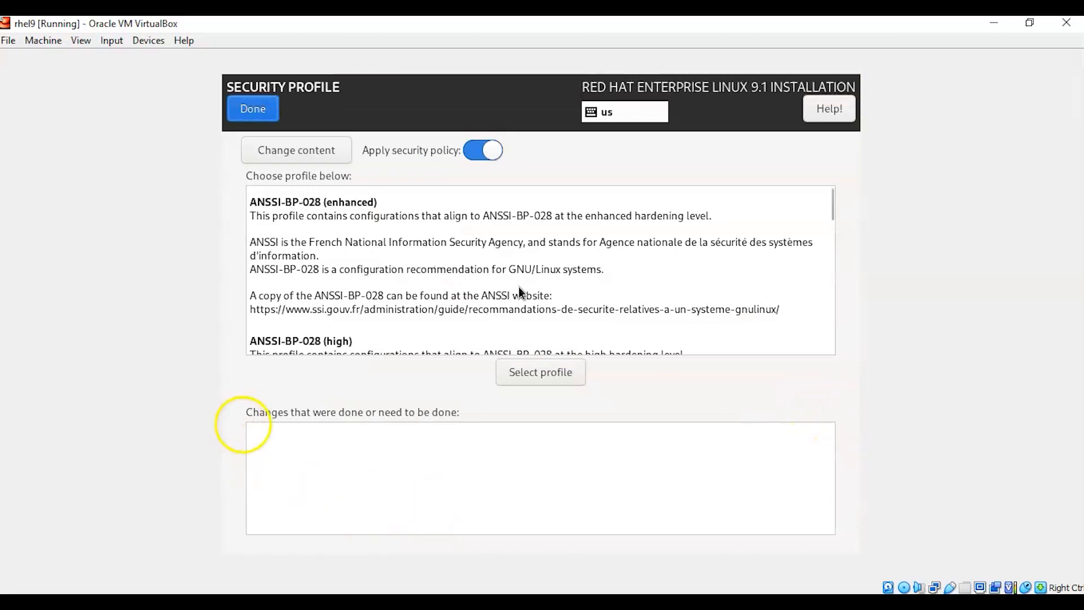
scroll(down, 3)
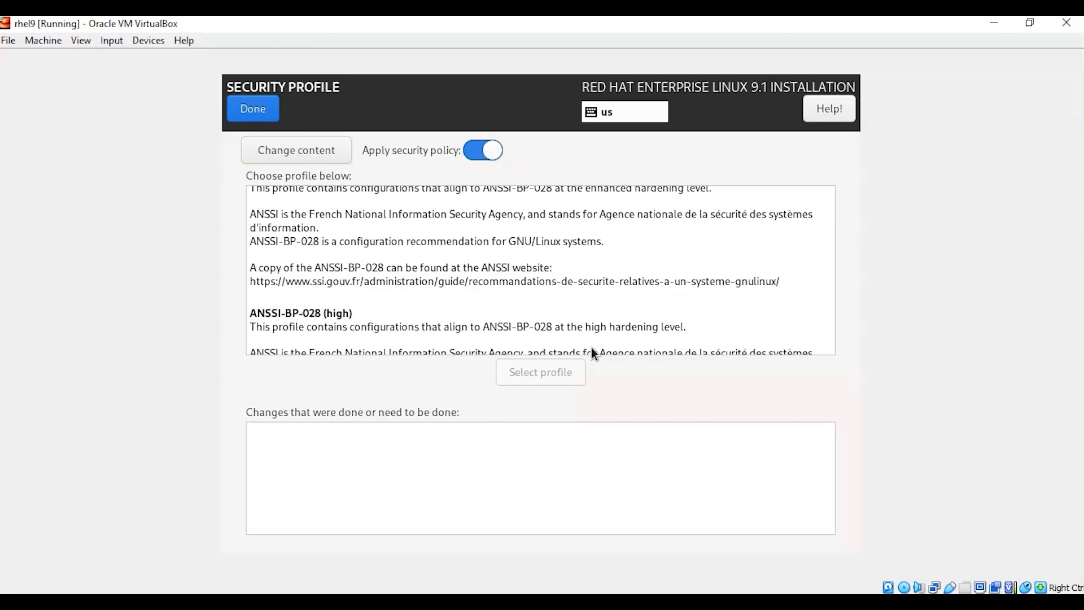
mouse_move(773, 319)
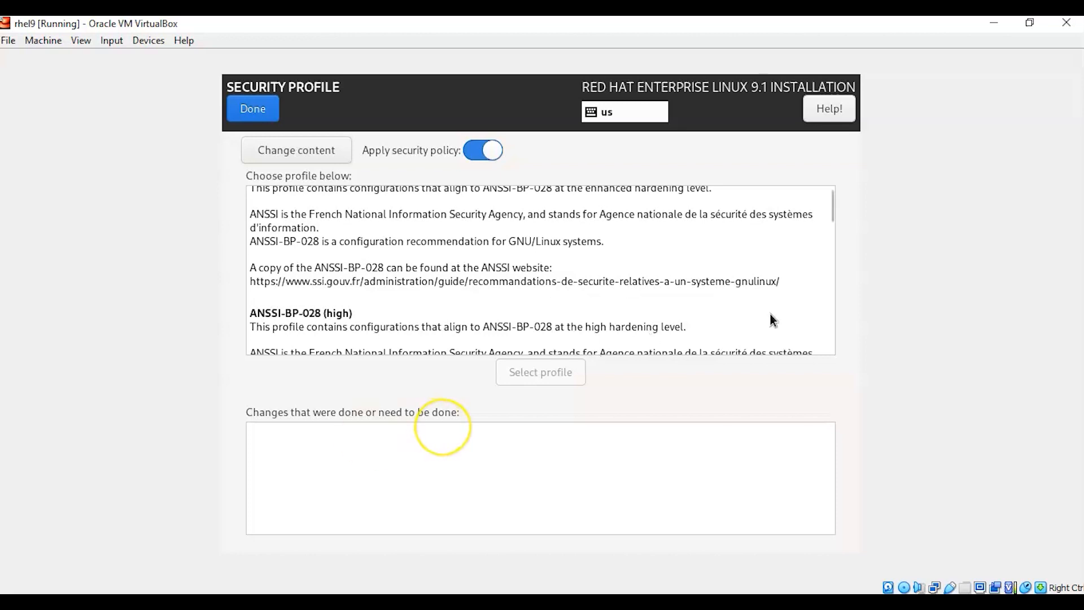
mouse_move(739, 320)
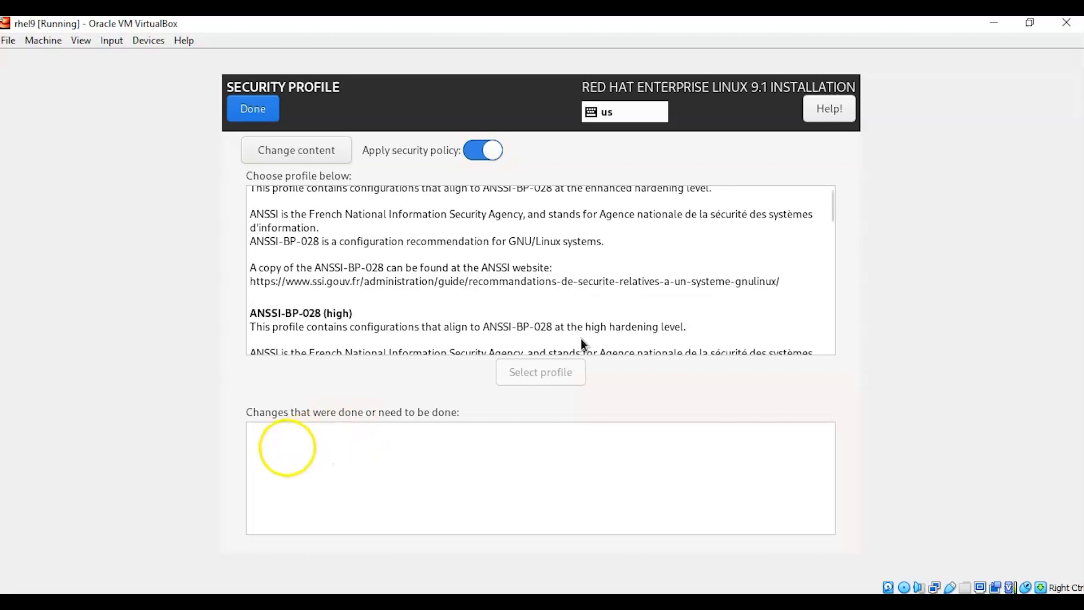
click(295, 150)
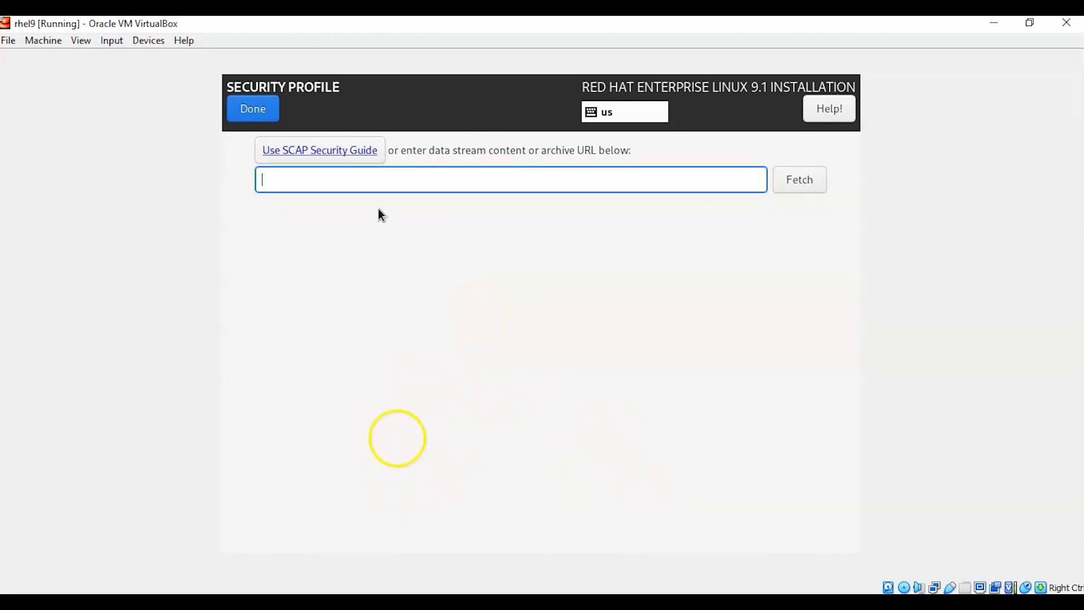
click(251, 108)
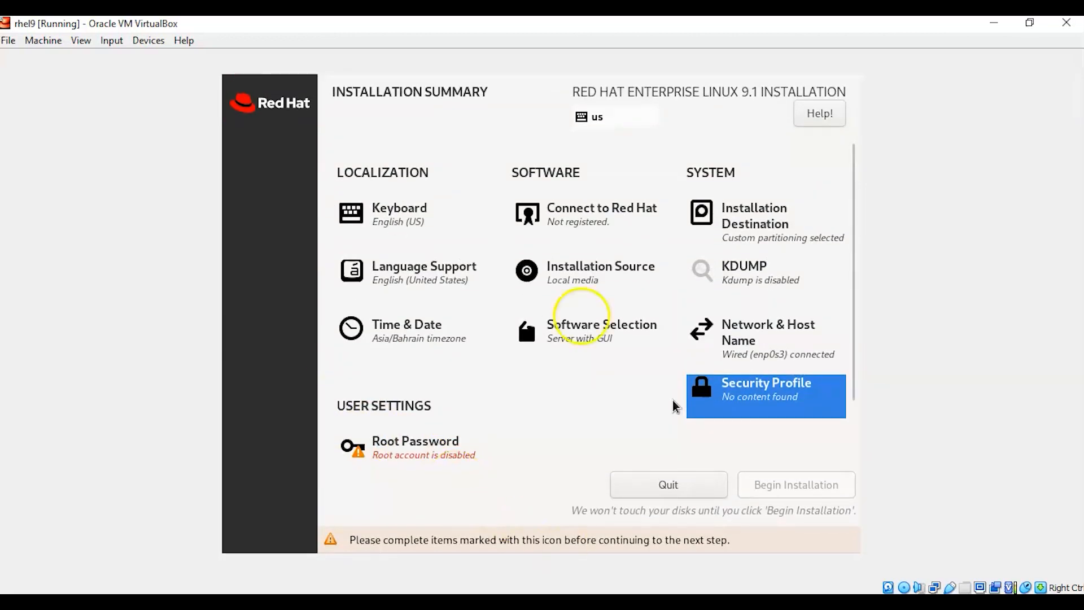
click(765, 395)
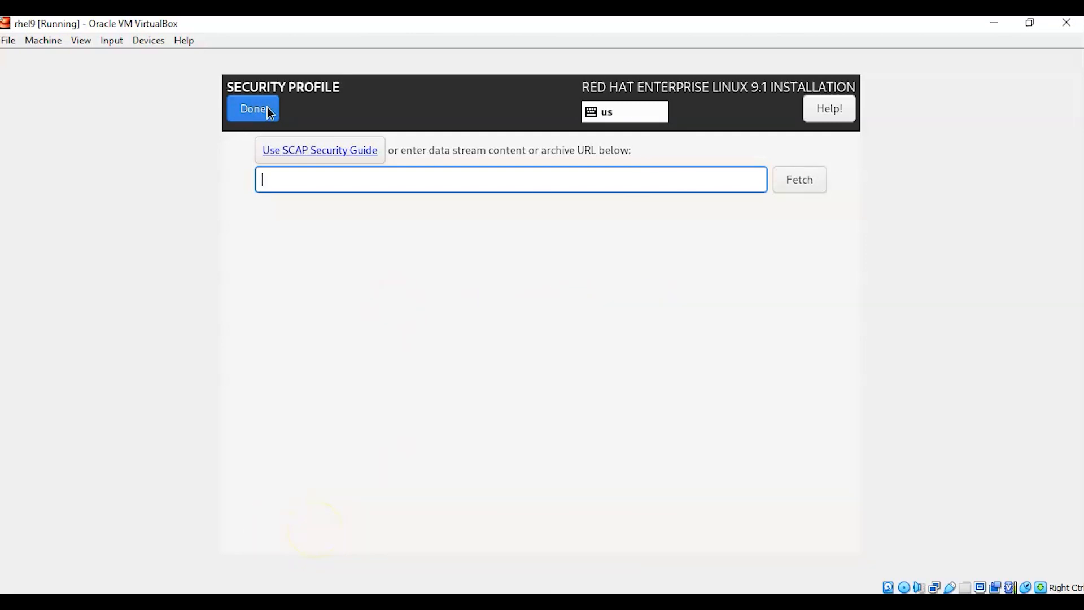
click(253, 109)
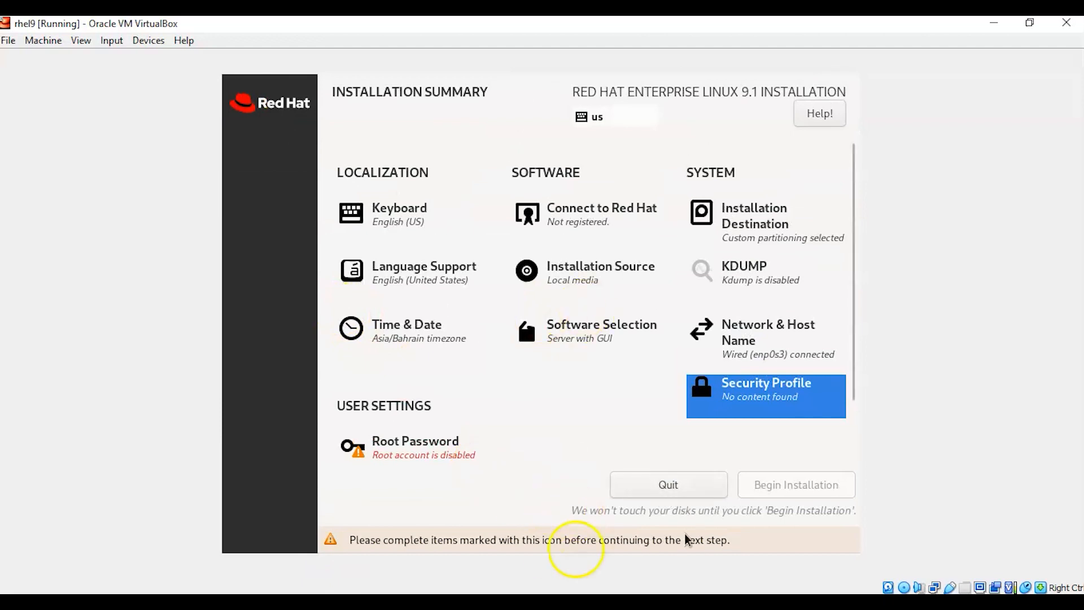
mouse_move(708, 413)
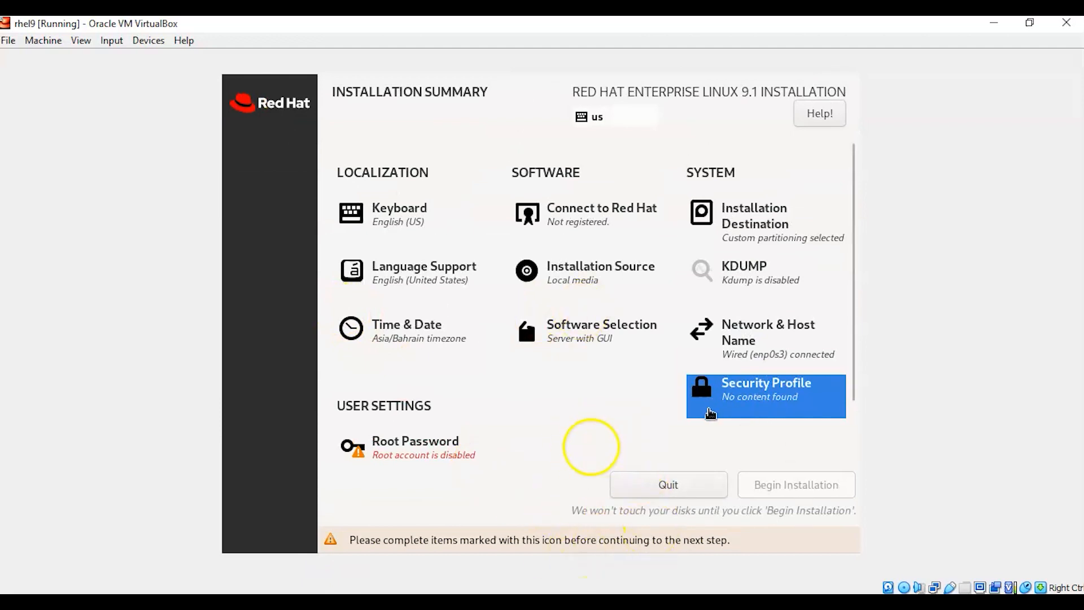
mouse_move(760, 487)
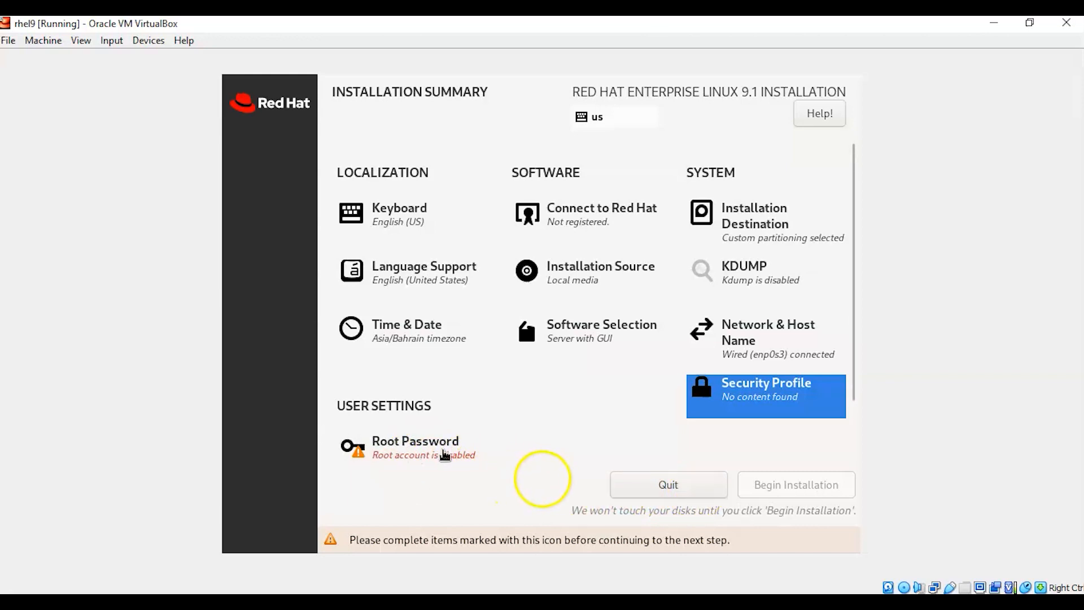
Step: Set the root password, allow root SSH login with password, and accept the weak password with Done twice
click(415, 447)
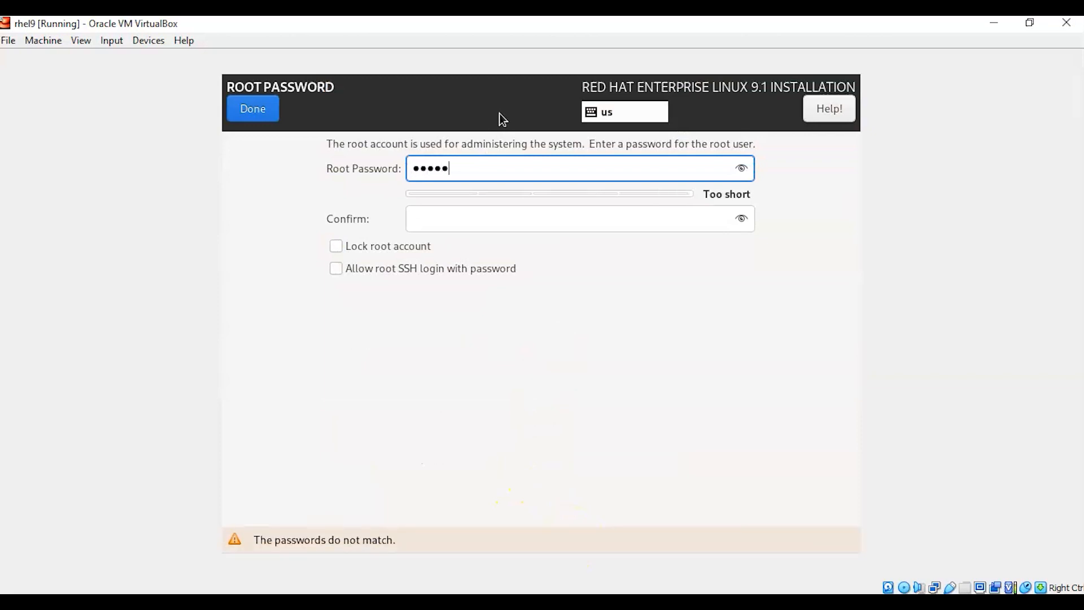
text(••••)
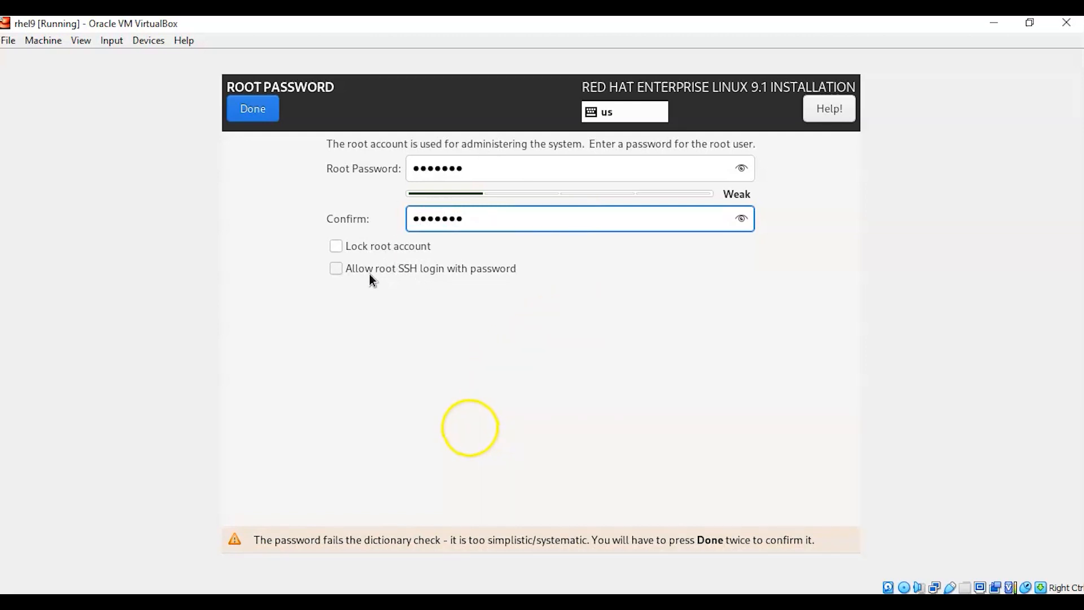
click(335, 268)
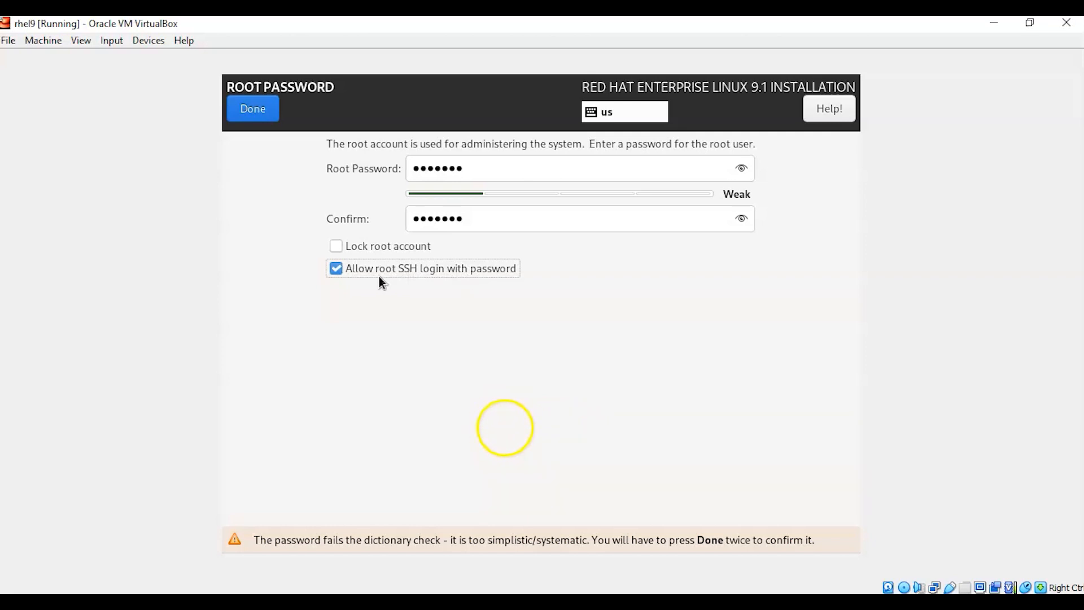
click(335, 268)
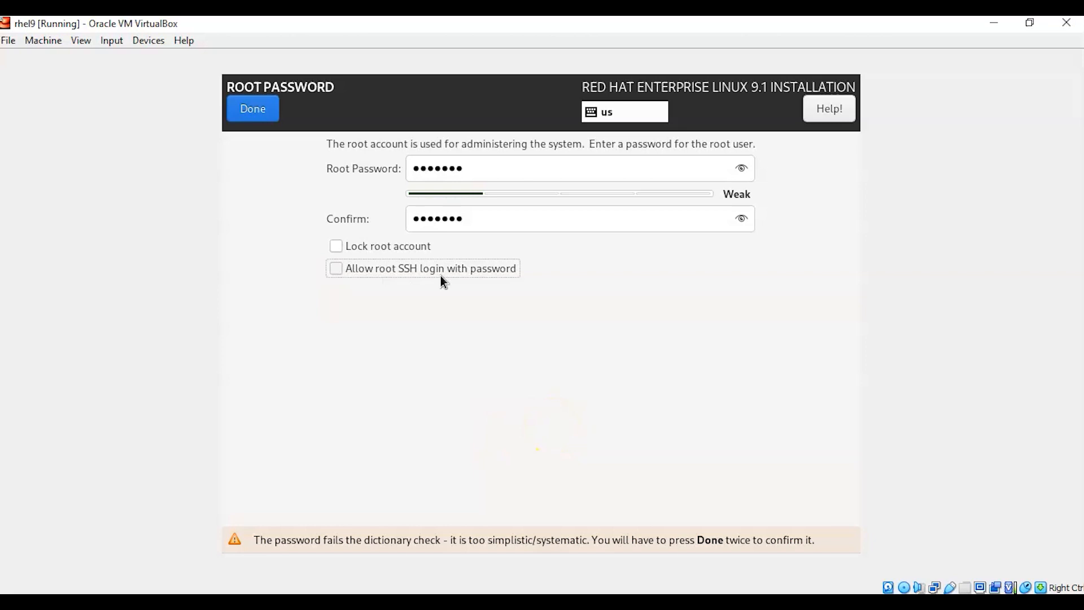
click(336, 268)
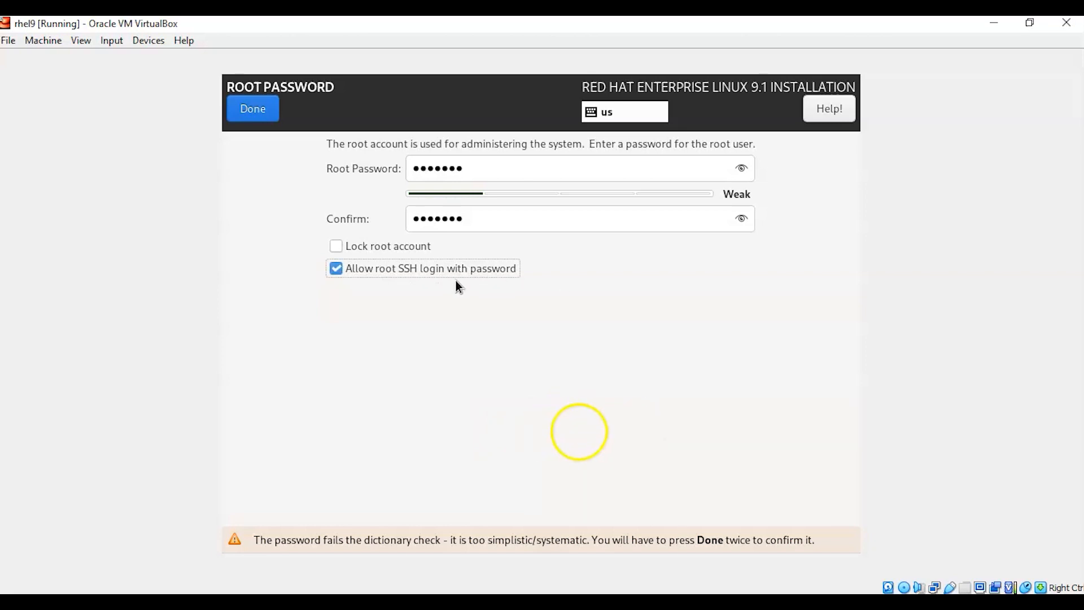
mouse_move(293, 386)
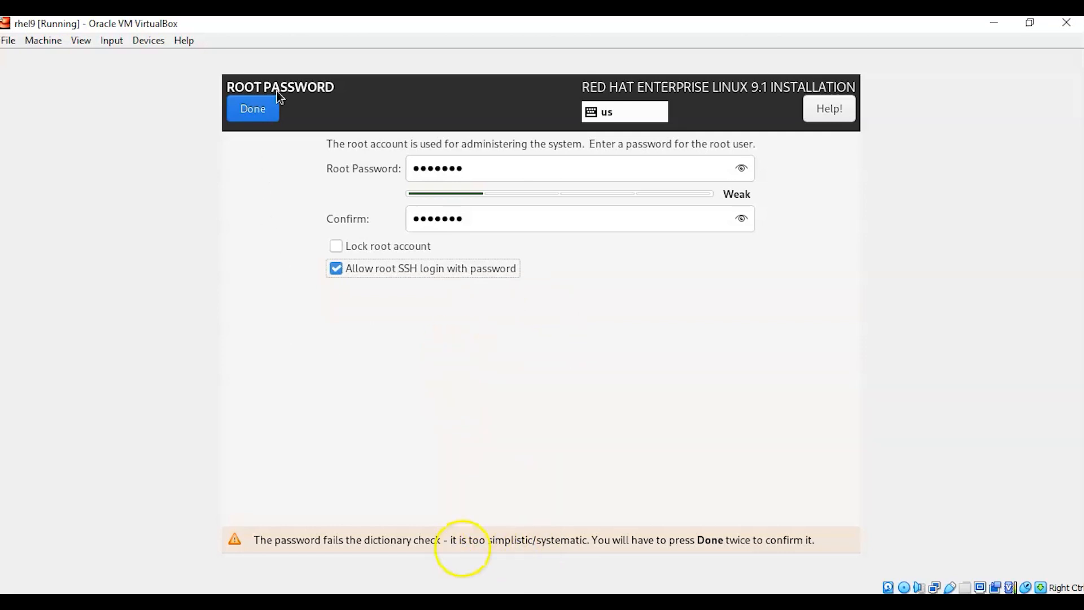
click(252, 108)
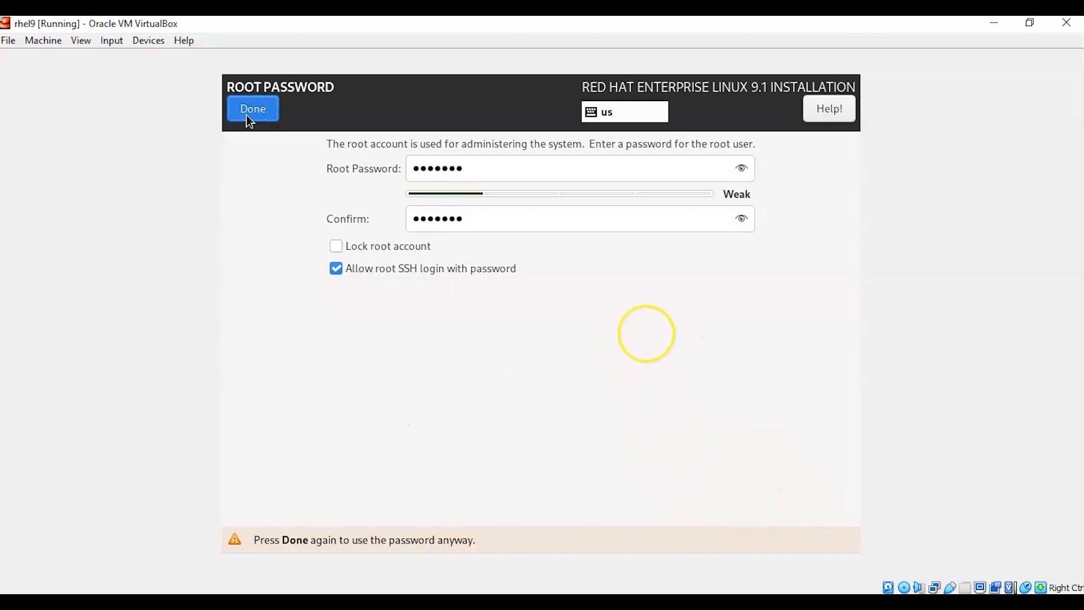
click(253, 109)
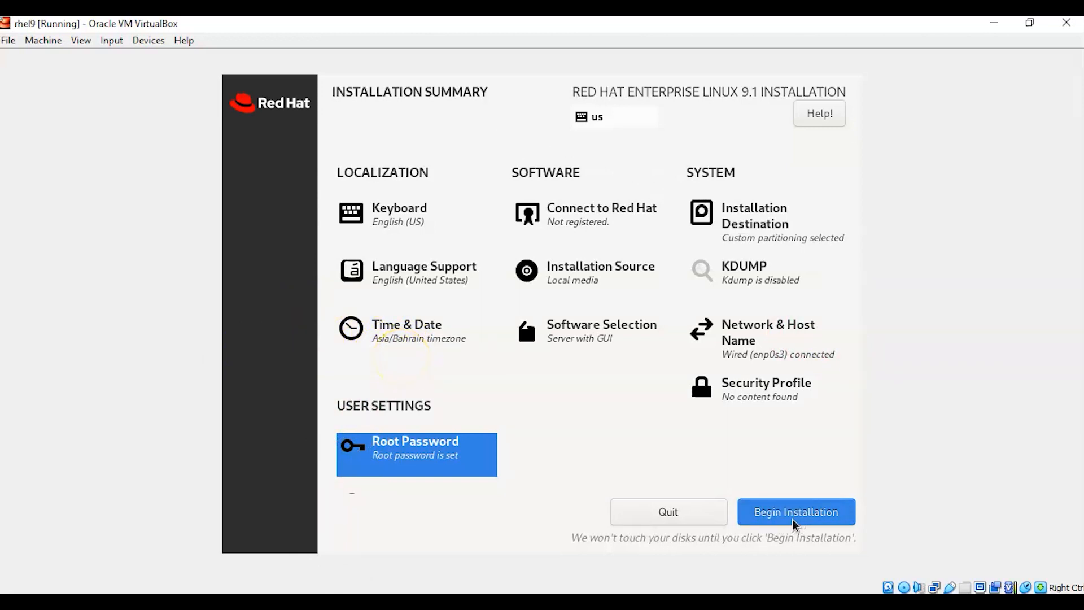
Step: Begin the RHEL 9.1 installation, let it reach Complete!, and reboot the system
click(794, 511)
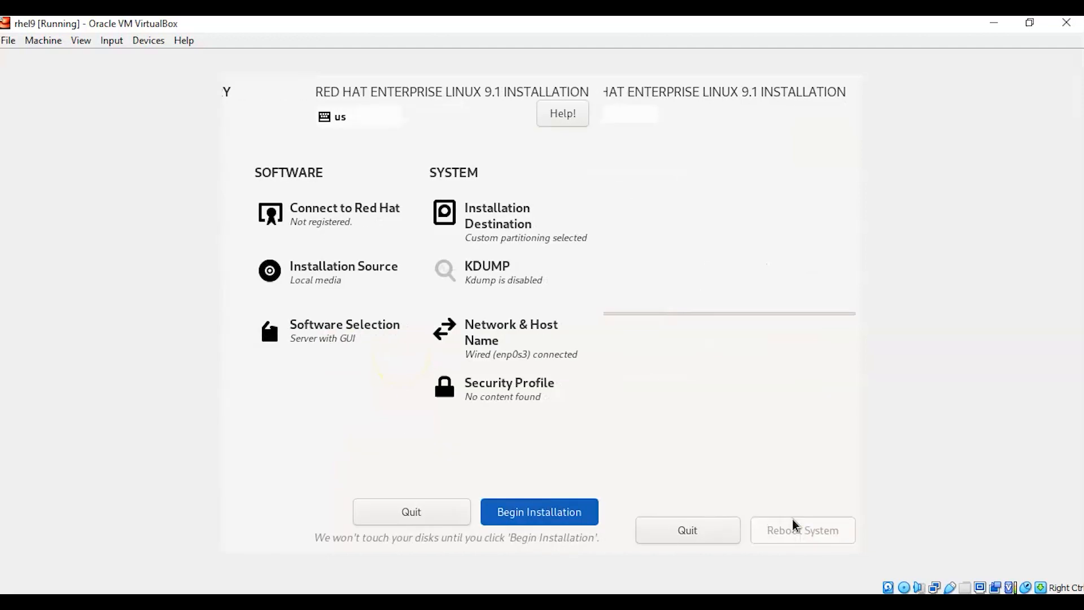
click(538, 511)
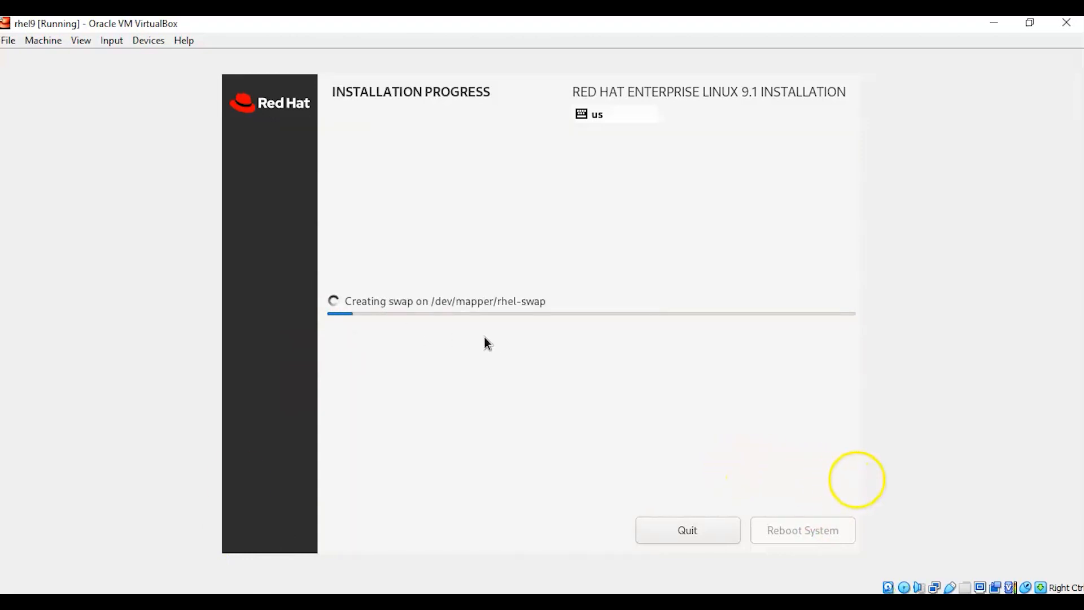
mouse_move(766, 359)
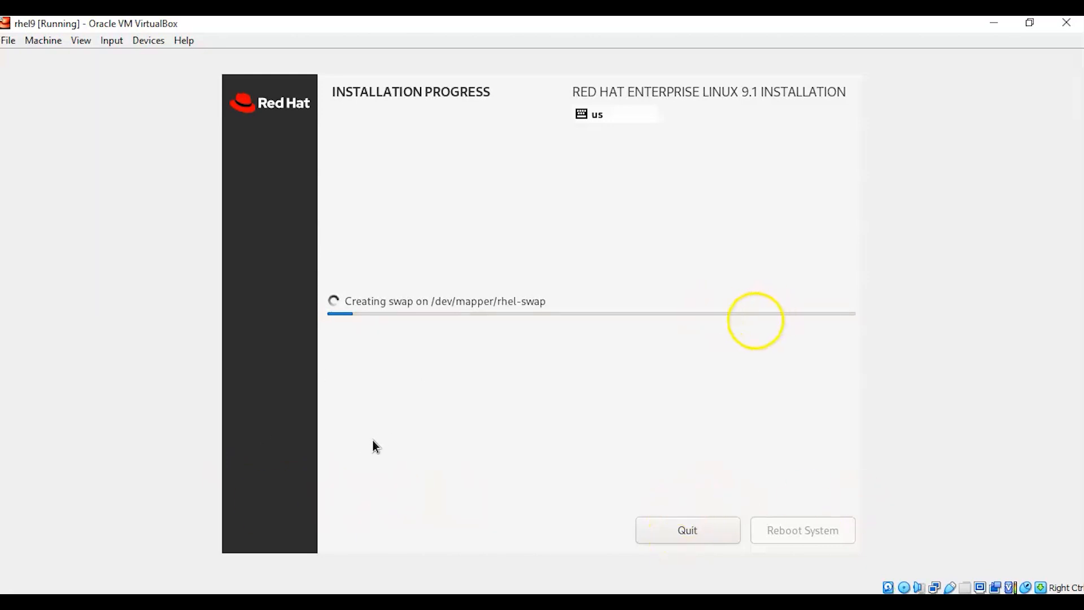
mouse_move(524, 357)
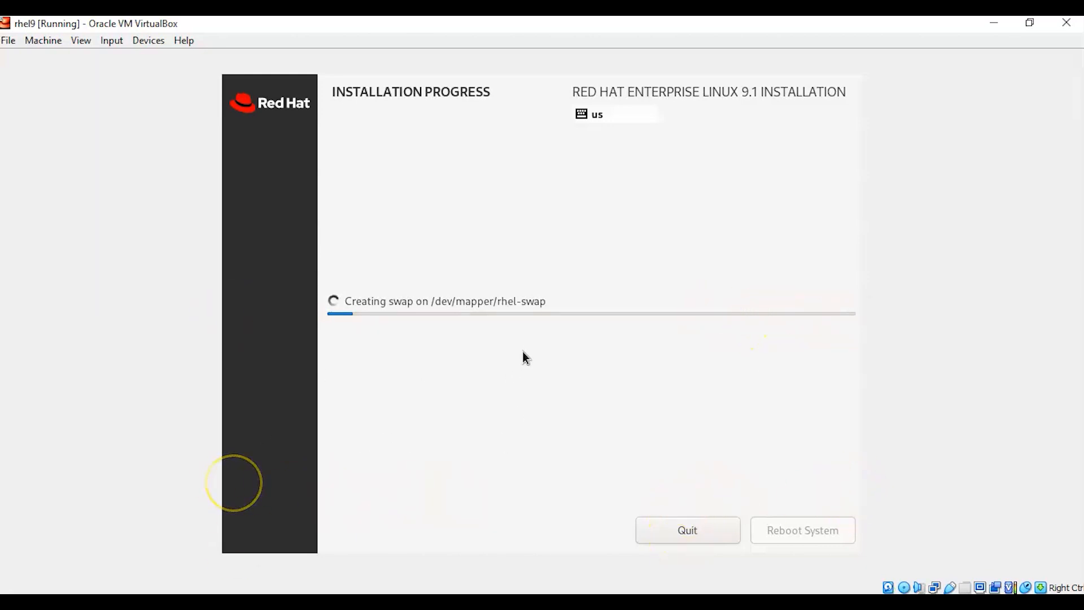
mouse_move(60, 538)
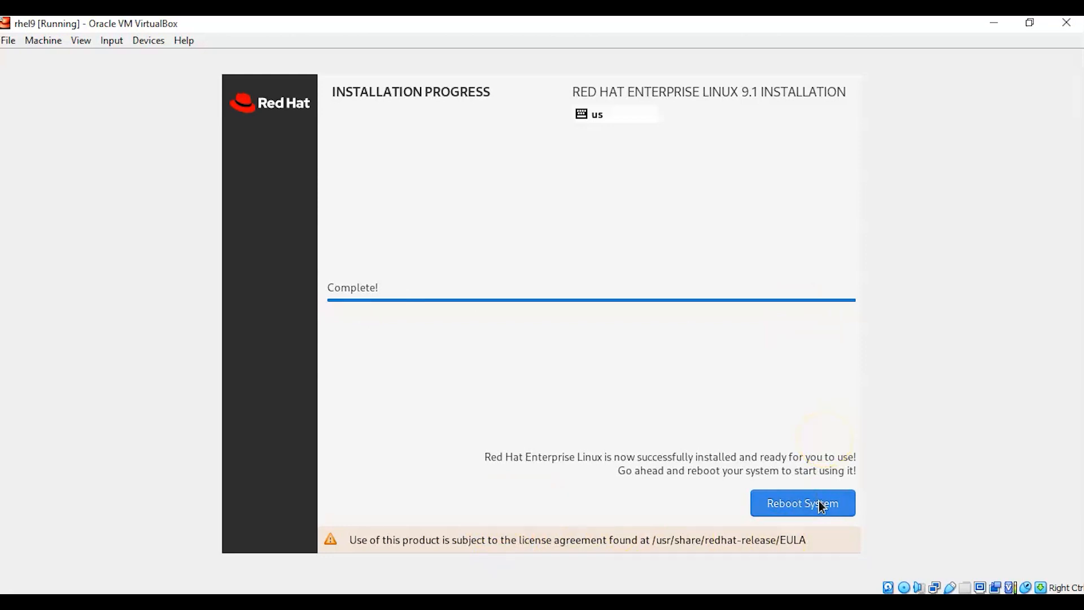
click(801, 503)
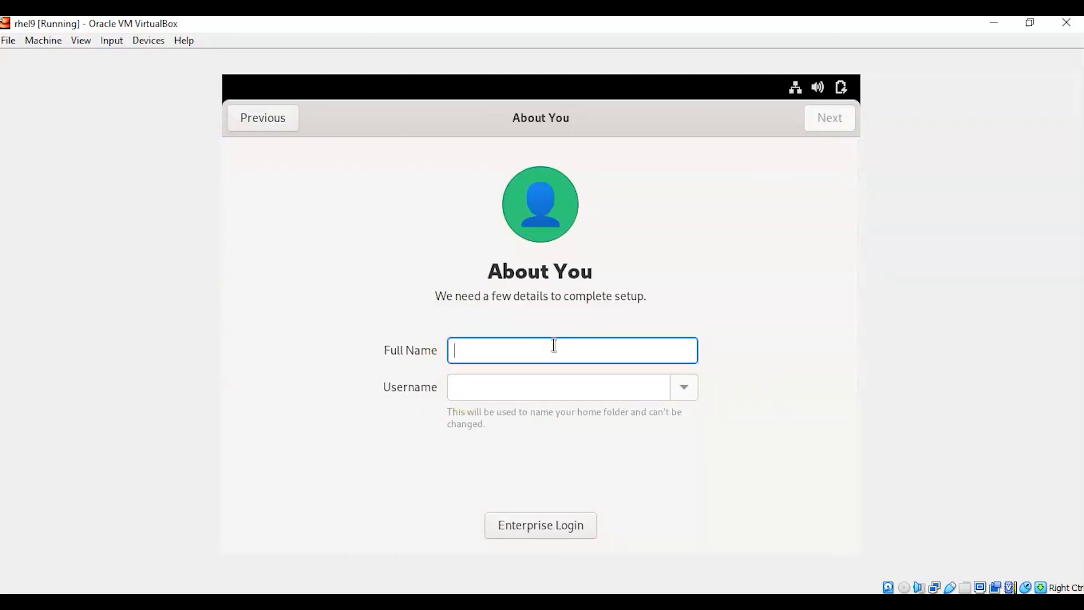
Step: Enter admin as Full Name, glance at Enterprise Login and go back, then continue to Set a Password
text(admin)
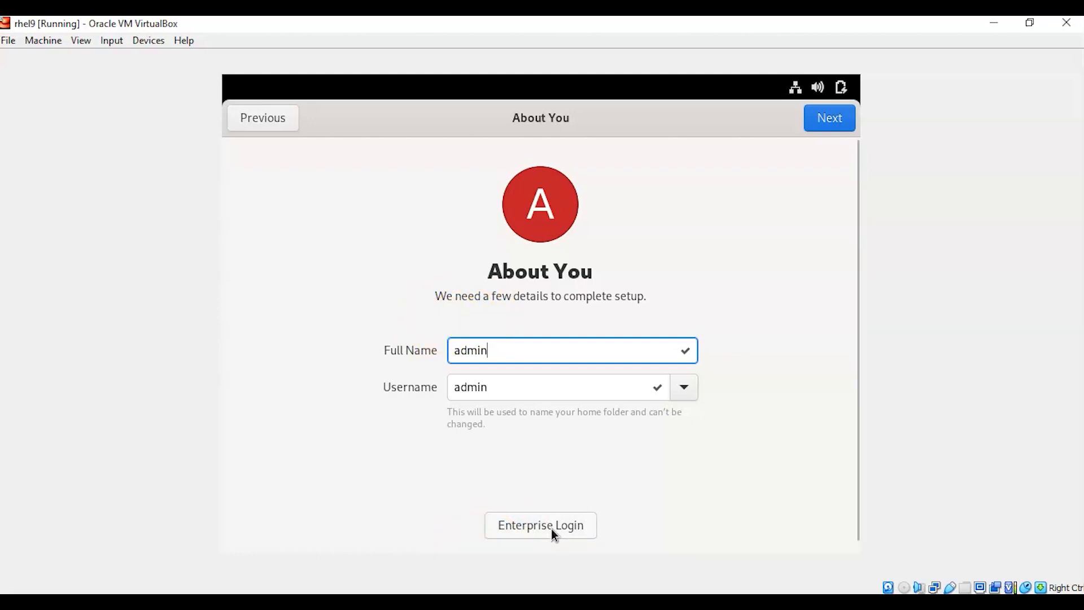
click(540, 524)
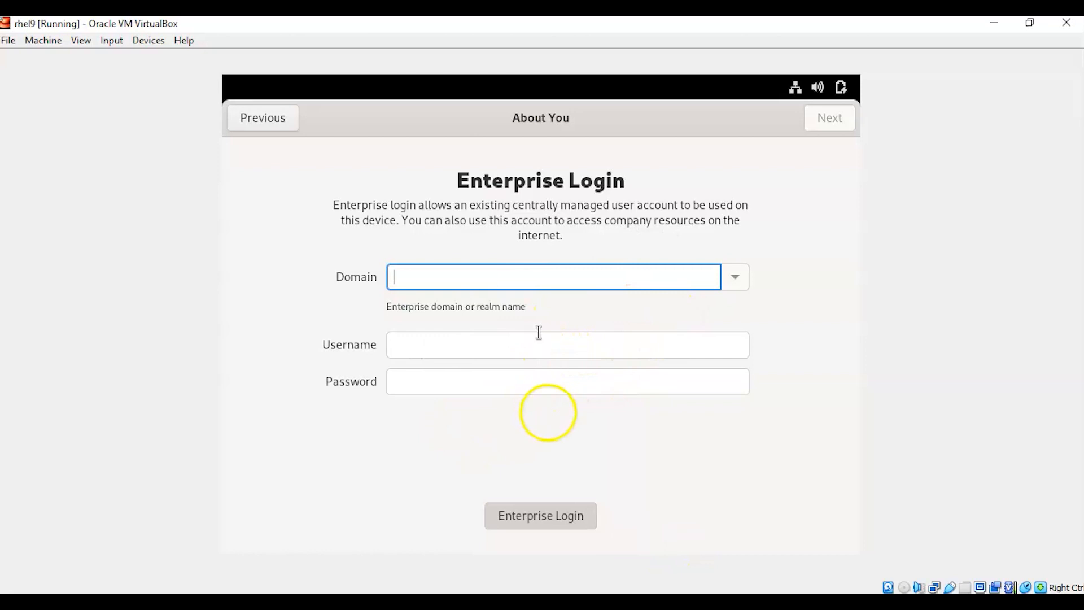
mouse_move(474, 225)
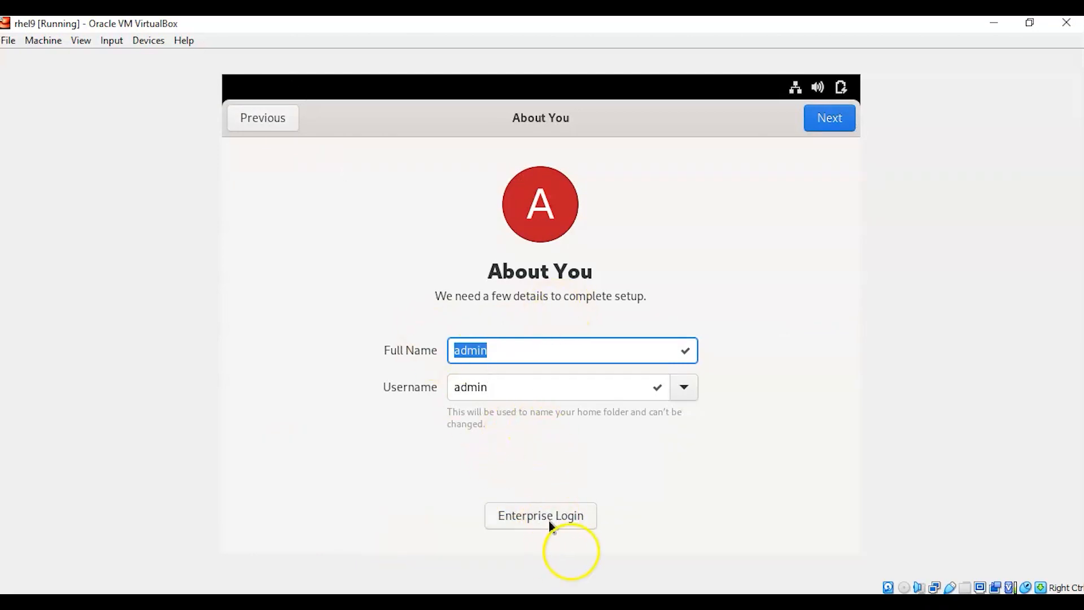
click(539, 514)
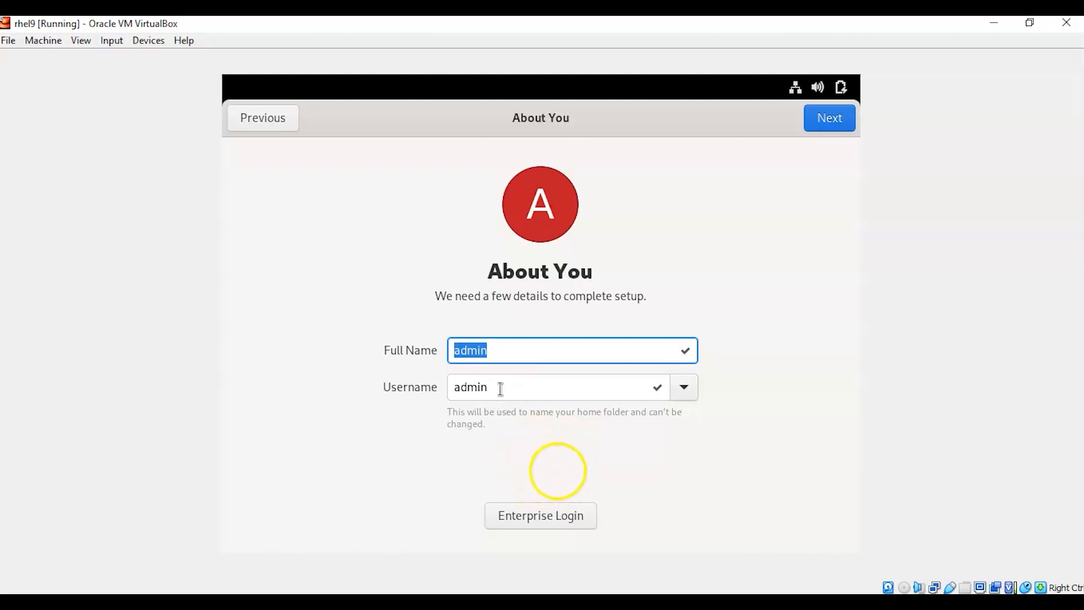
click(828, 117)
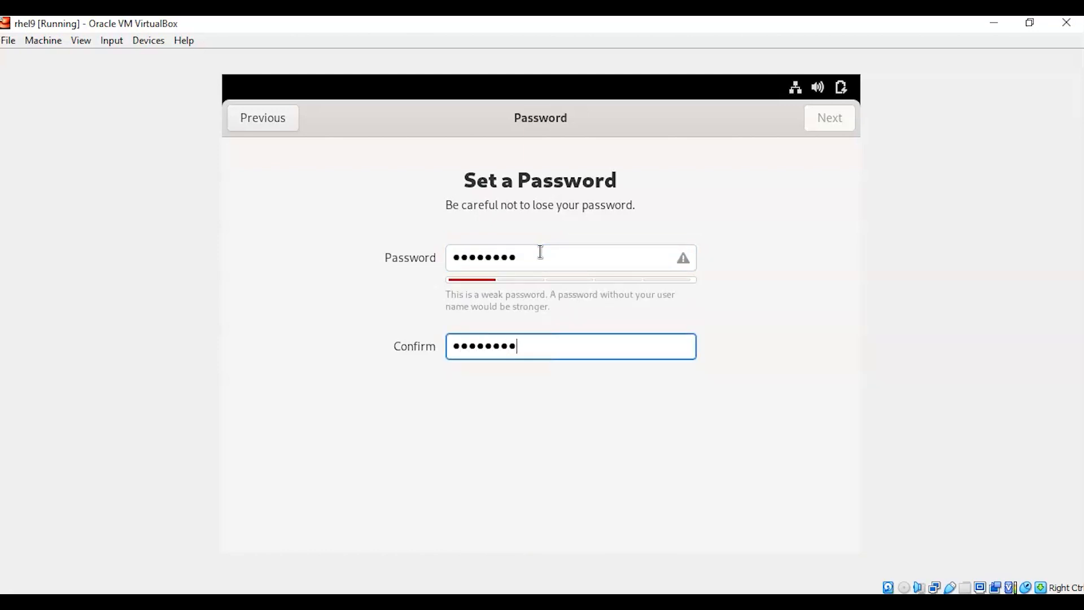
Step: Confirm the admin password, finish setup, and start using RHEL, reaching the GNOME Activities overview
click(828, 118)
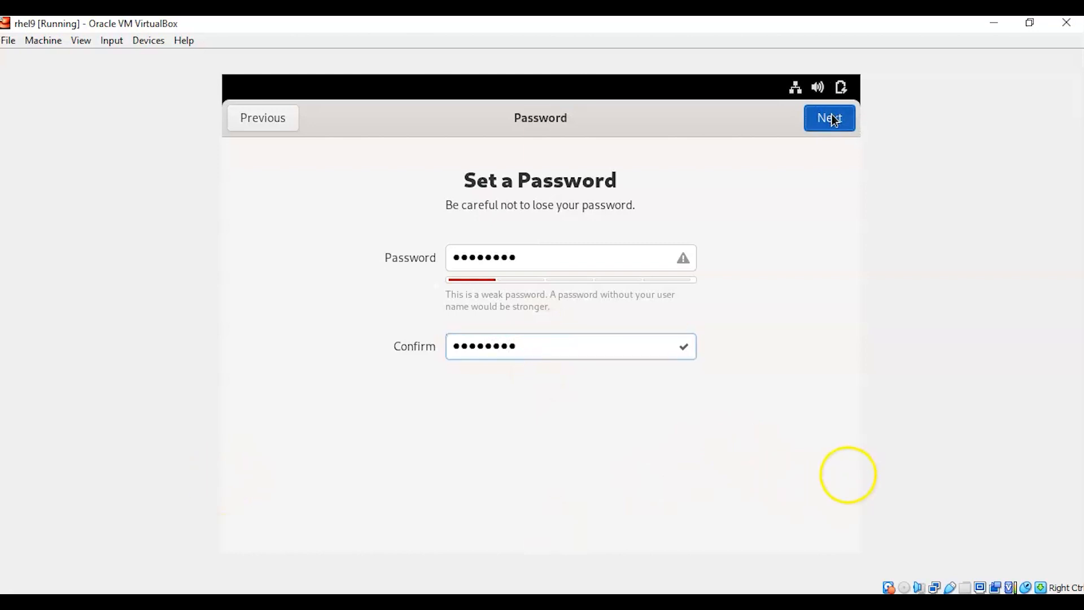
click(829, 117)
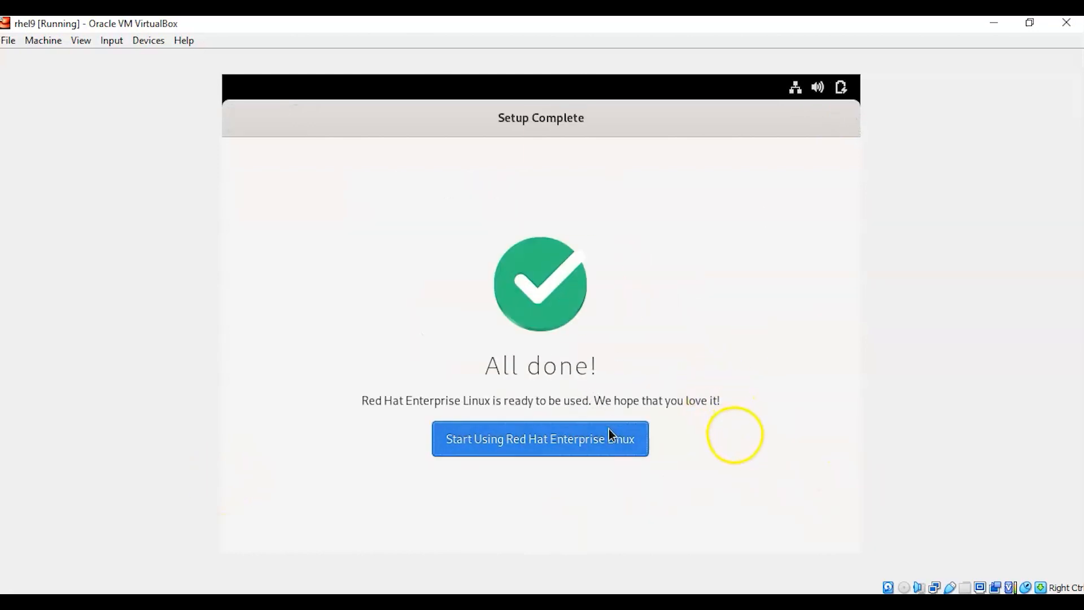
click(539, 438)
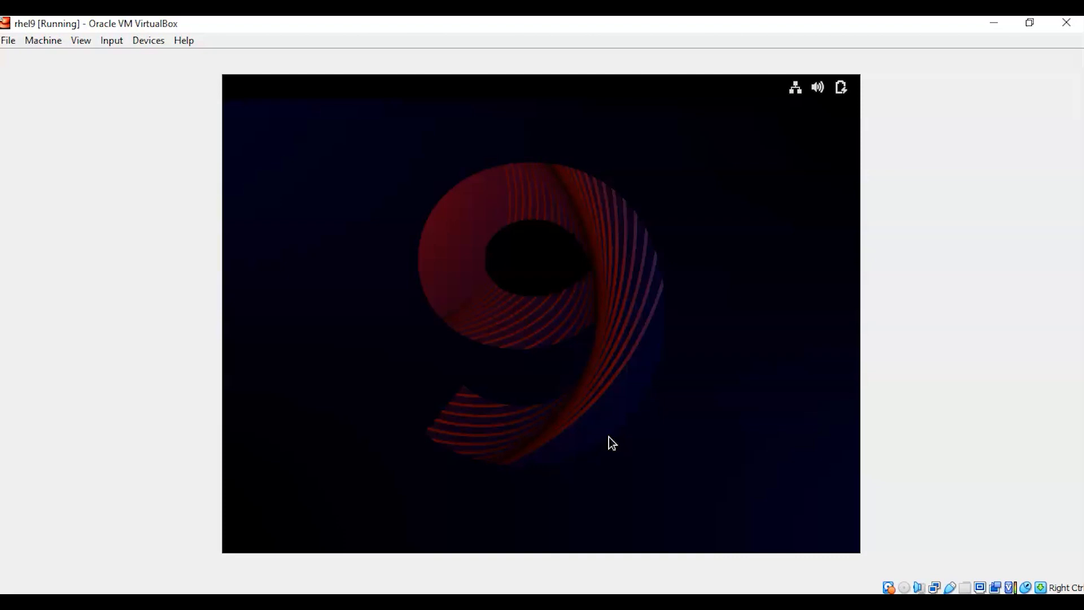
click(269, 86)
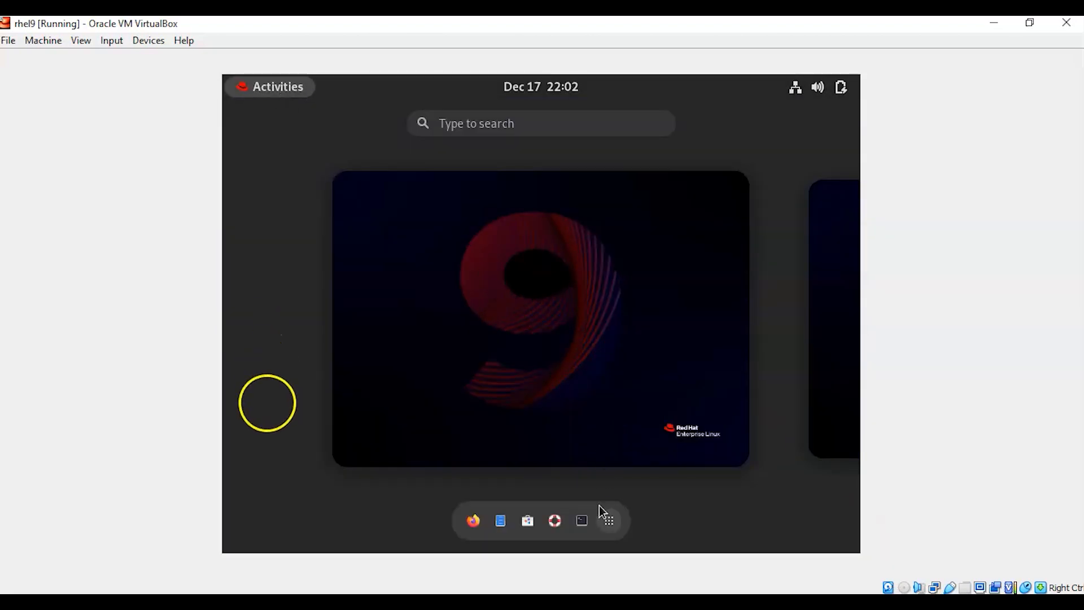
Step: Run ip a and df -h in a new GNOME terminal, then begin a cat /etc/r command
click(581, 520)
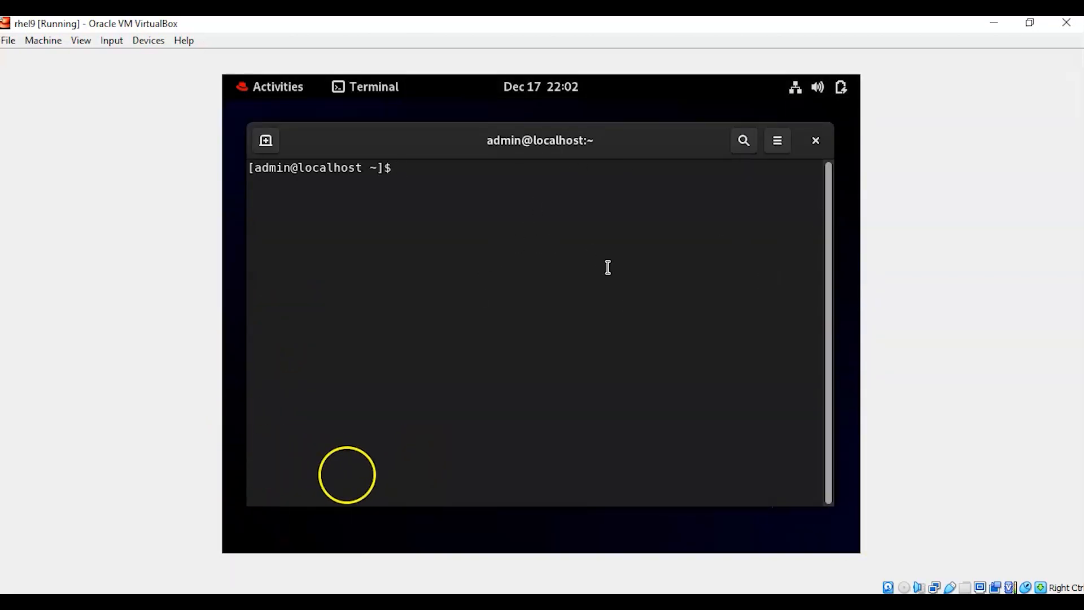
mouse_move(480, 184)
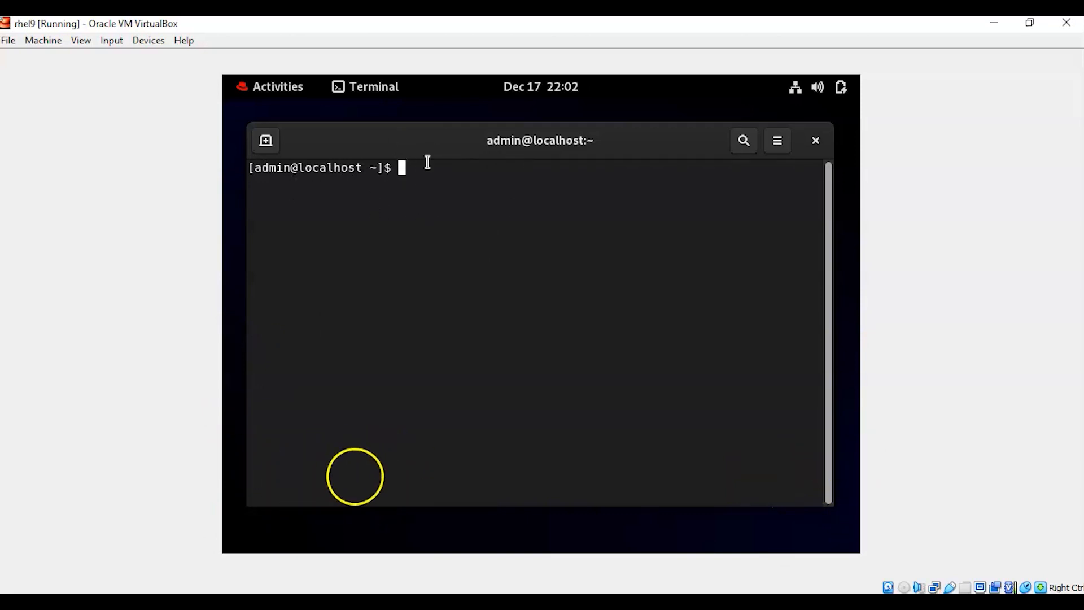
text(ip a)
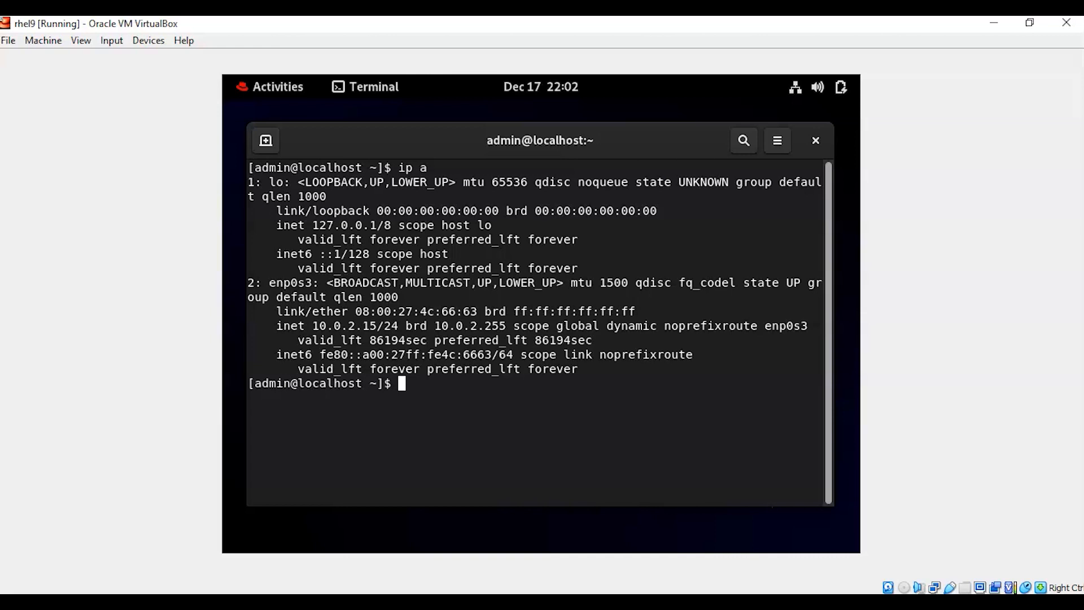
text(df -h)
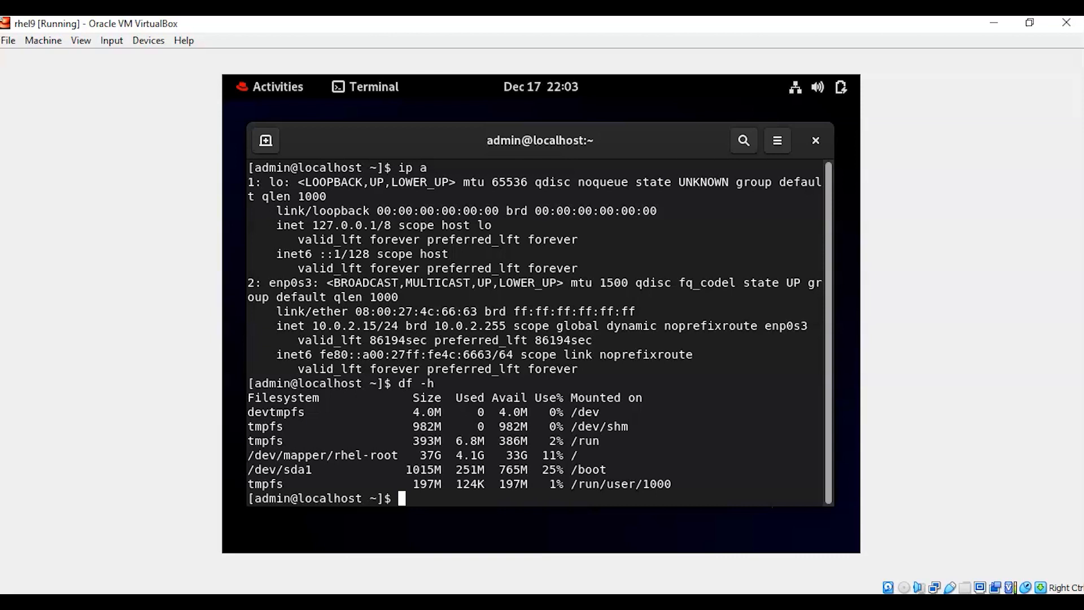
text(cat /etc/r)
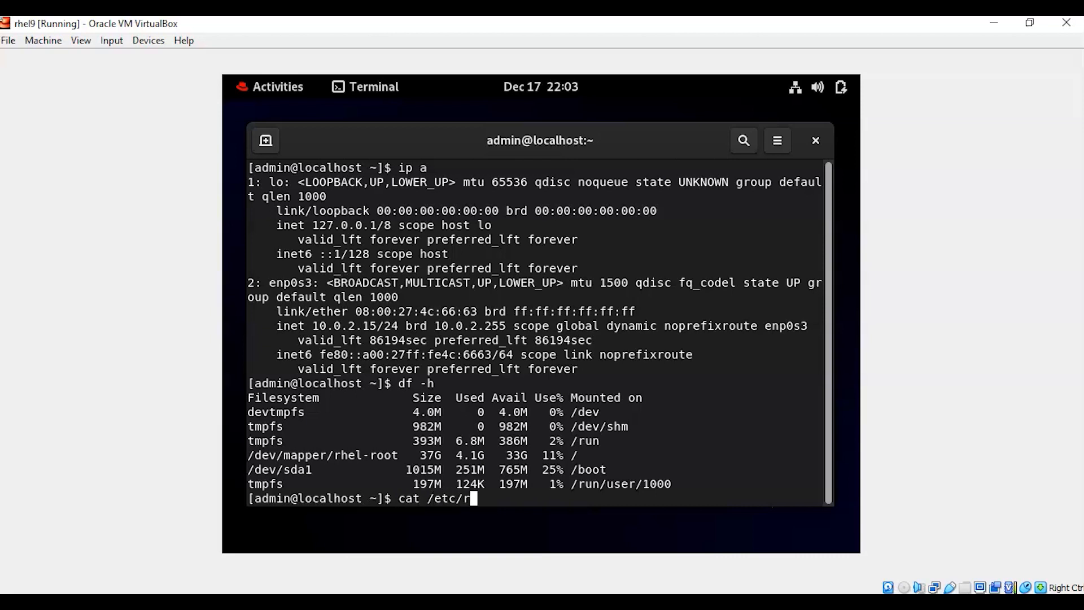